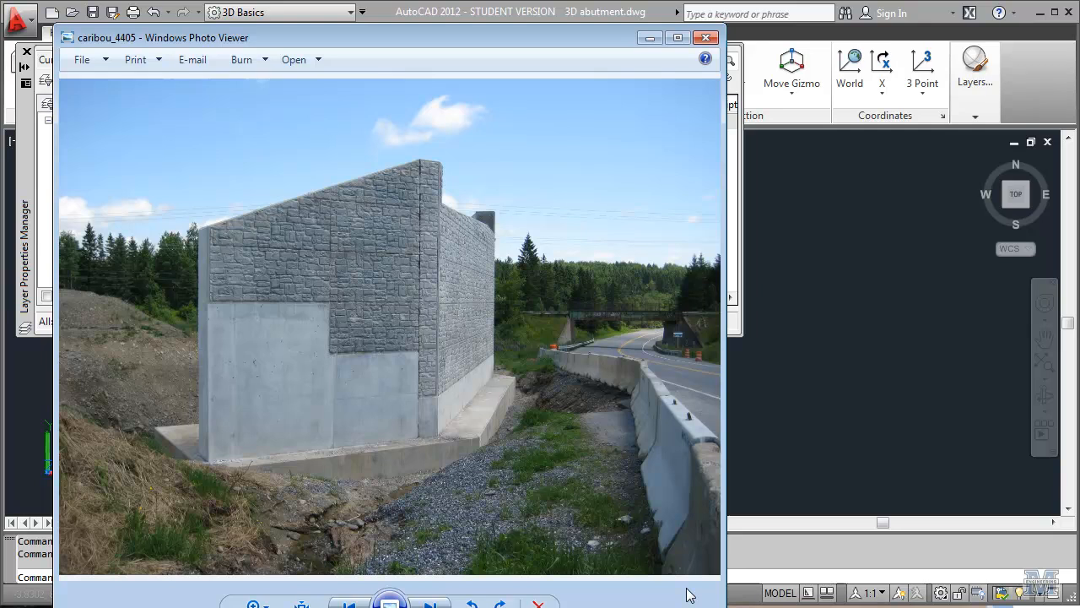
{"action": "mouse_move", "coordinate": [493, 287]}
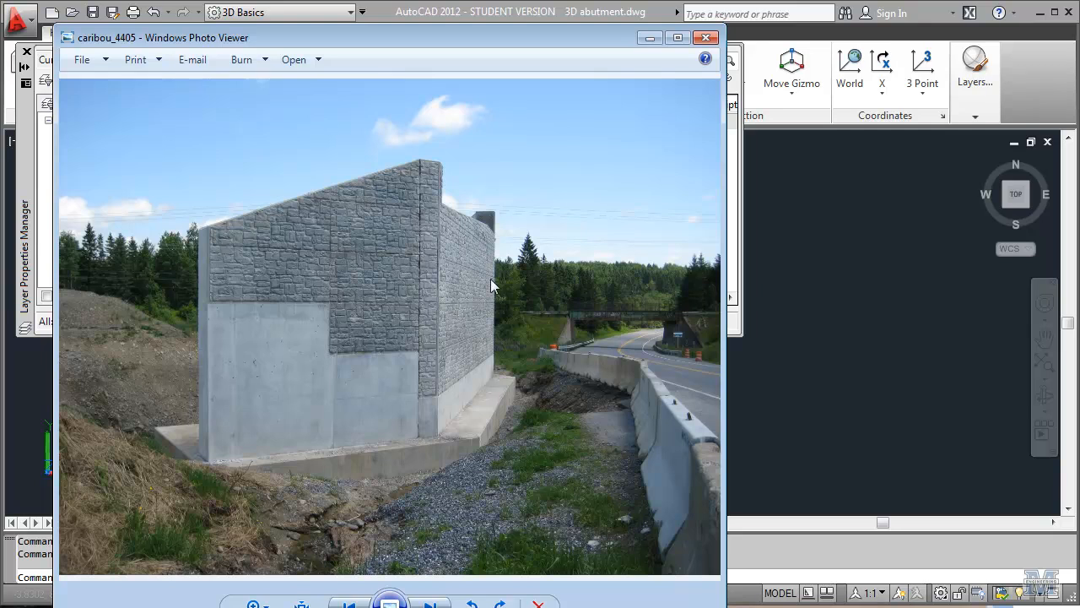
{"action": "mouse_move", "coordinate": [290, 469]}
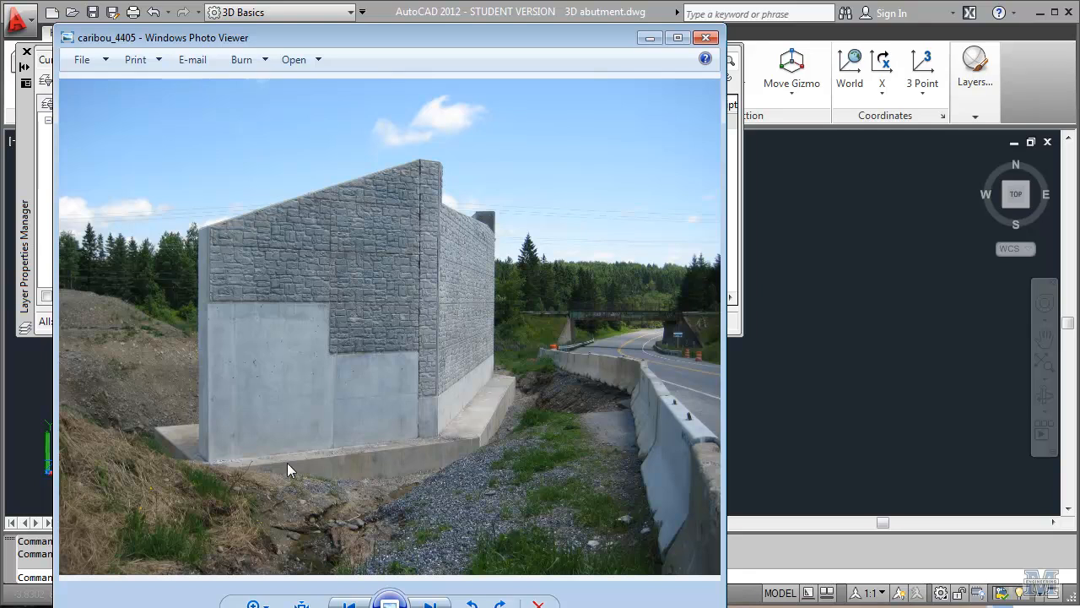
{"action": "mouse_move", "coordinate": [497, 277]}
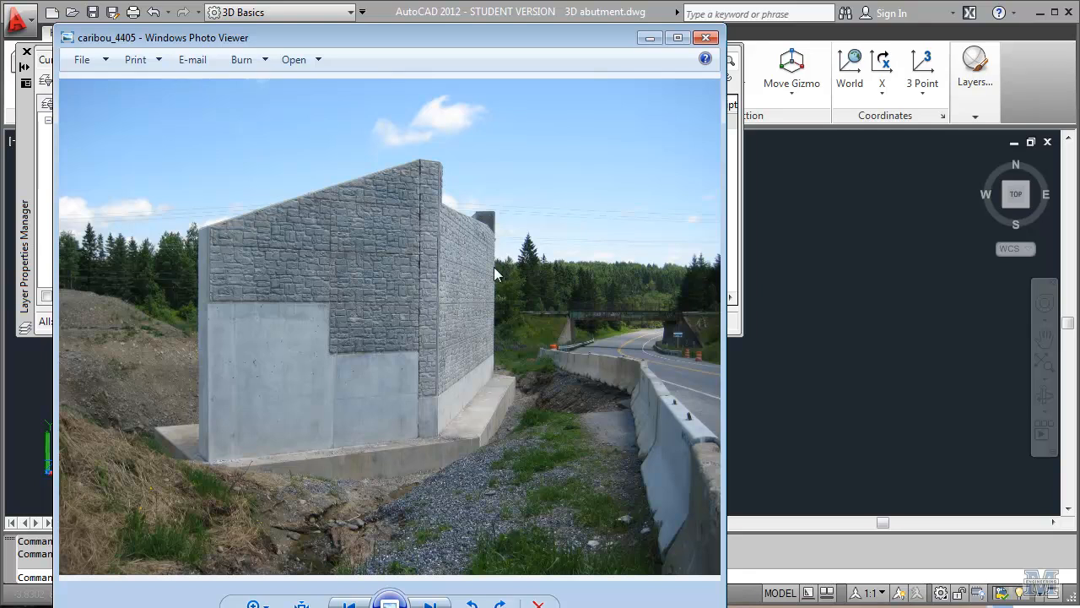
{"action": "mouse_move", "coordinate": [323, 299]}
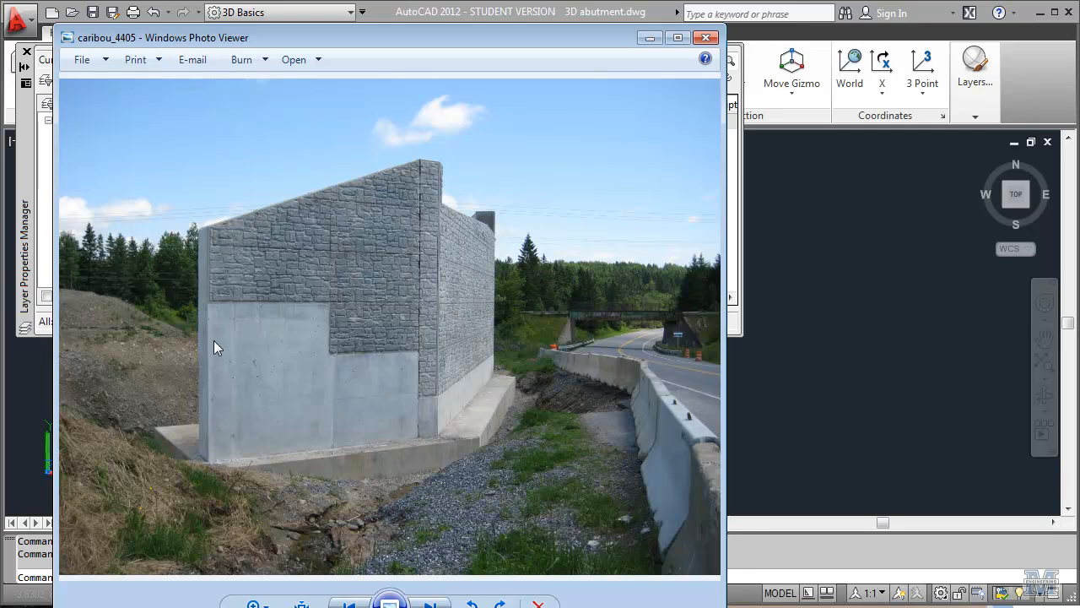
{"action": "mouse_move", "coordinate": [233, 387]}
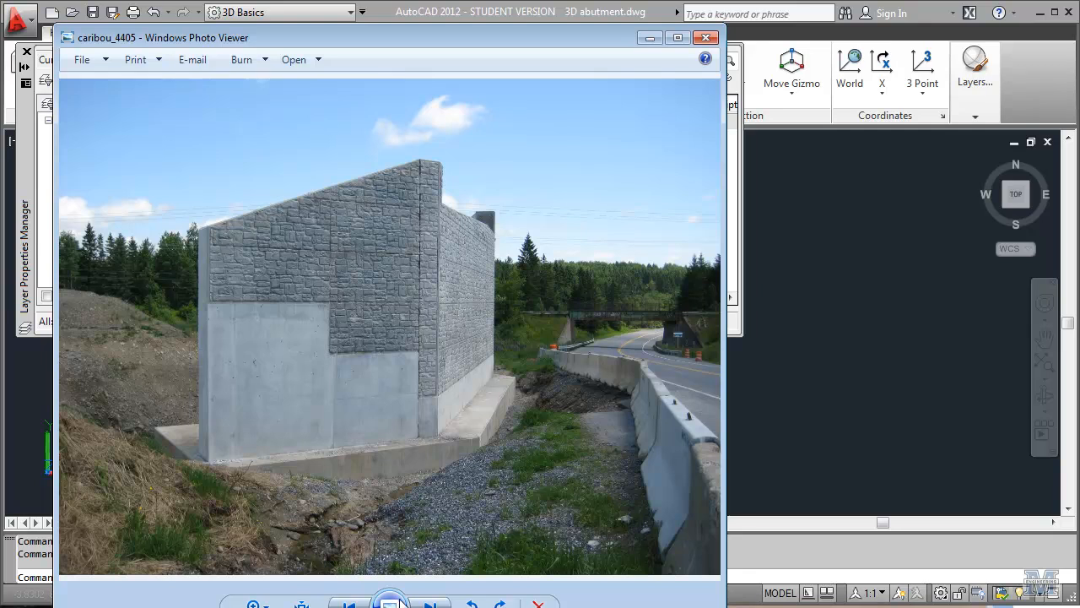
Advance to the next reference photo, the front view of the abutment with its wings.
{"action": "left_click", "coordinate": [429, 601]}
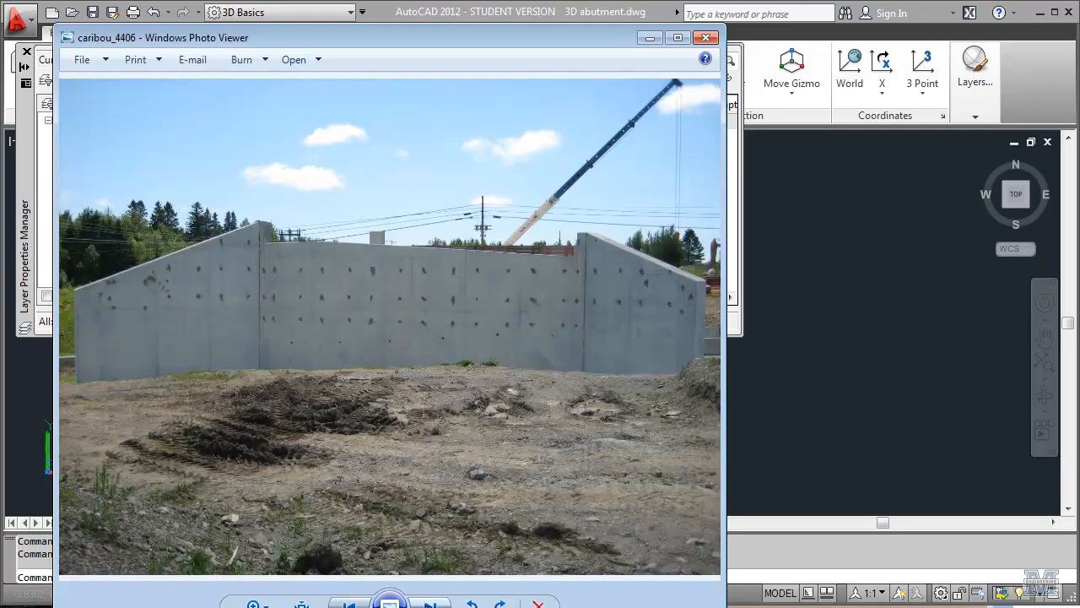
{"action": "mouse_move", "coordinate": [330, 297]}
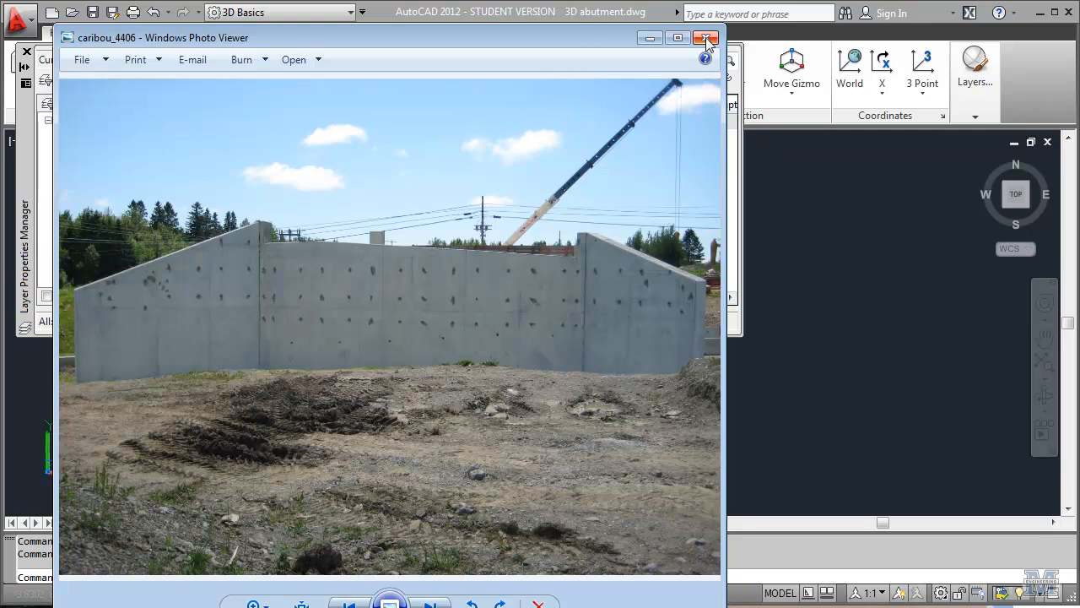
Close the photo viewer and make the footing layer current in the drawing.
{"action": "left_click", "coordinate": [707, 37]}
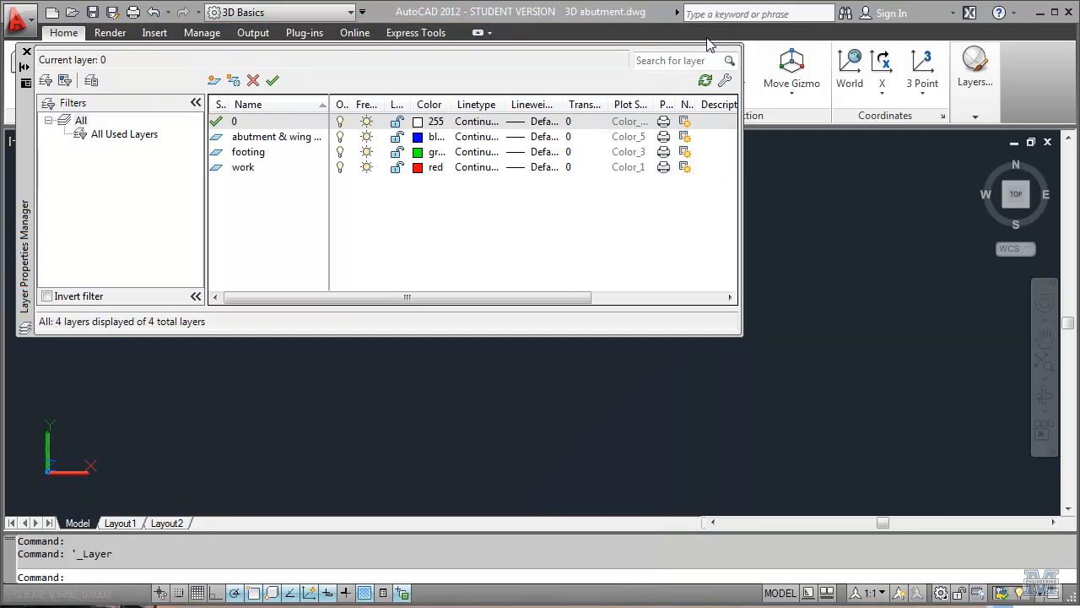
{"action": "mouse_move", "coordinate": [520, 84]}
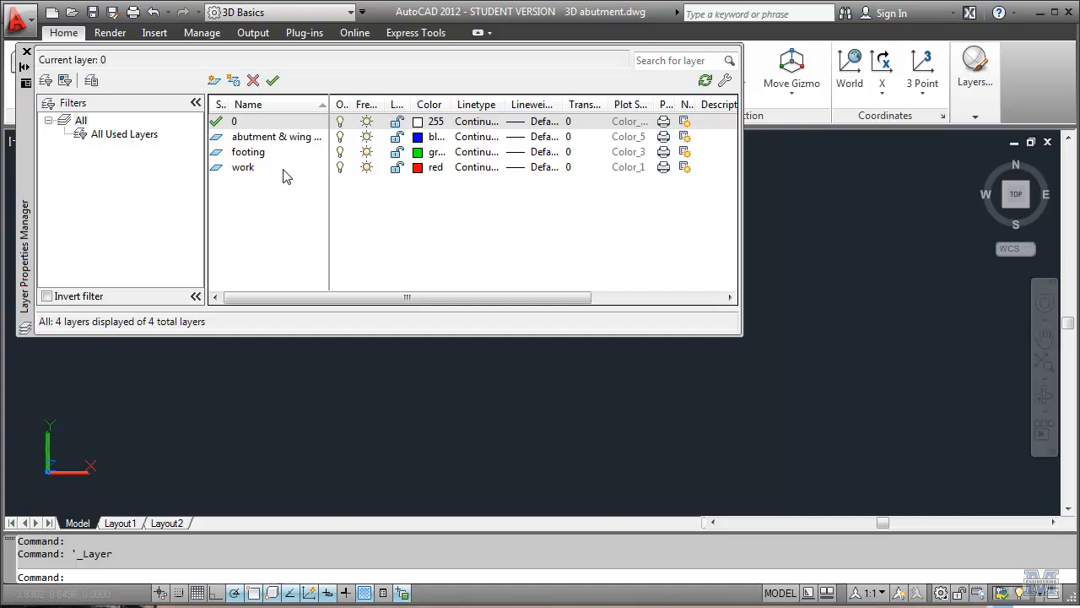
{"action": "left_click", "coordinate": [248, 152]}
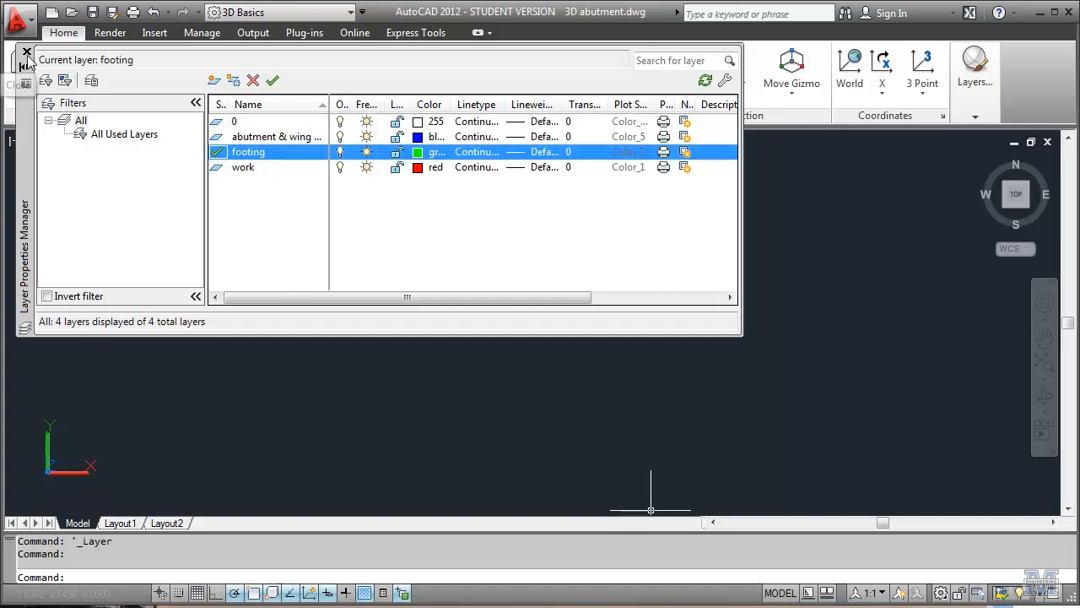
{"action": "left_click", "coordinate": [27, 52]}
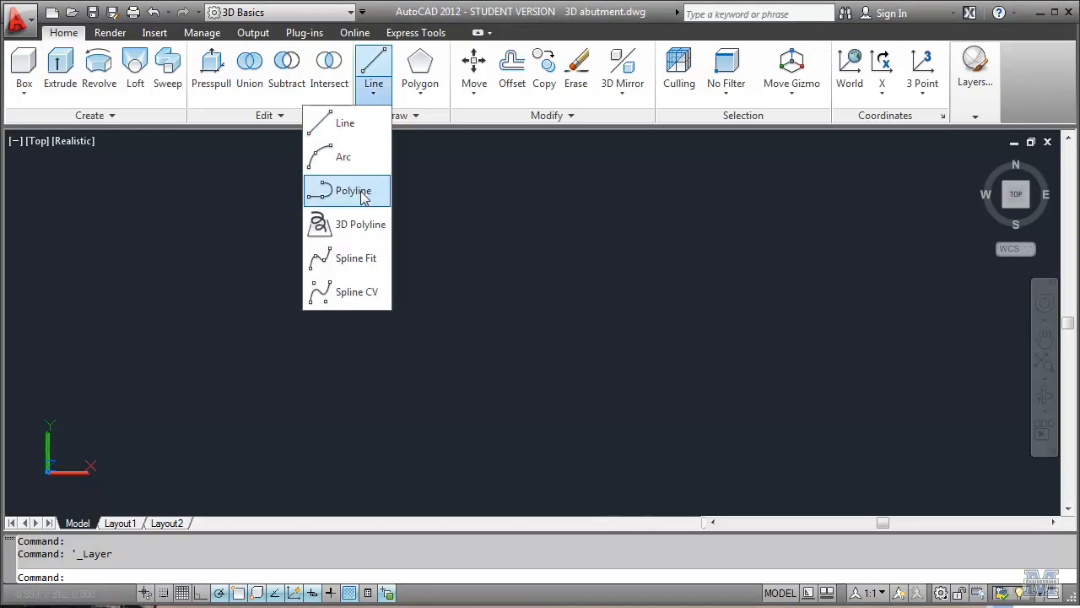
Draw a 9-unit horizontal footing line as a single-segment polyline.
{"action": "left_click", "coordinate": [353, 189]}
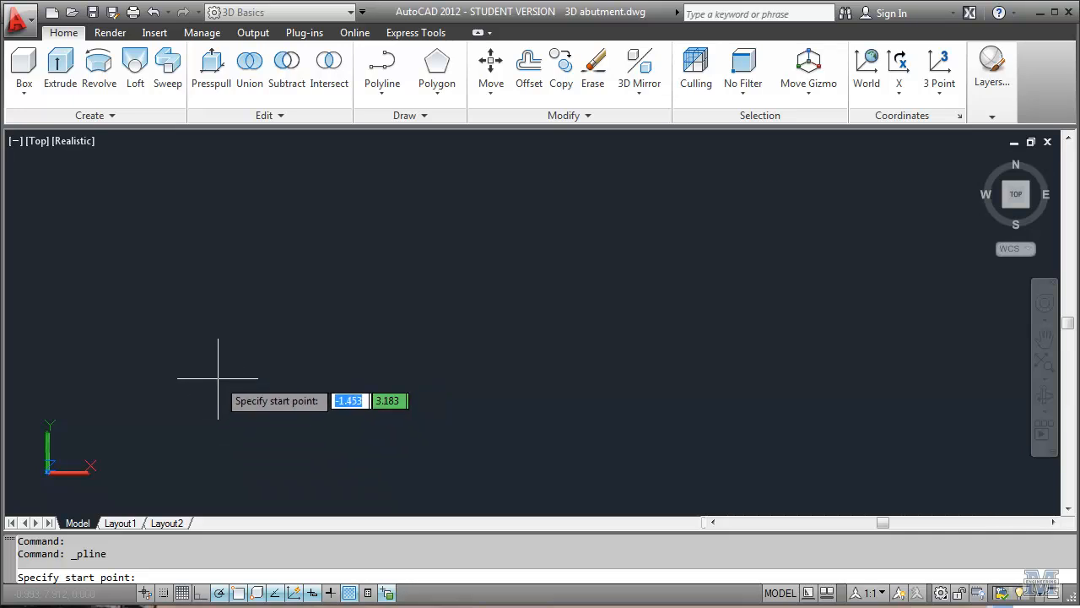
{"action": "left_click", "coordinate": [217, 378]}
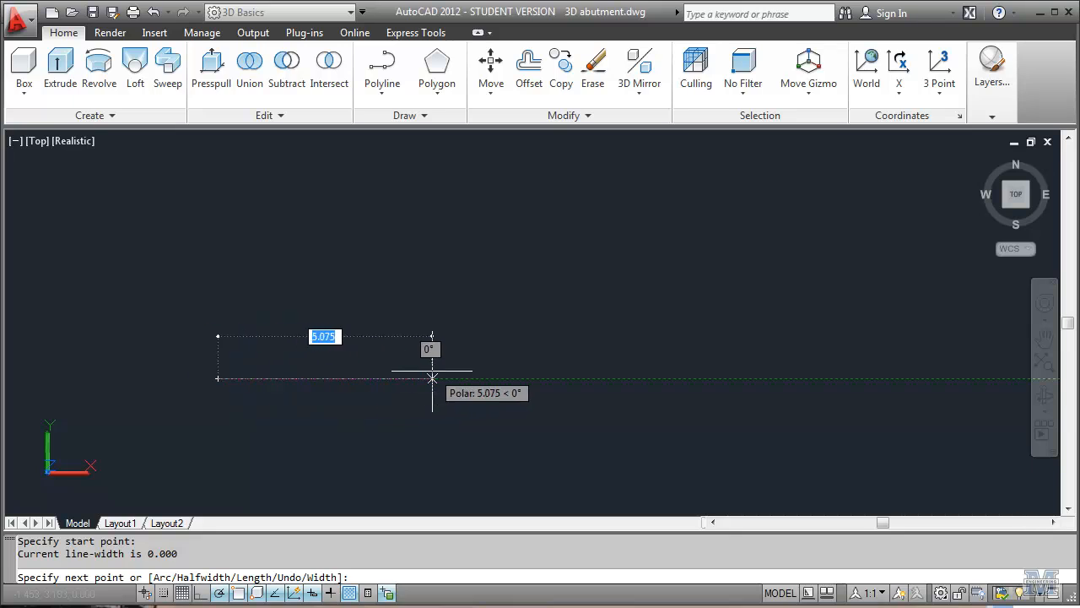
{"action": "type", "text": "9"}
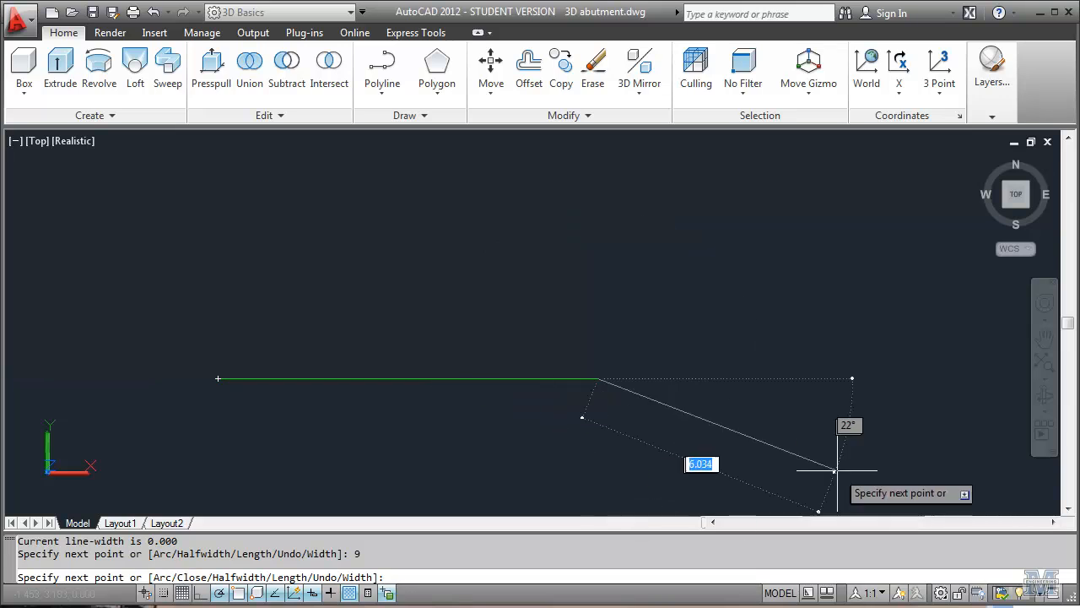
{"action": "key", "text": "Enter"}
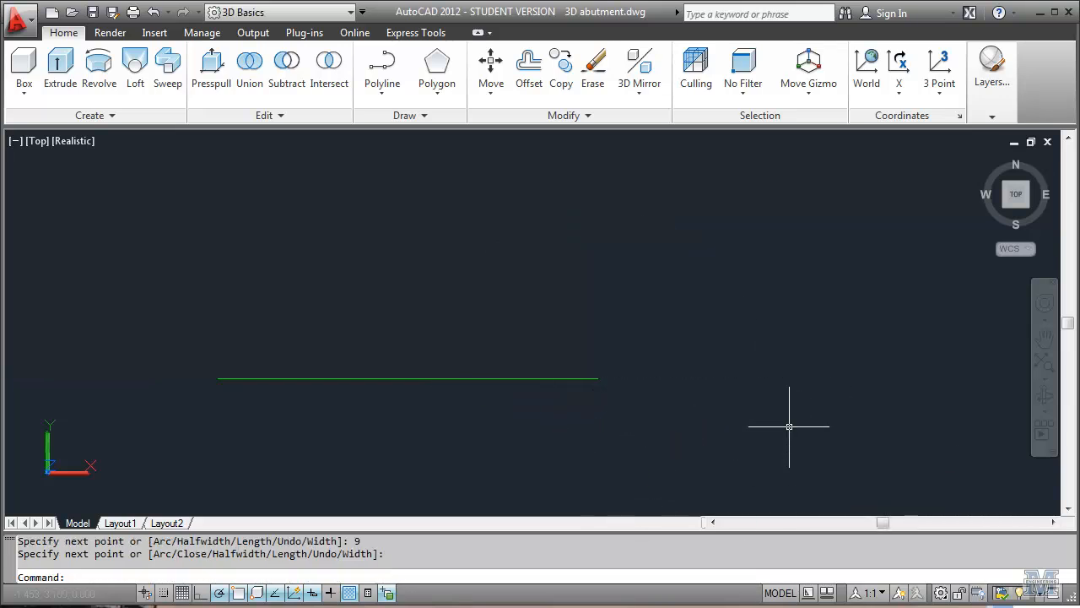
{"action": "mouse_move", "coordinate": [605, 353]}
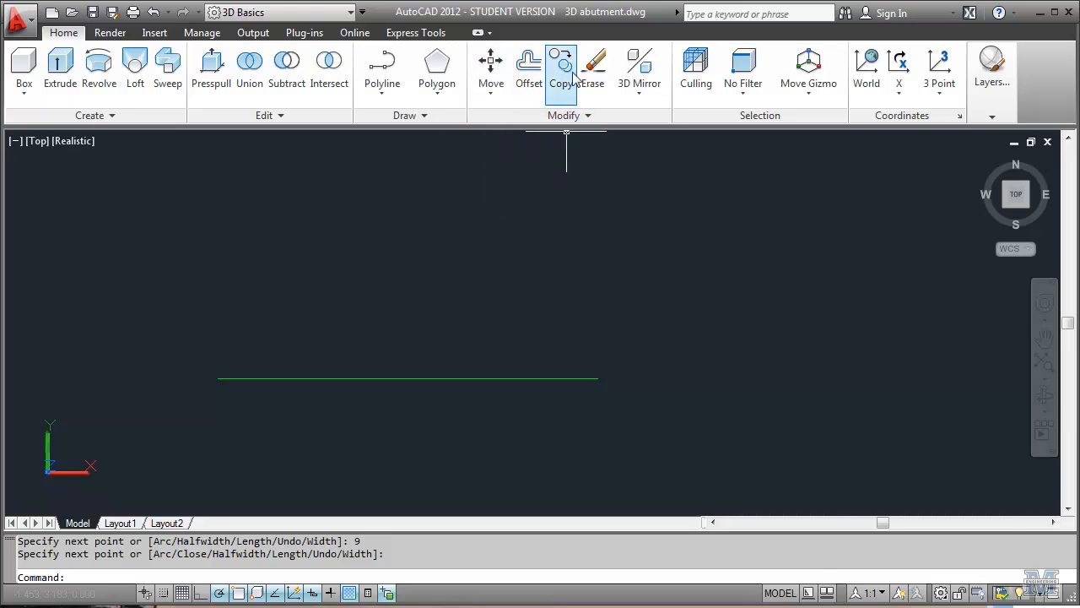
Copy the footing line to a parallel position 4.5 units above it.
{"action": "left_click", "coordinate": [561, 68]}
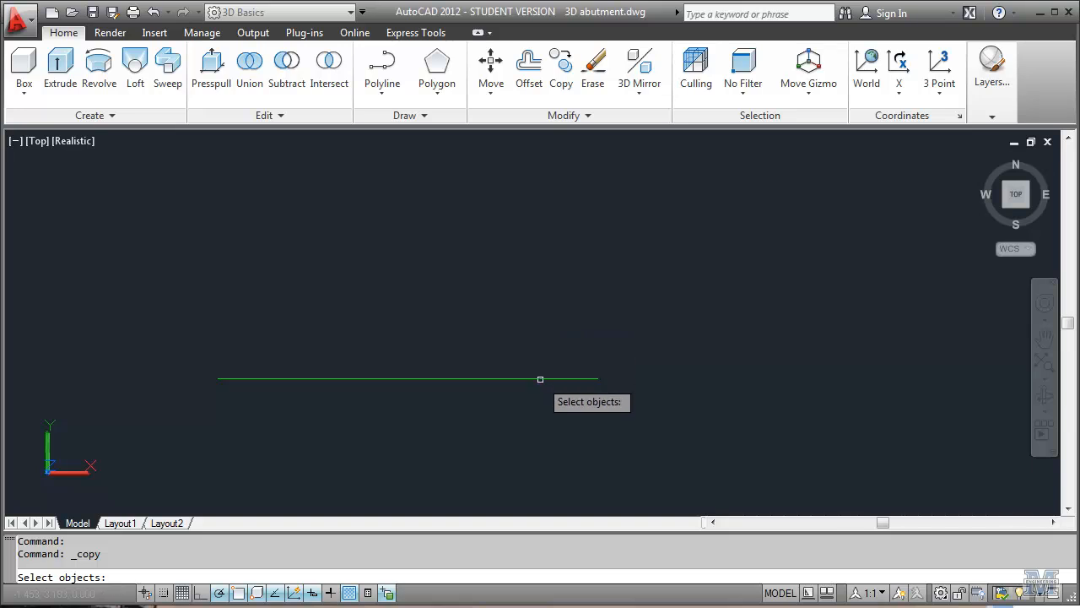
{"action": "left_click", "coordinate": [540, 378]}
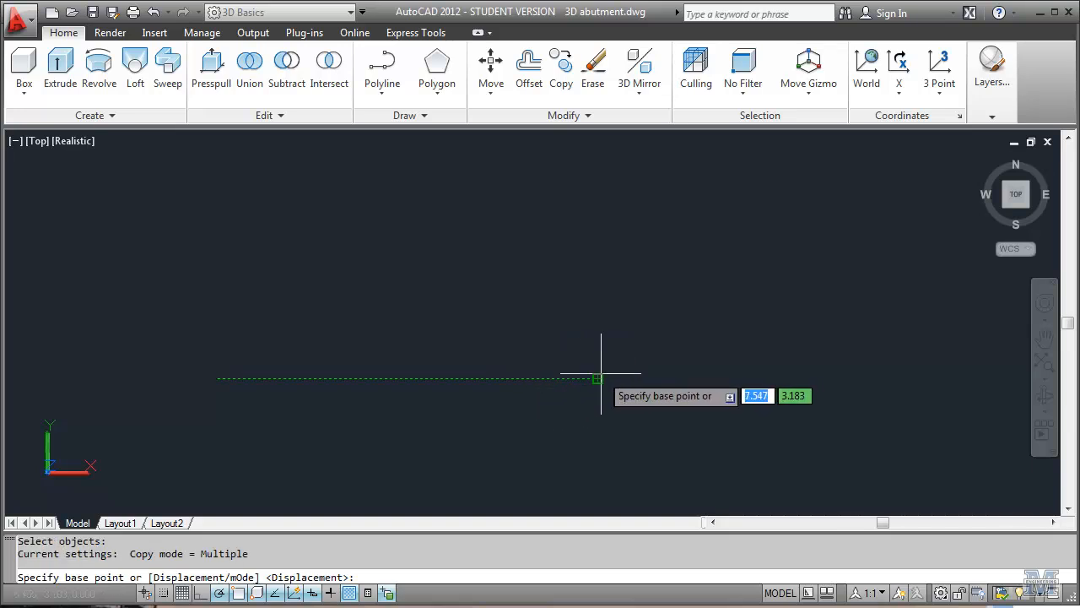
{"action": "left_click", "coordinate": [598, 379]}
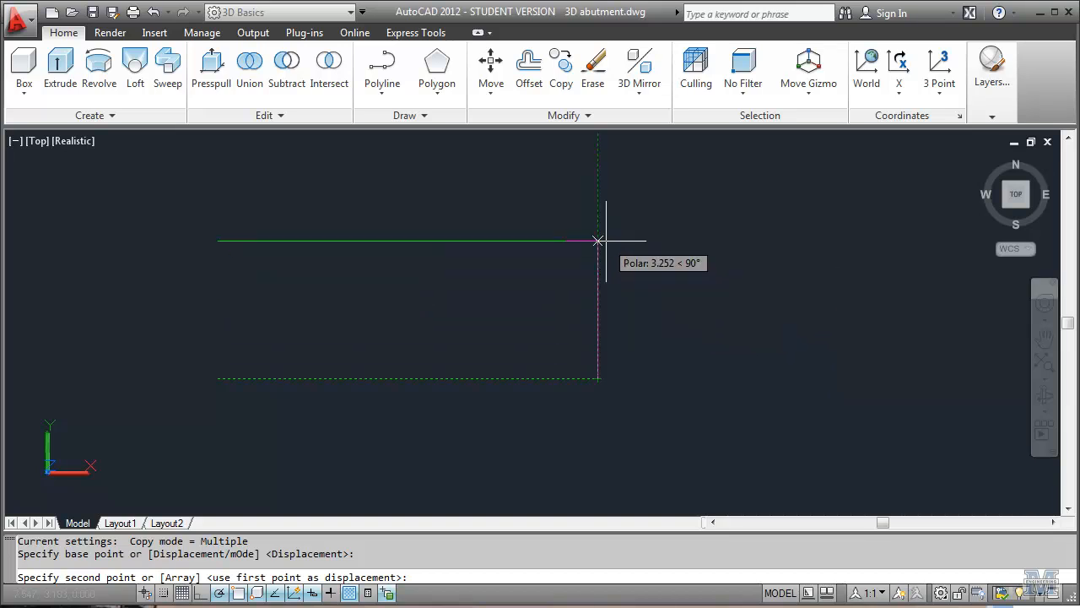
{"action": "type", "text": "4.5"}
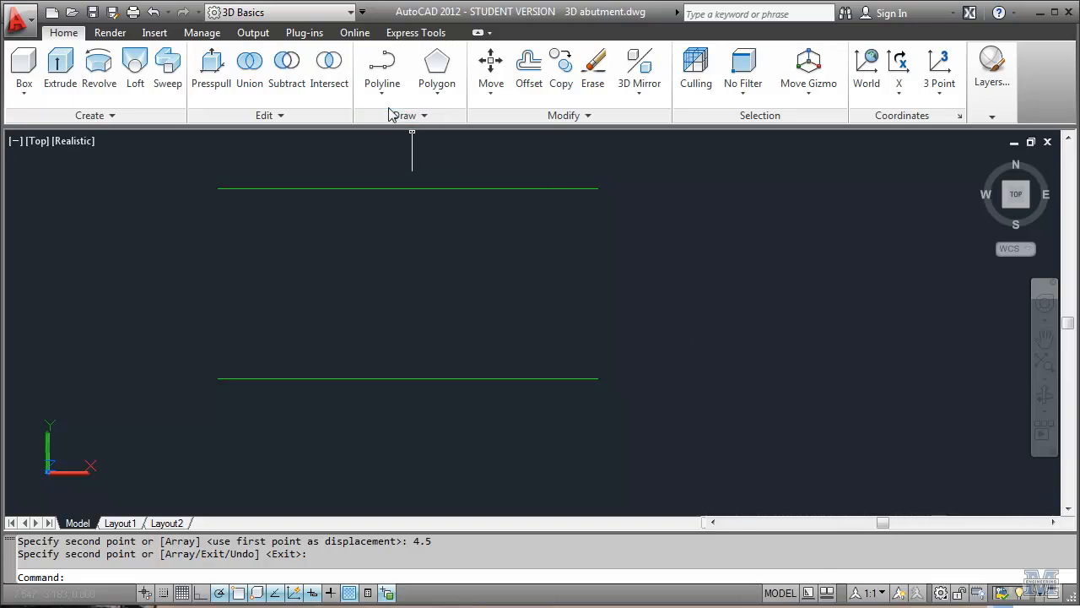
{"action": "mouse_move", "coordinate": [332, 413]}
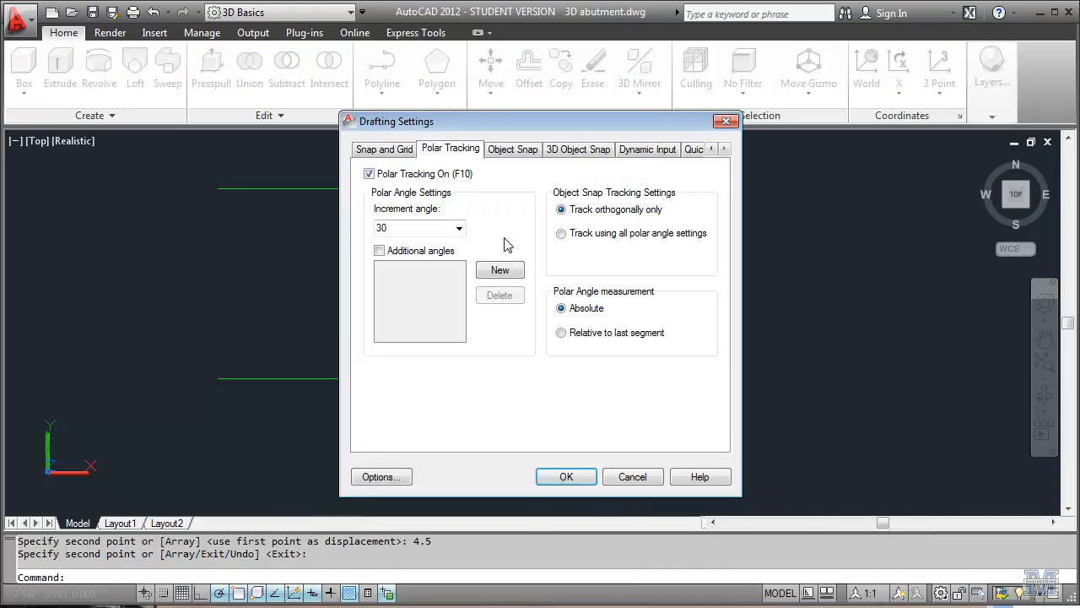
Set the polar tracking increment angle to 30 degrees.
{"action": "left_click", "coordinate": [459, 228]}
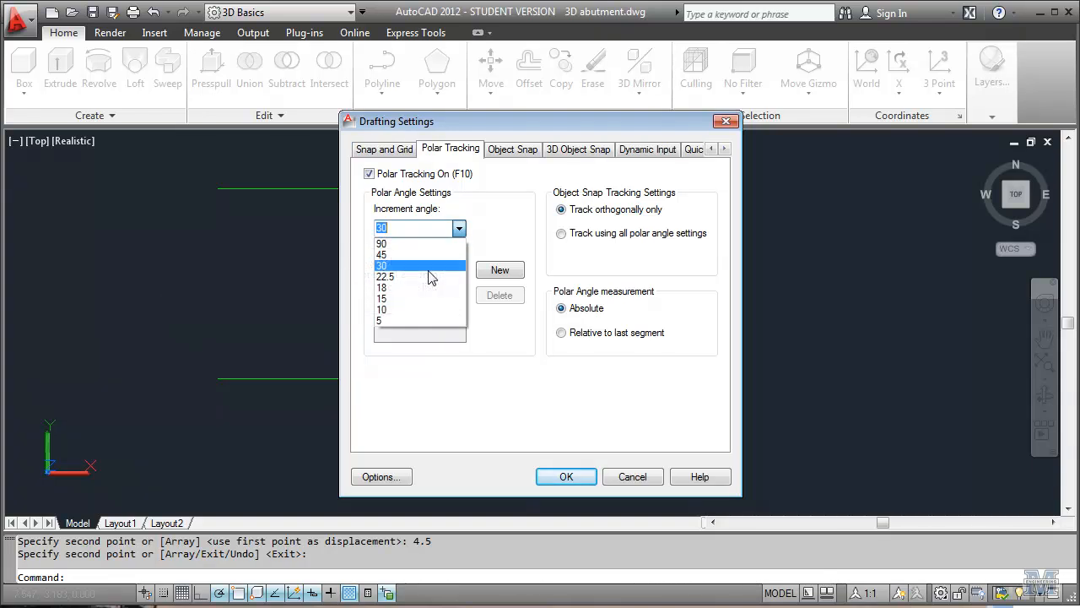
{"action": "left_click", "coordinate": [565, 476]}
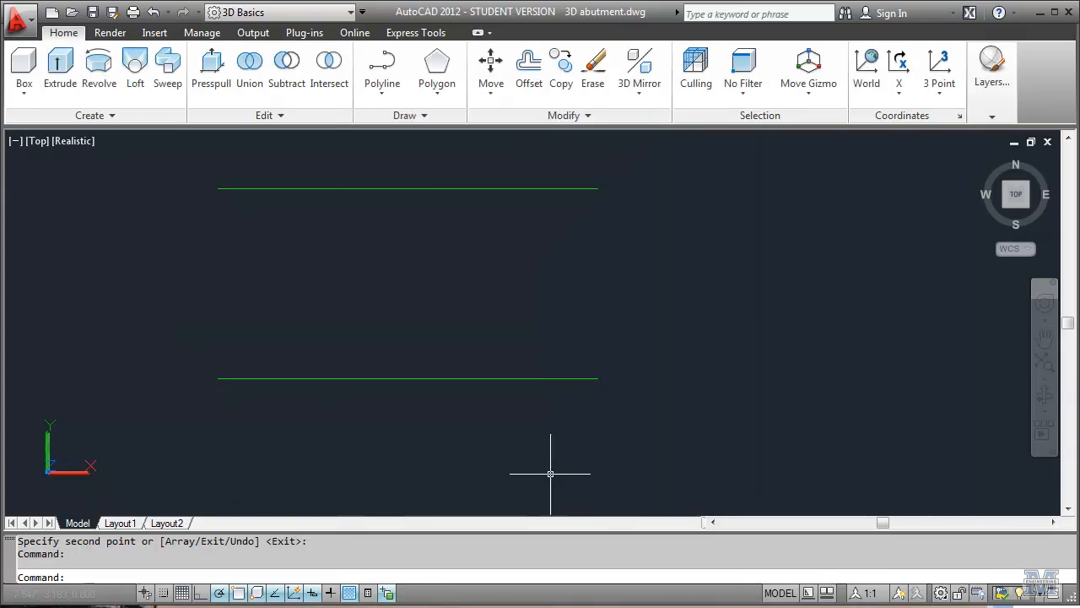
{"action": "mouse_move", "coordinate": [816, 192]}
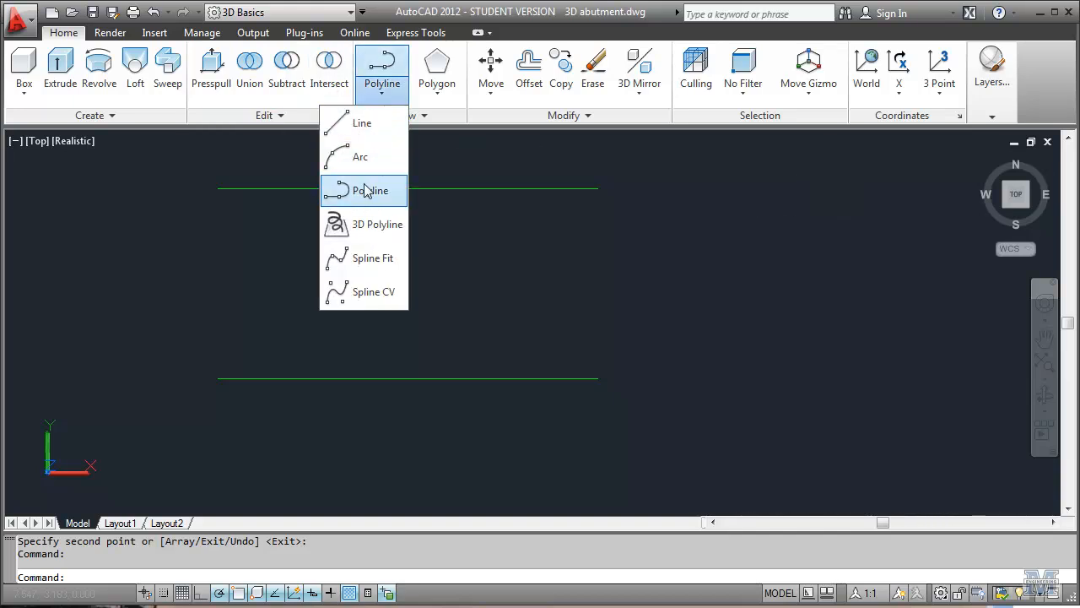
Draw the wing outline from the lower line's end: 9 units at 30°, then 4.5 units at 120°.
{"action": "left_click", "coordinate": [369, 189]}
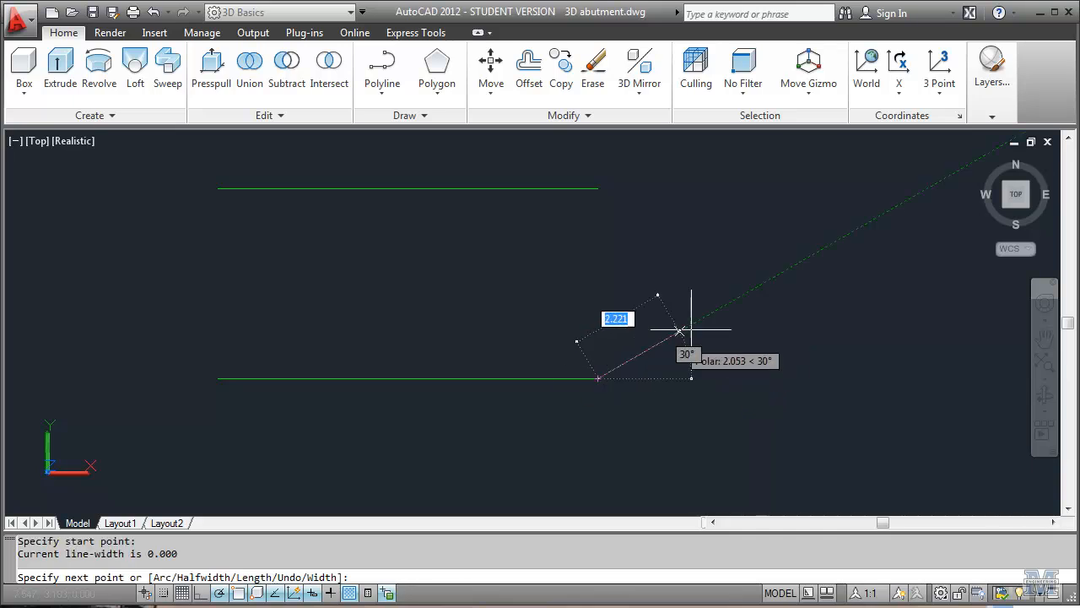
{"action": "mouse_move", "coordinate": [751, 290]}
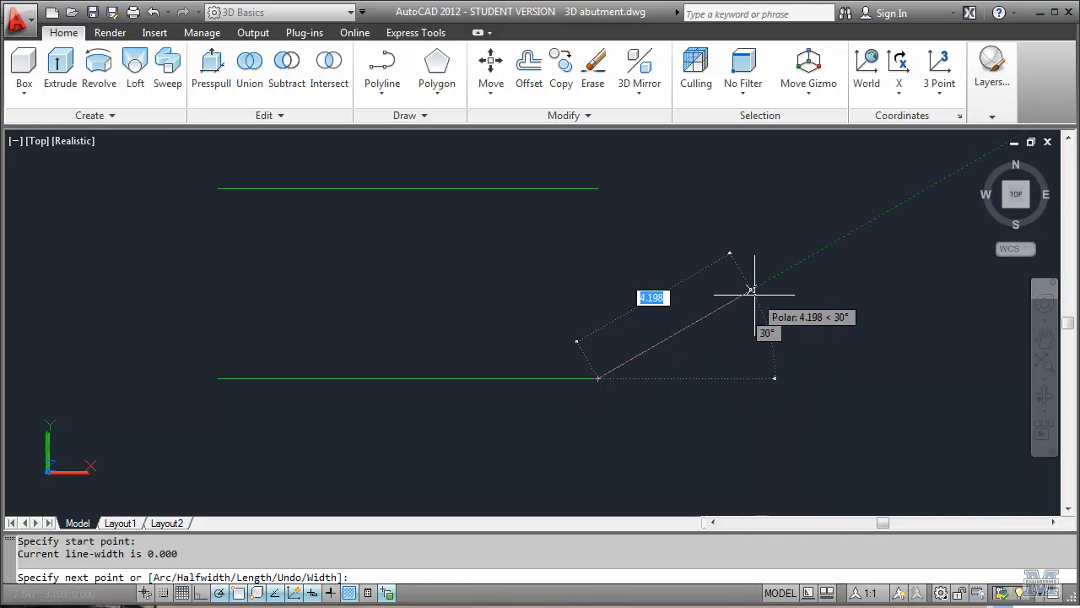
{"action": "mouse_move", "coordinate": [847, 235]}
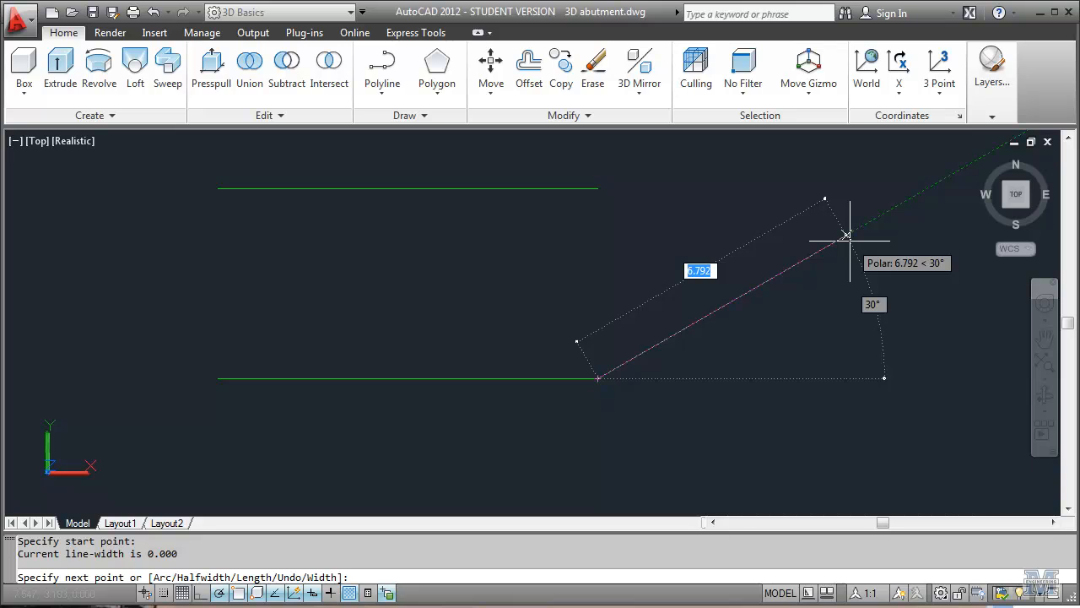
{"action": "mouse_move", "coordinate": [870, 218]}
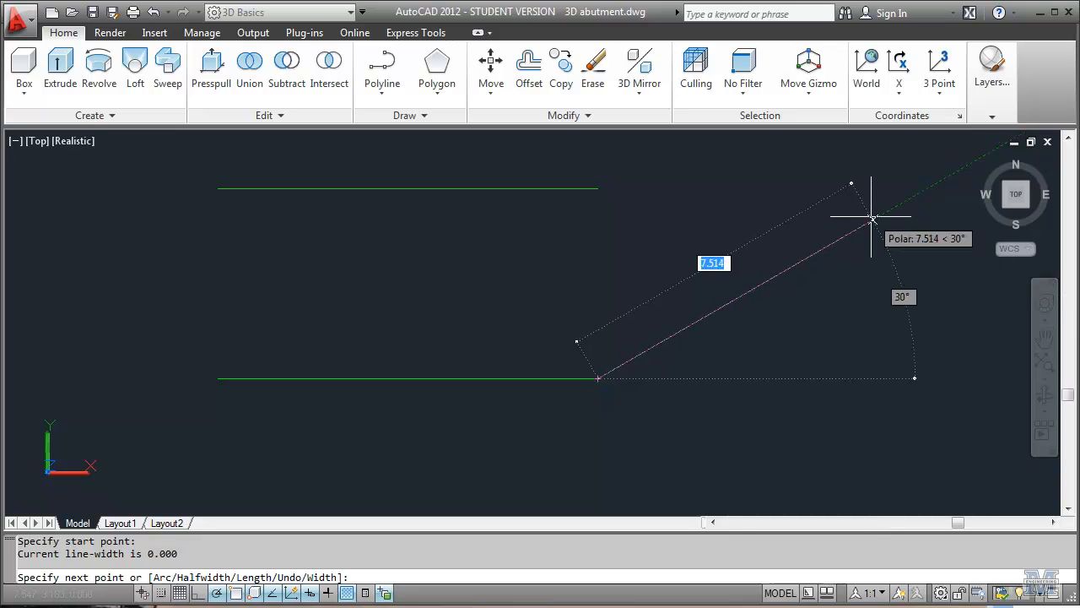
{"action": "type", "text": "9"}
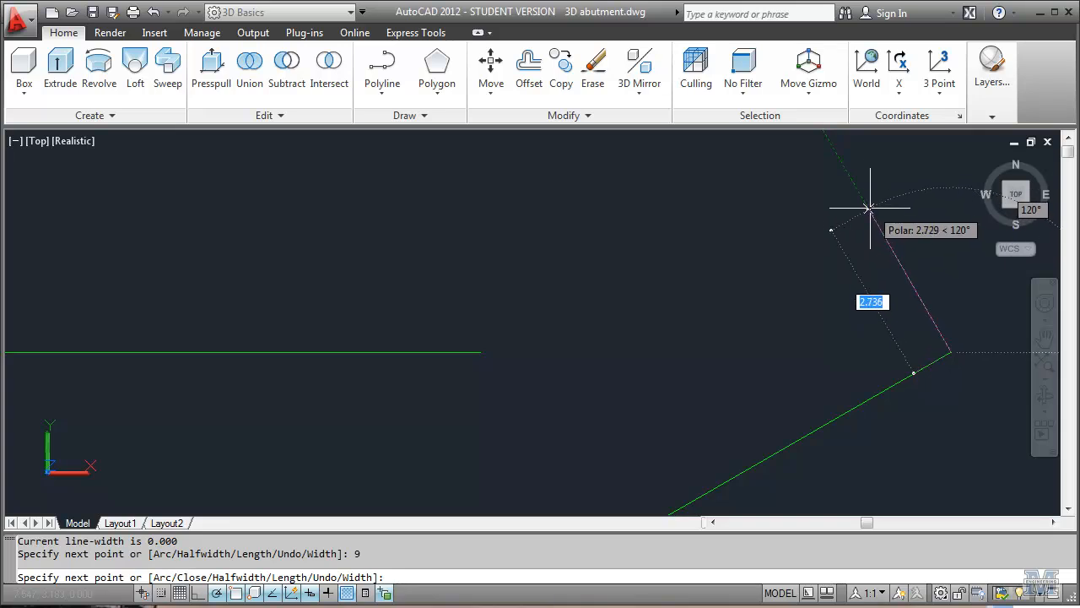
{"action": "type", "text": "4"}
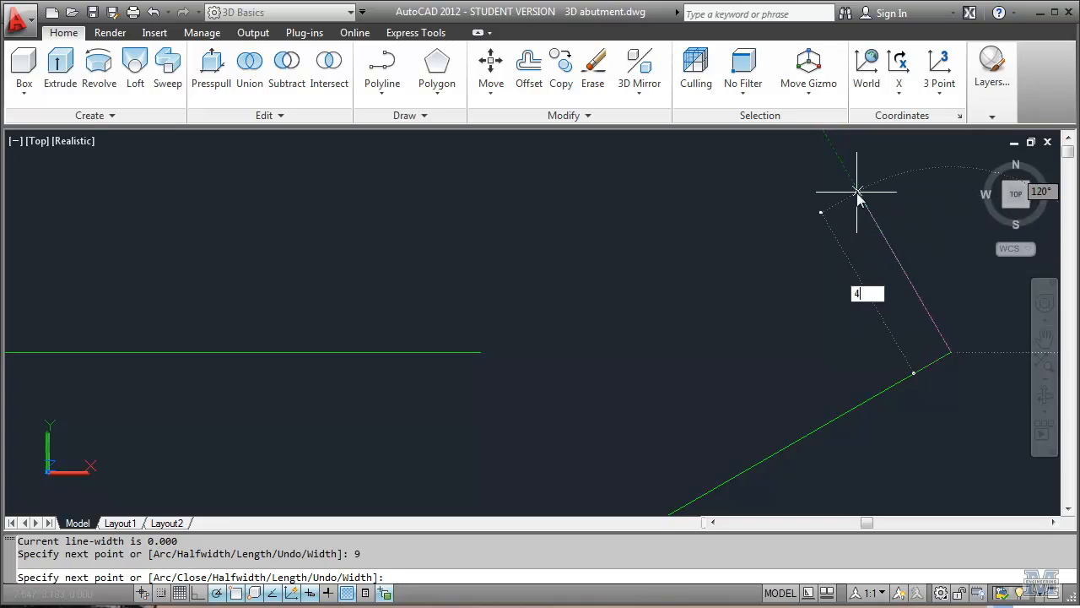
{"action": "type", "text": "4.5"}
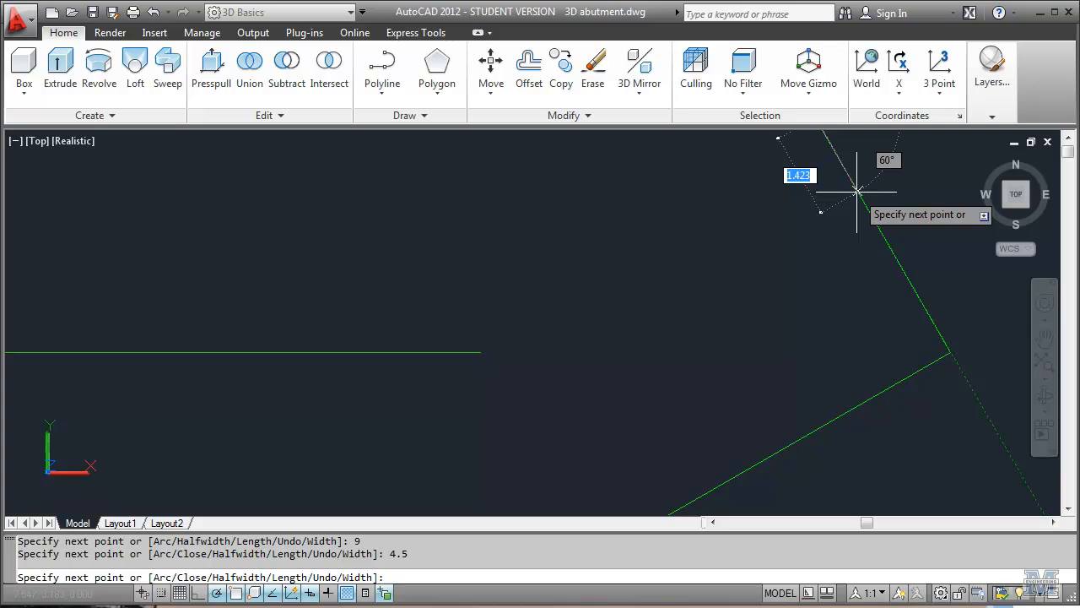
{"action": "mouse_move", "coordinate": [391, 368]}
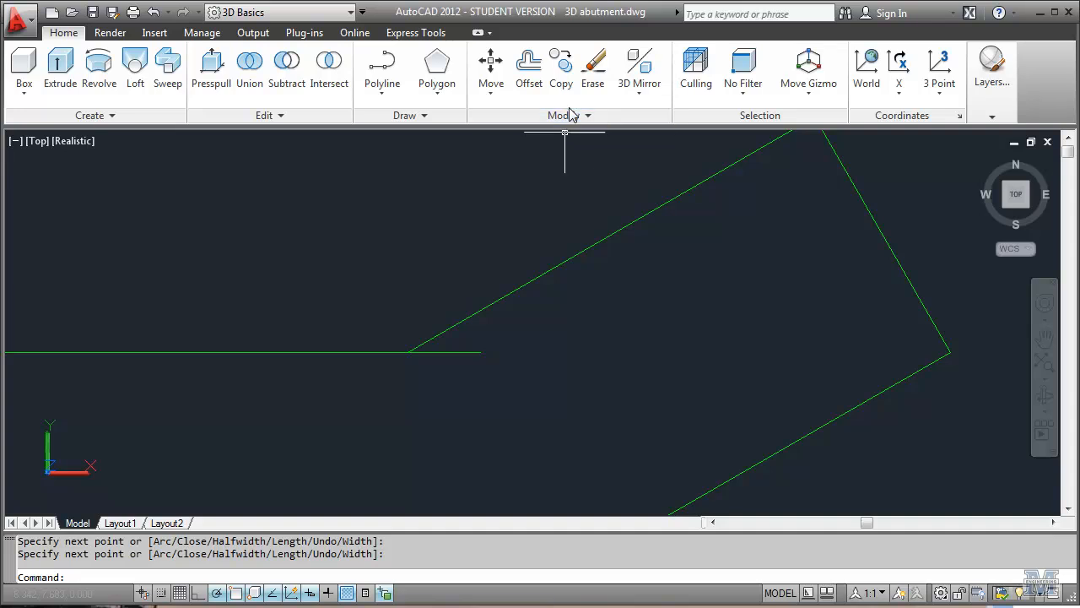
Trim the upper footing line and wing return so they meet at a clean corner.
{"action": "left_click", "coordinate": [562, 115]}
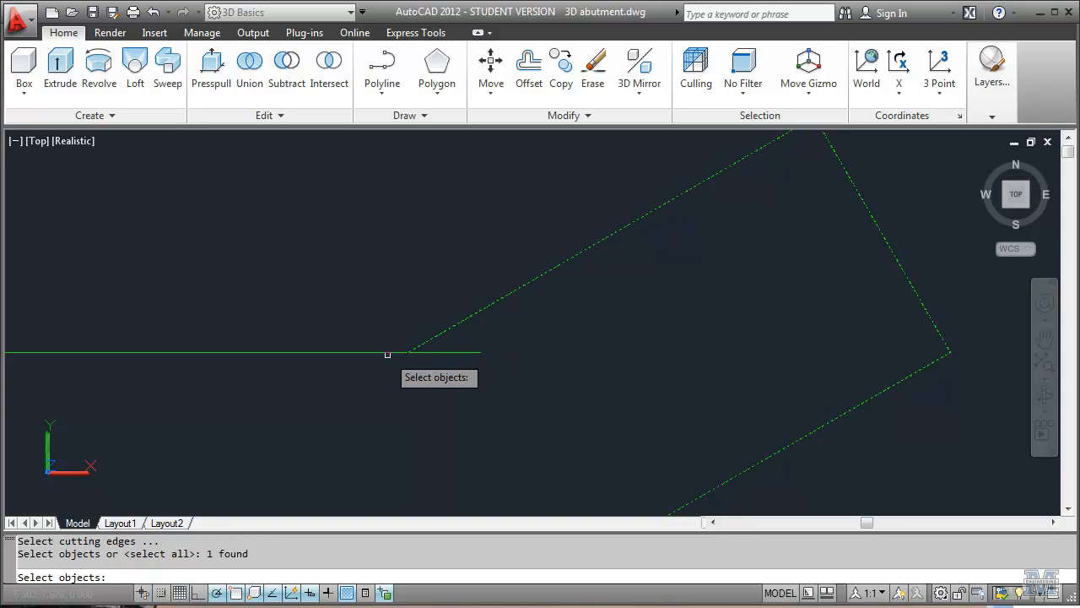
{"action": "left_click", "coordinate": [253, 353]}
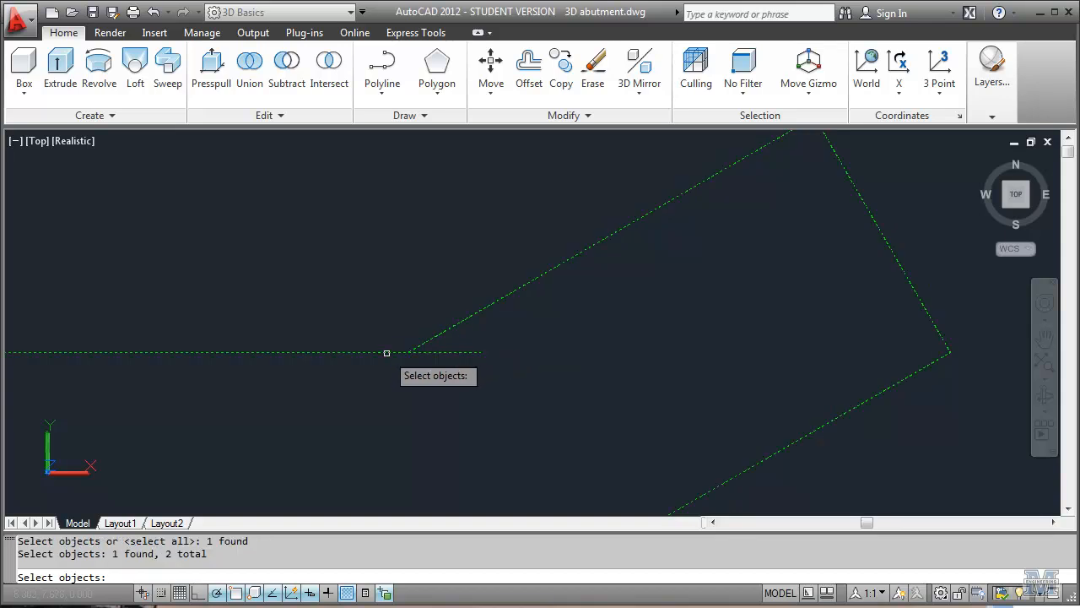
{"action": "key", "text": "enter"}
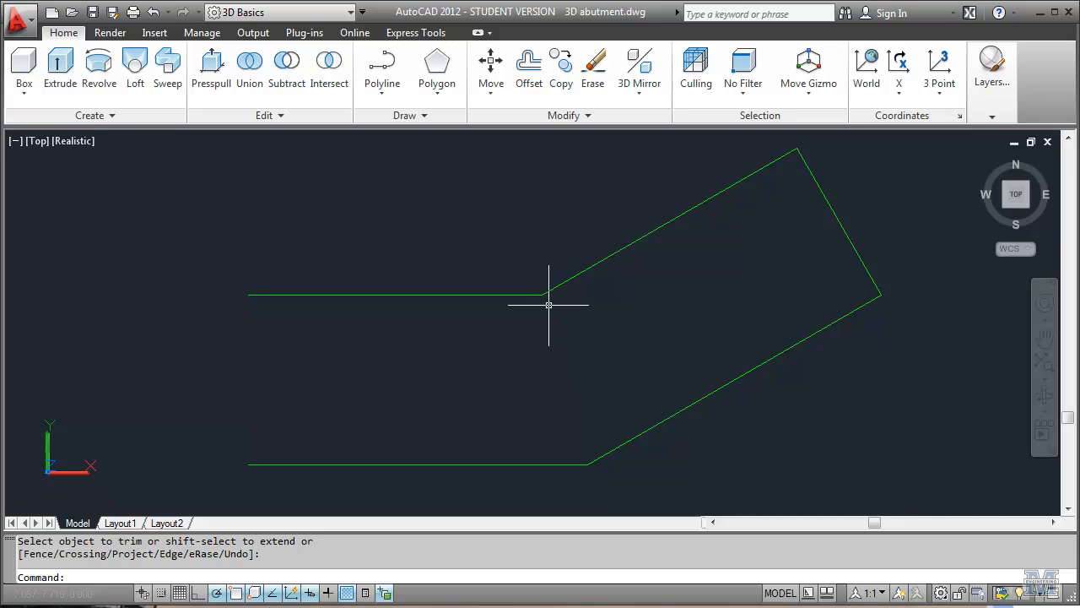
Join the wing polyline and adjoining segments into one continuous half outline with PEDIT.
{"action": "type", "text": "pe"}
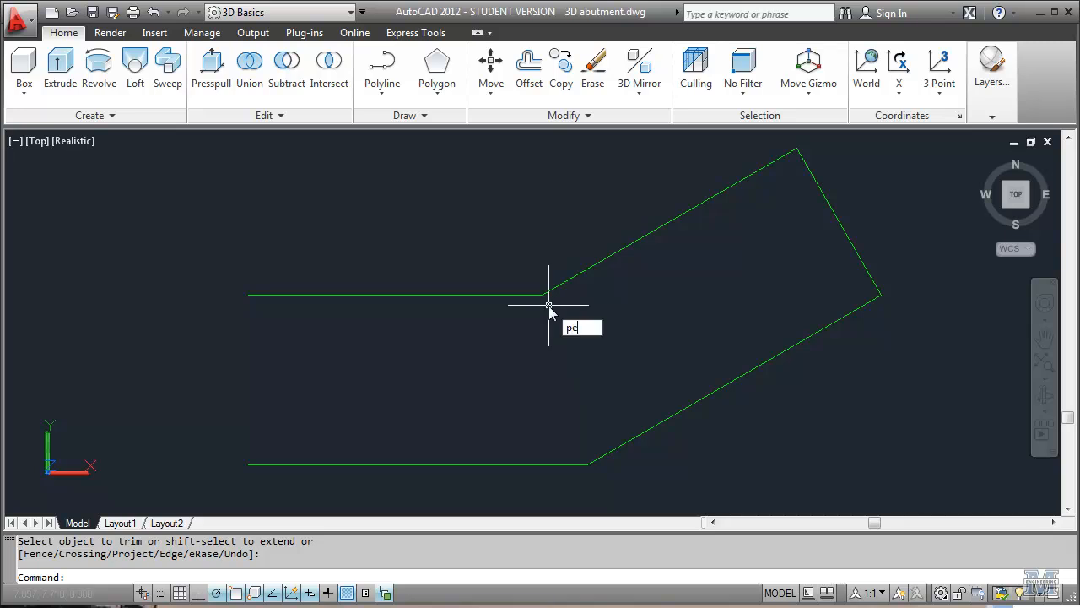
{"action": "type", "text": "e"}
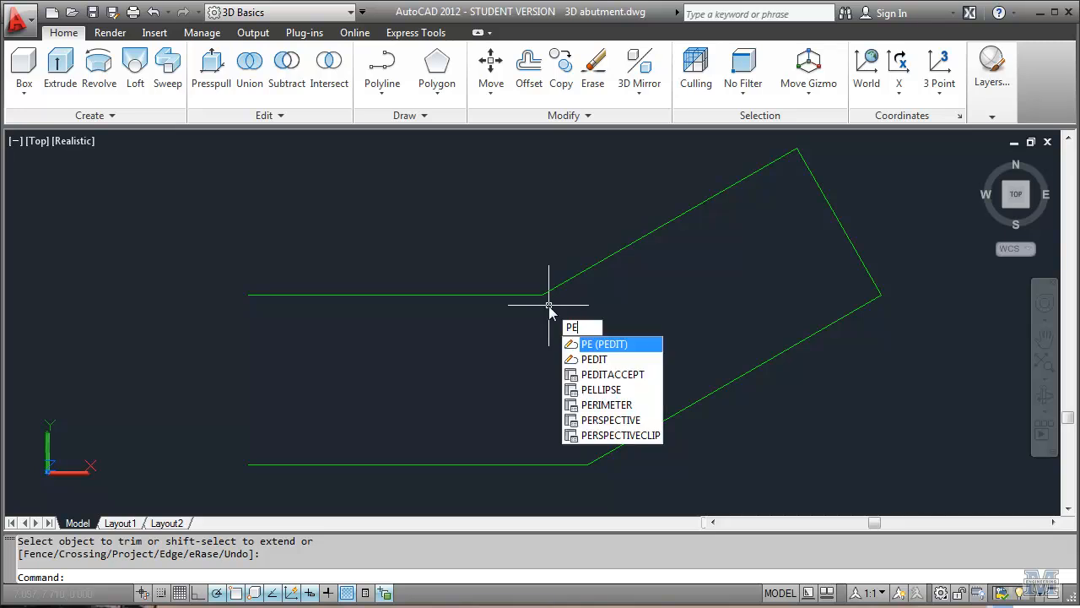
{"action": "key", "text": "enter"}
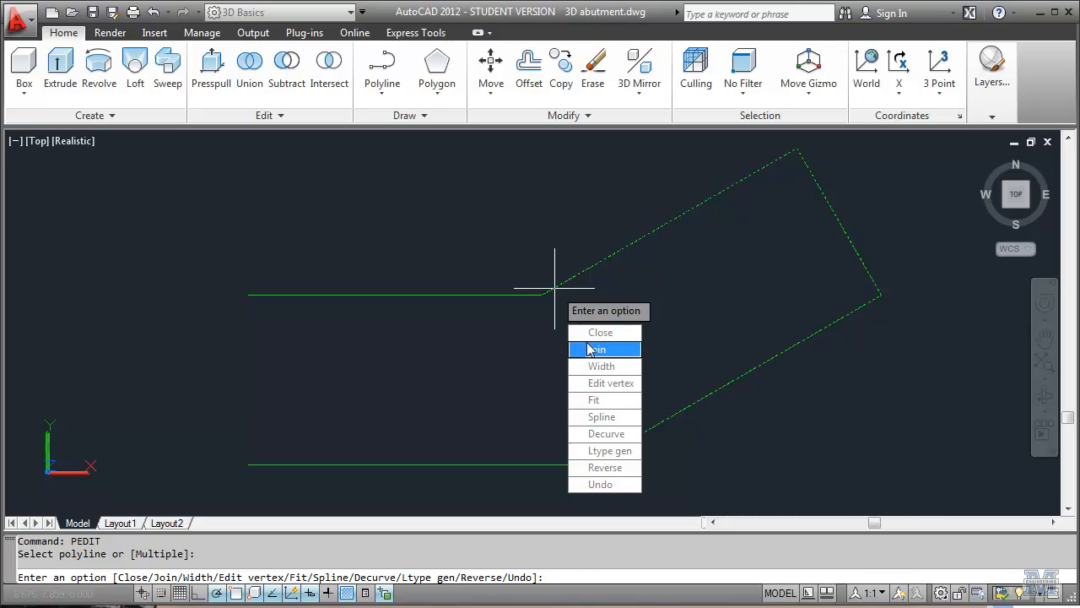
{"action": "left_click", "coordinate": [598, 348]}
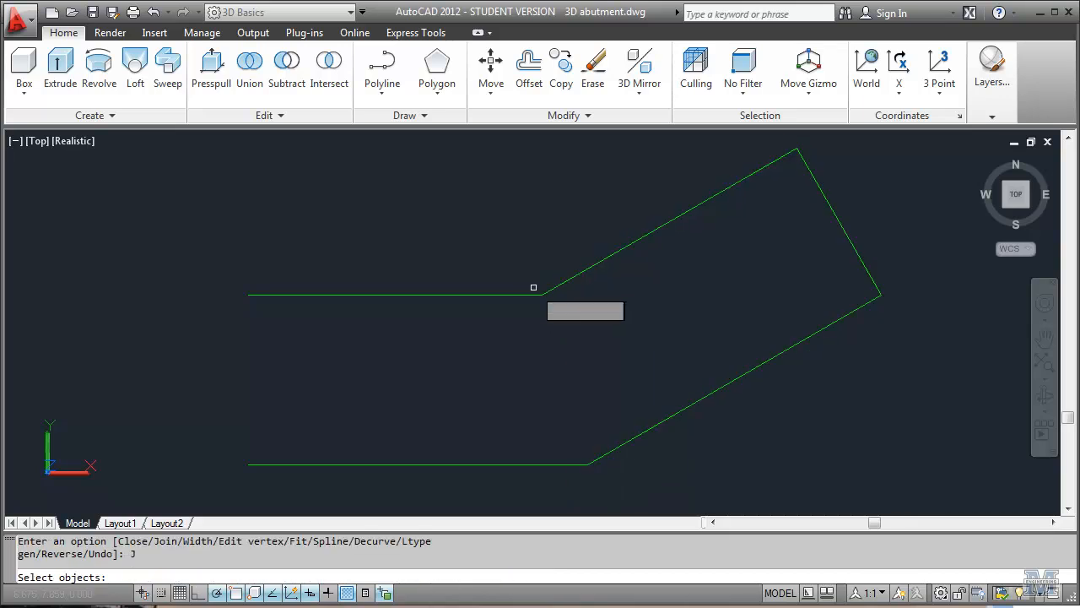
{"action": "left_click", "coordinate": [527, 463]}
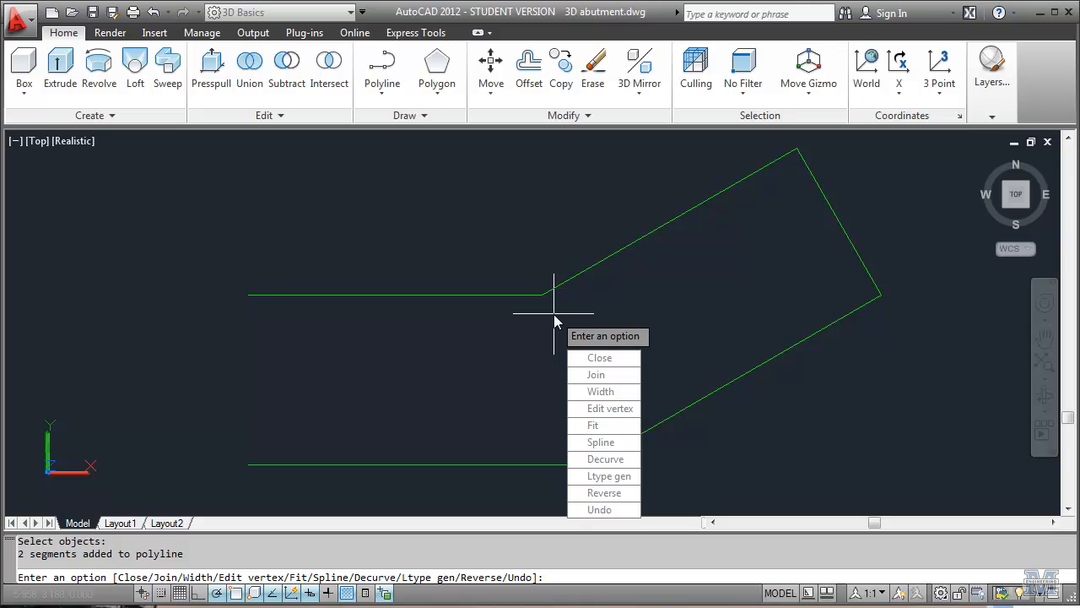
{"action": "key", "text": "Escape"}
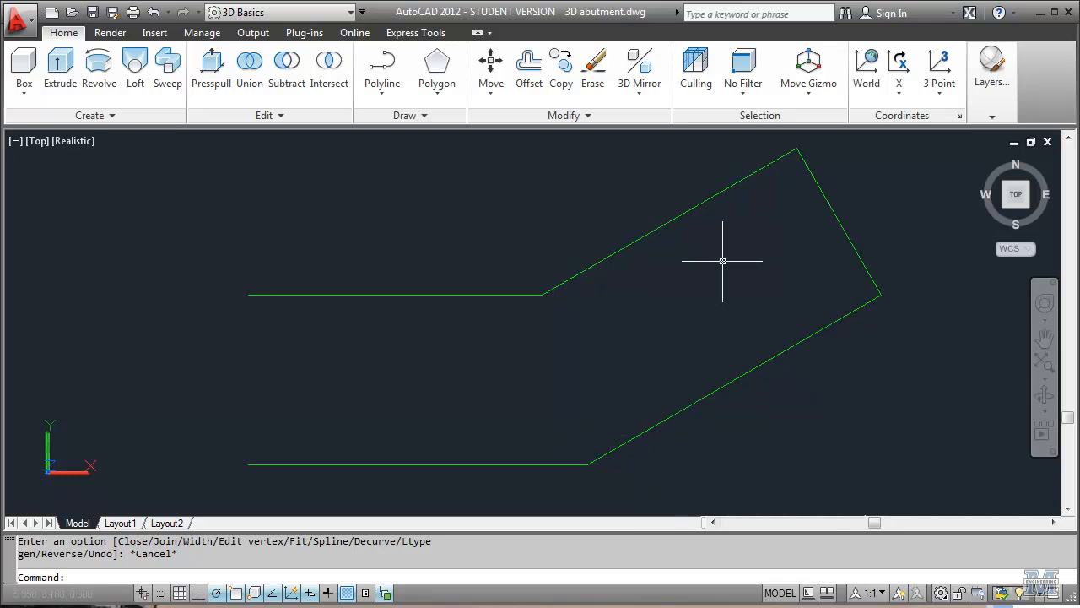
{"action": "mouse_move", "coordinate": [719, 238]}
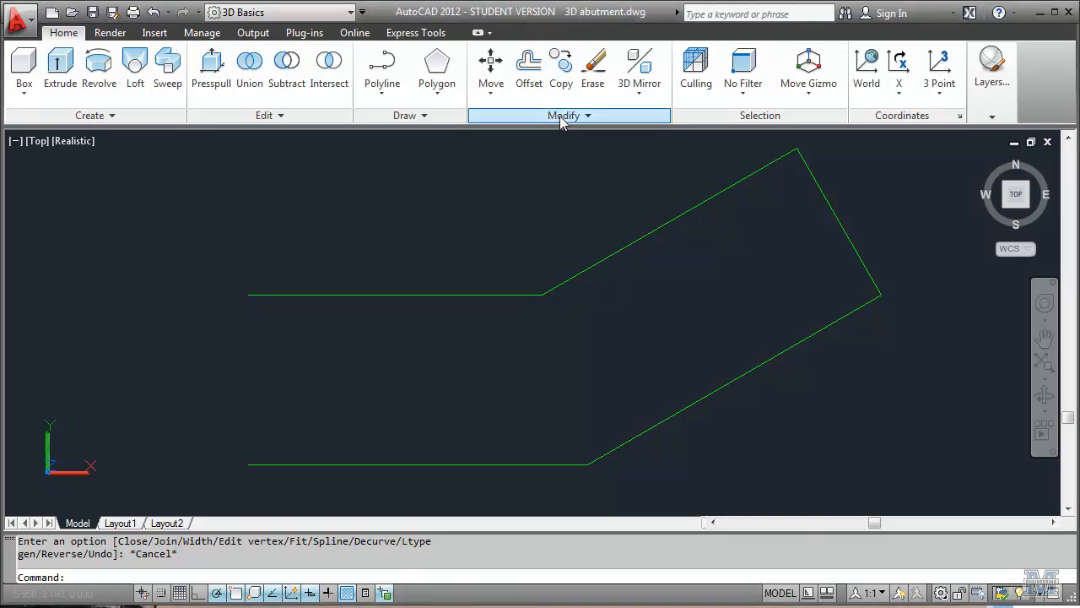
Mirror the half outline about its left end, keeping the source, to form the symmetrical footing.
{"action": "left_click", "coordinate": [557, 135]}
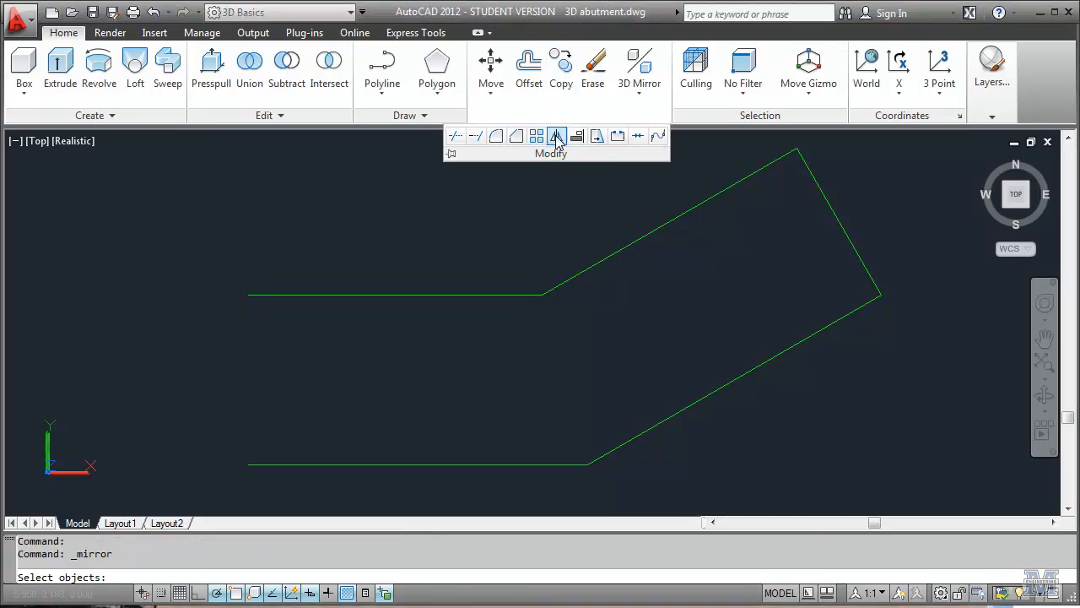
{"action": "left_click", "coordinate": [408, 294]}
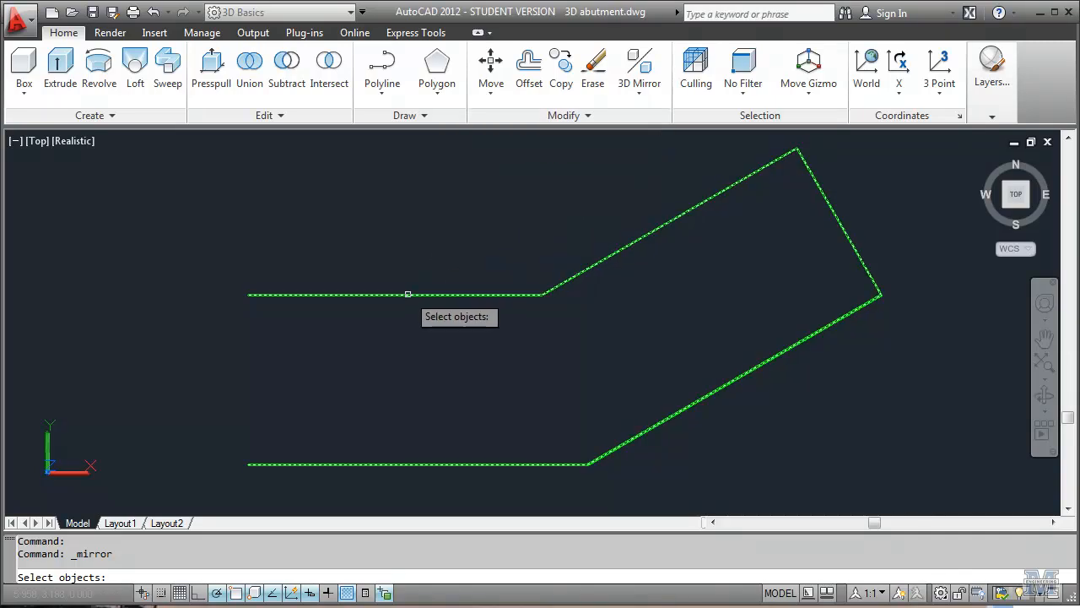
{"action": "left_click", "coordinate": [408, 294]}
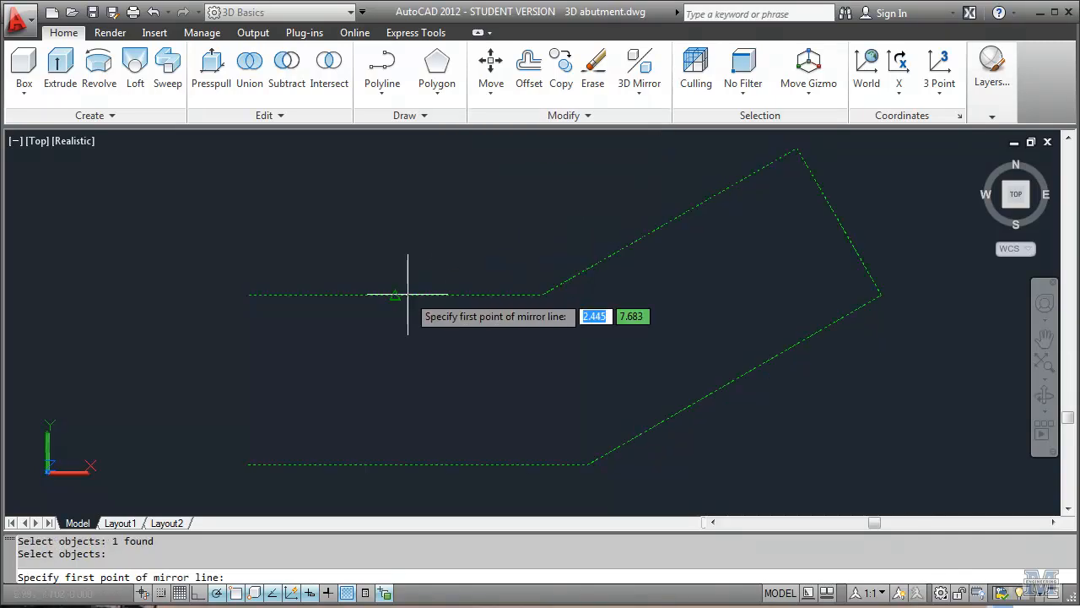
{"action": "mouse_move", "coordinate": [250, 294]}
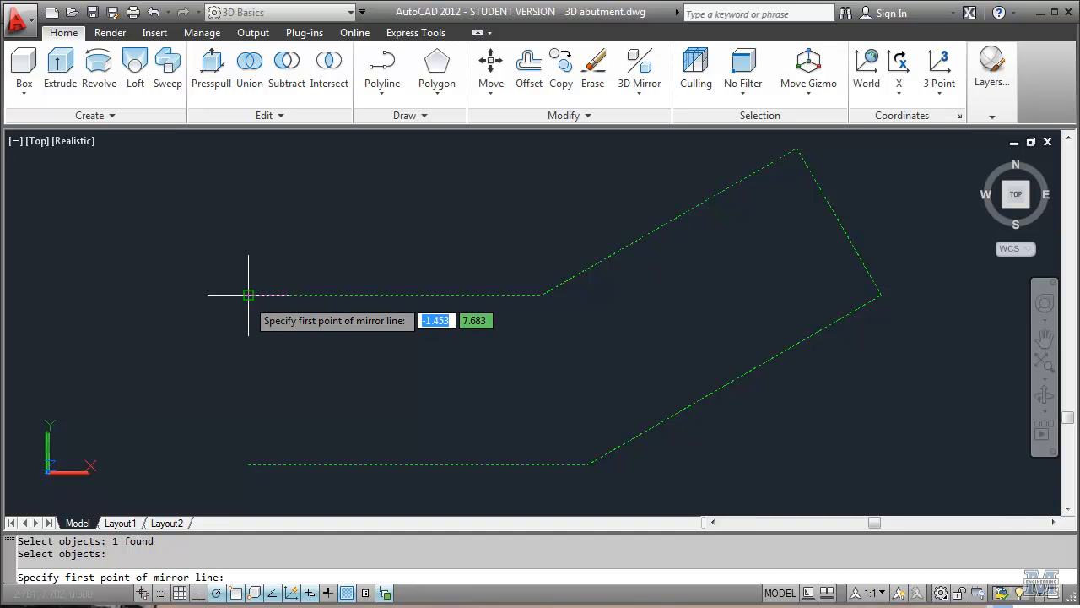
{"action": "left_click", "coordinate": [250, 293]}
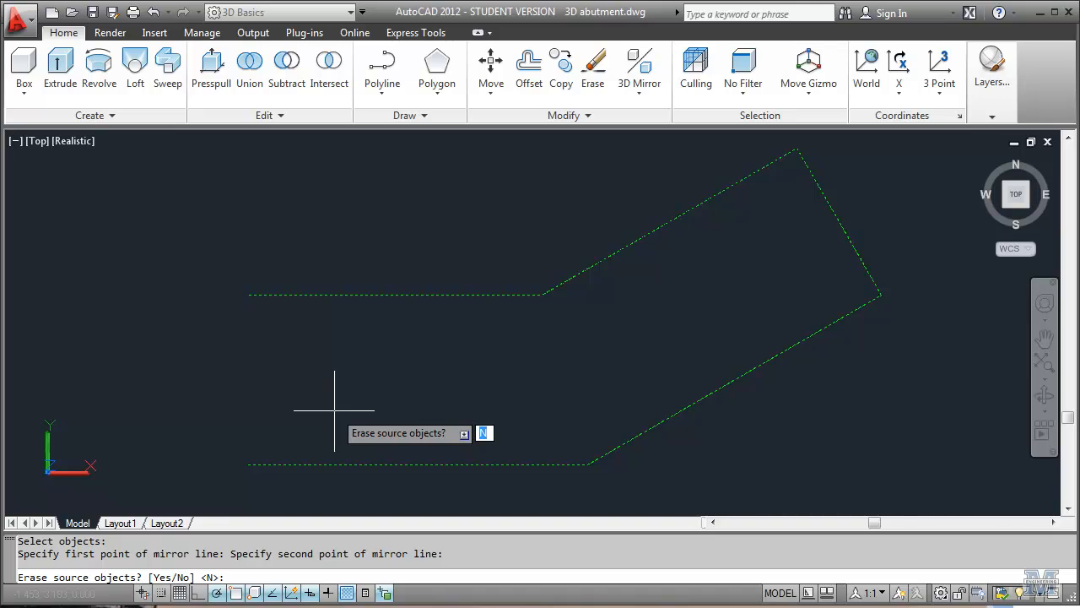
{"action": "type", "text": "n"}
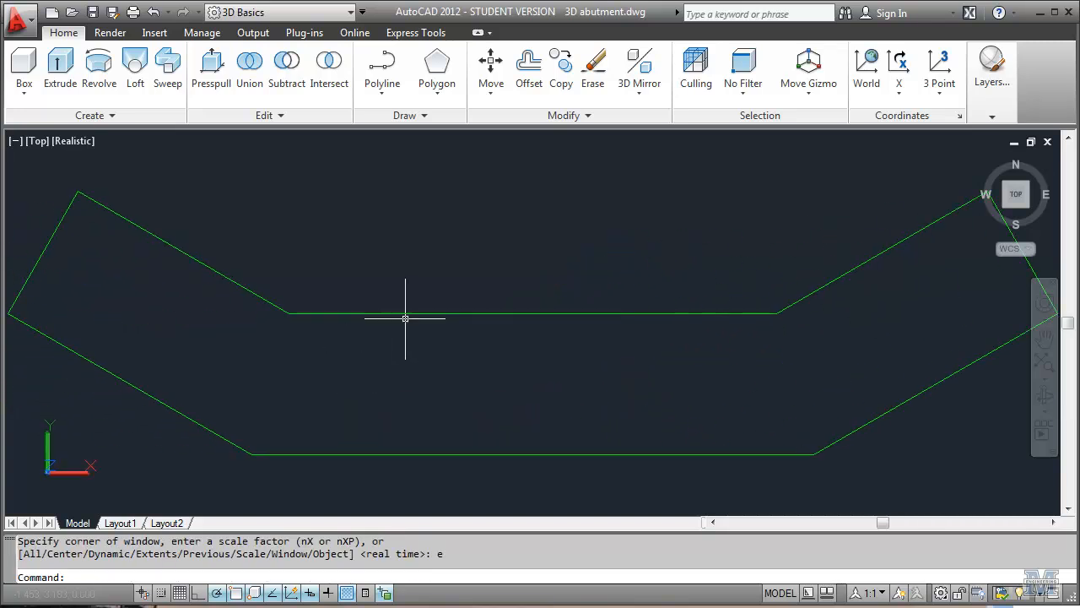
{"action": "mouse_move", "coordinate": [486, 345]}
{"action": "type", "text": "PEDIT"}
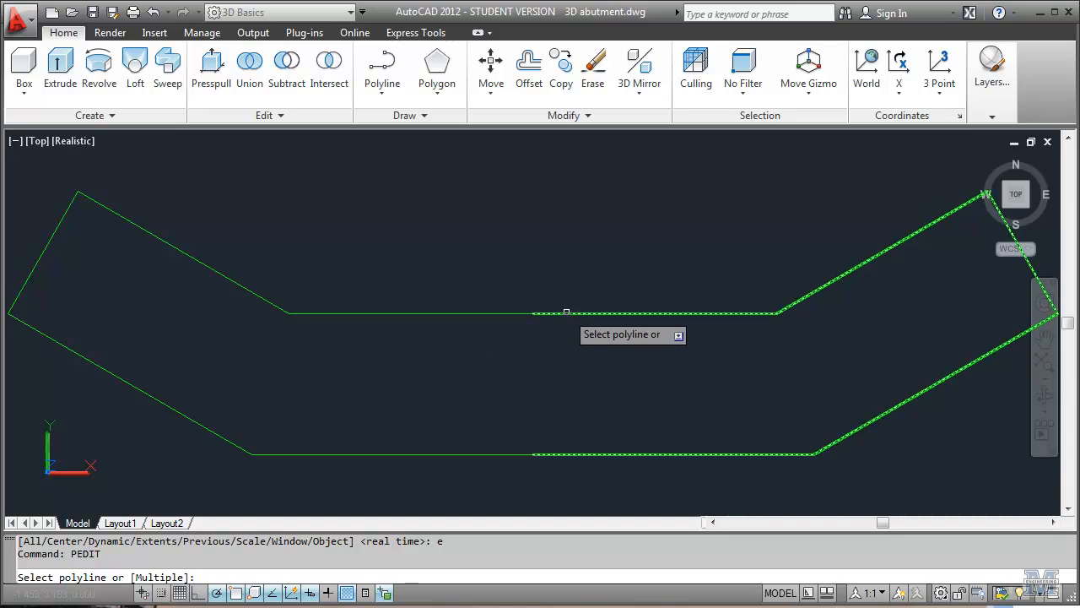
Join the two mirrored halves into one closed footing outline with PEDIT.
{"action": "left_click", "coordinate": [566, 312]}
{"action": "type", "text": "j"}
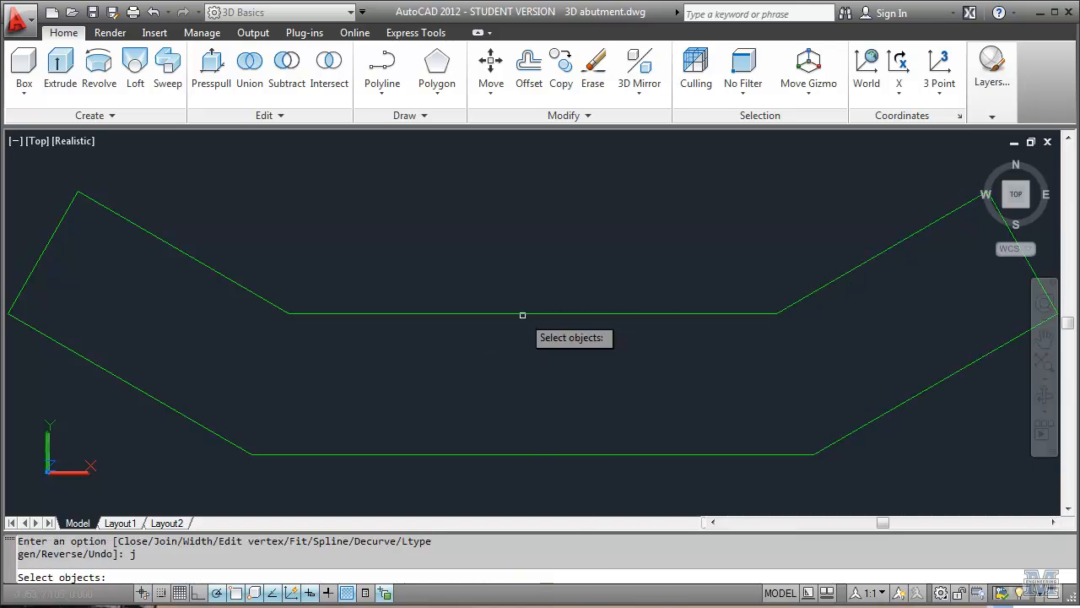
{"action": "left_click", "coordinate": [520, 312]}
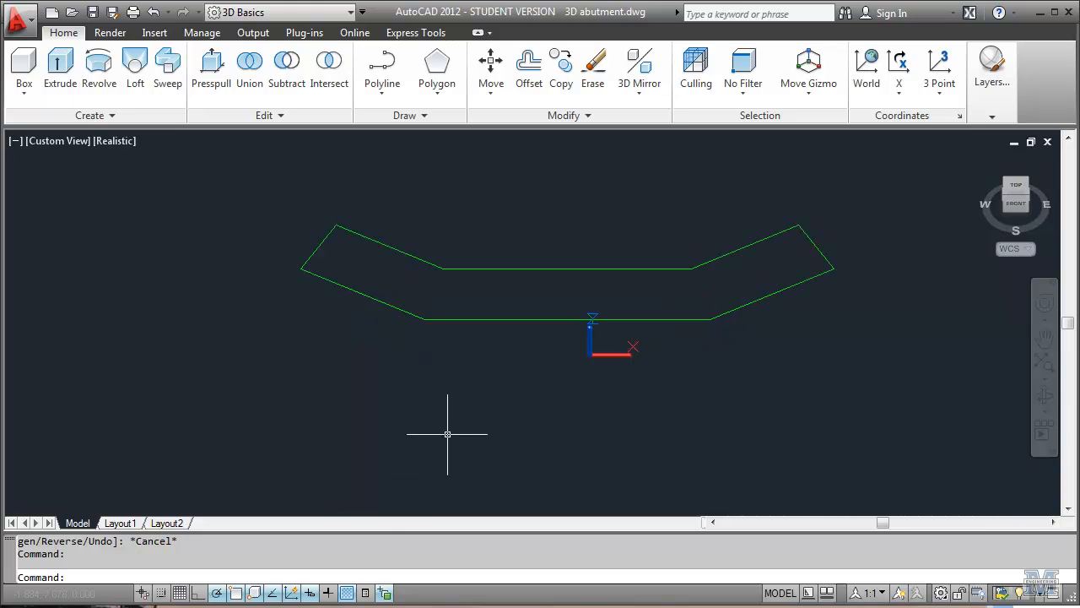
{"action": "mouse_move", "coordinate": [696, 160]}
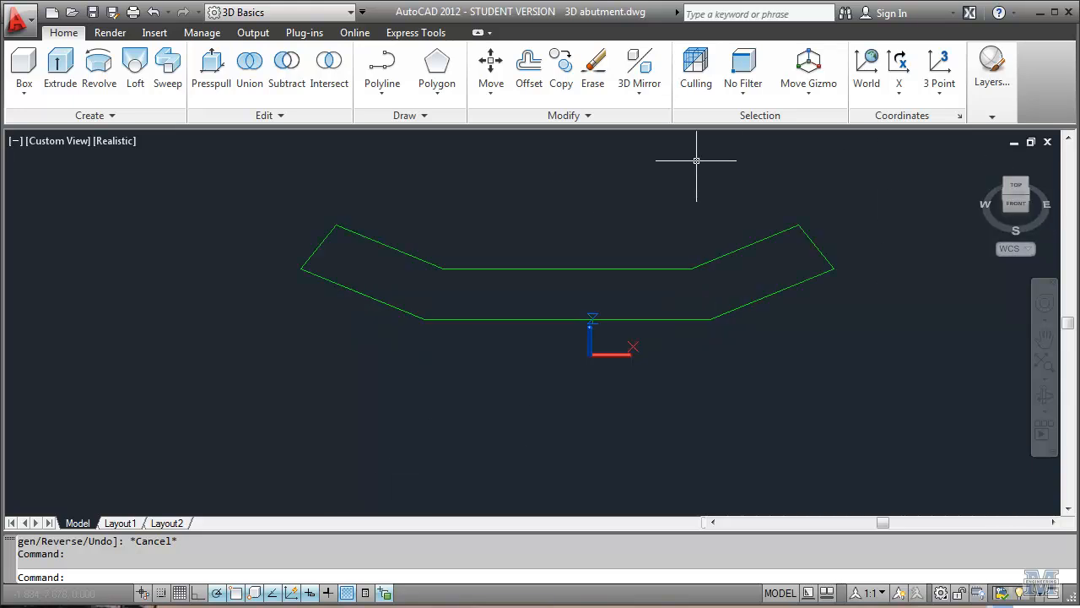
Extrude the closed footing outline into a green solid slab 1 unit high.
{"action": "left_click", "coordinate": [61, 67]}
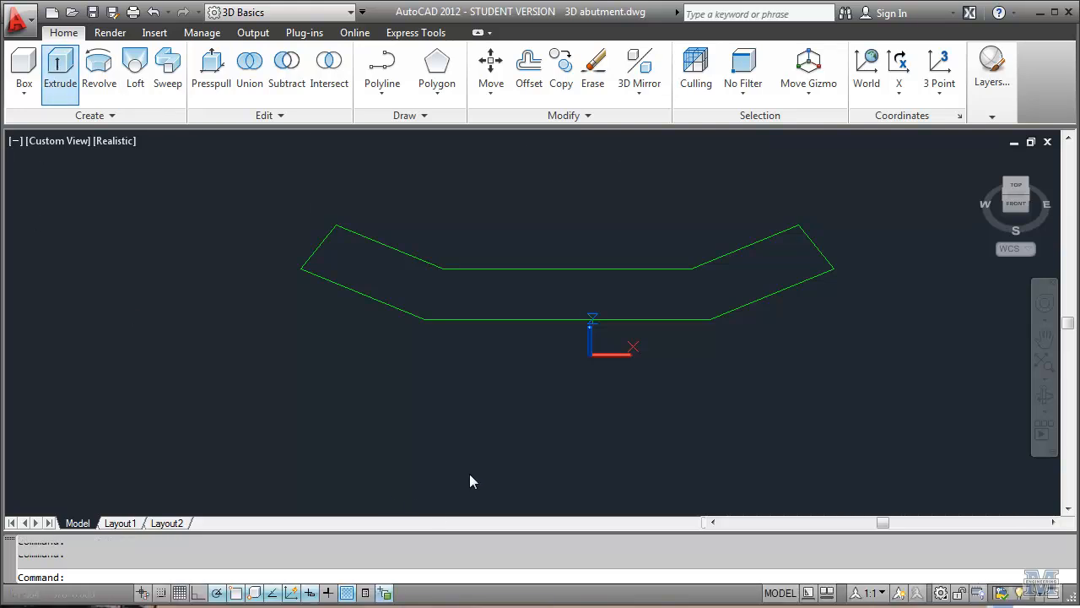
{"action": "left_click", "coordinate": [61, 71]}
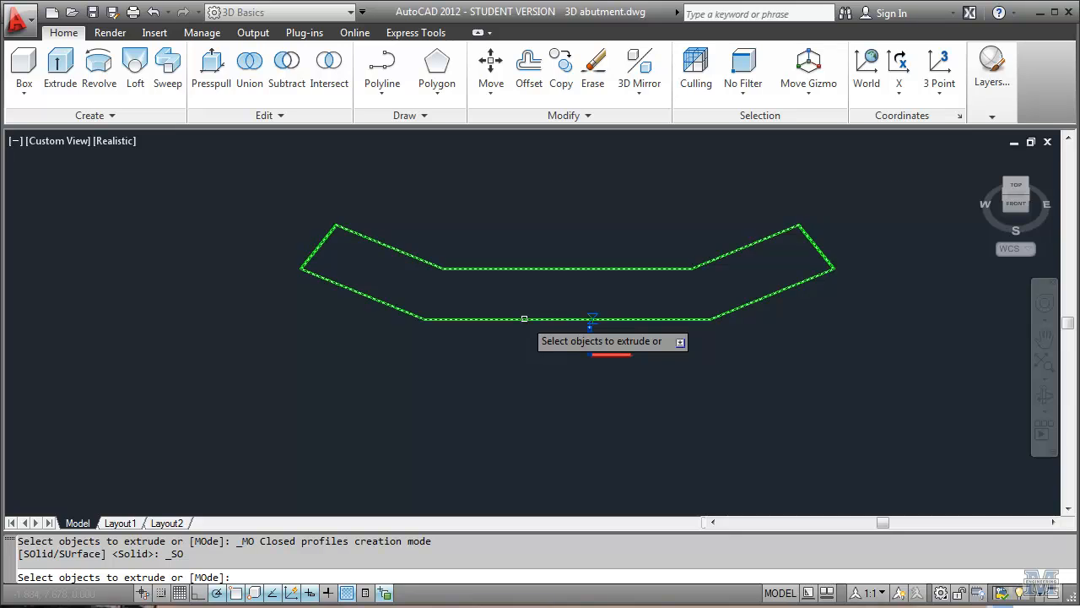
{"action": "left_click", "coordinate": [566, 269]}
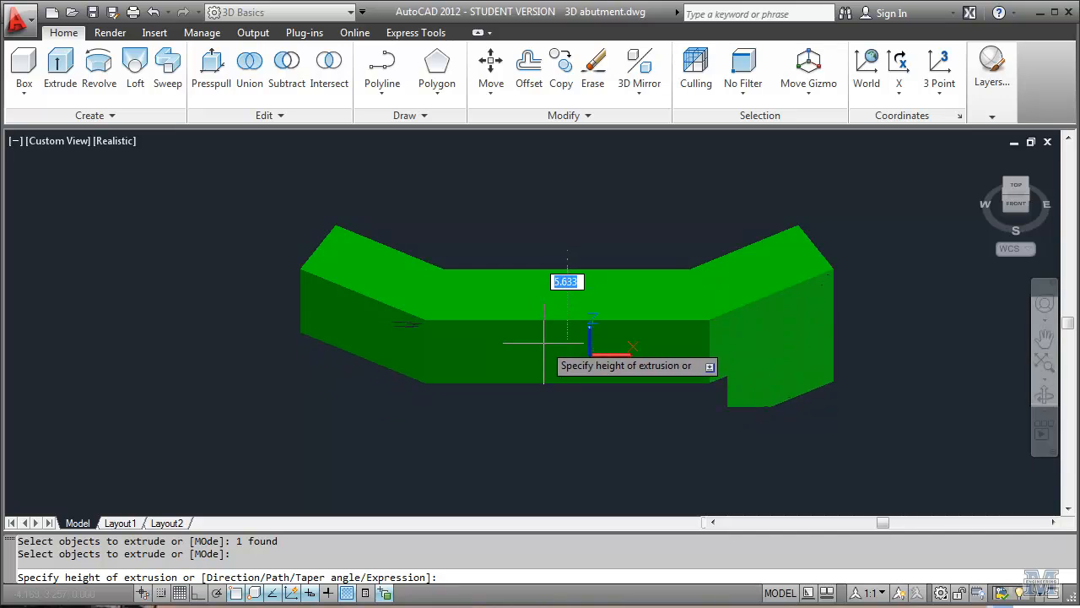
{"action": "type", "text": "1"}
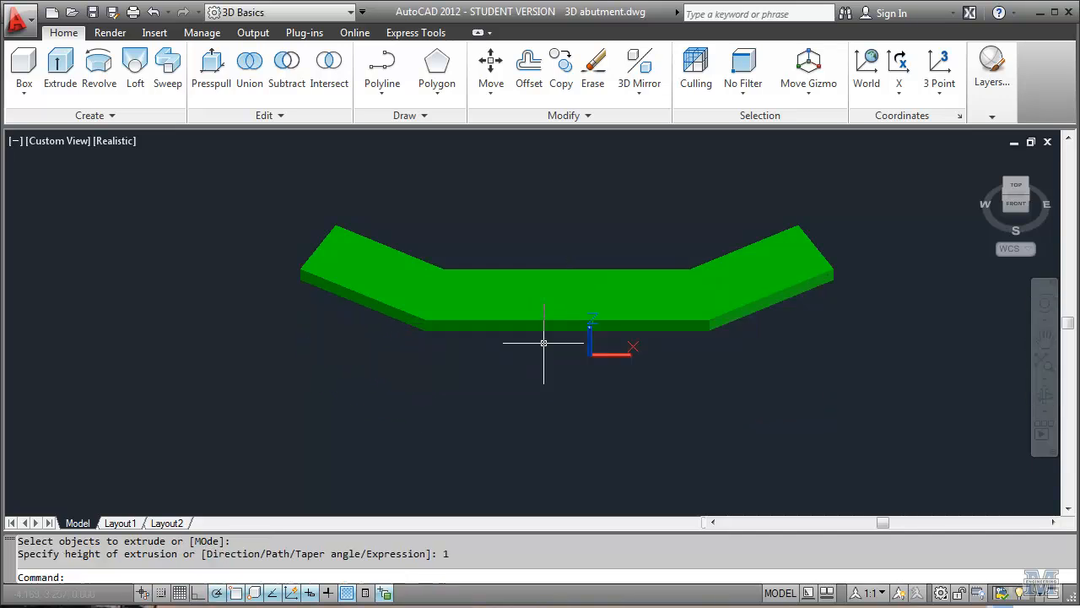
{"action": "mouse_move", "coordinate": [618, 432]}
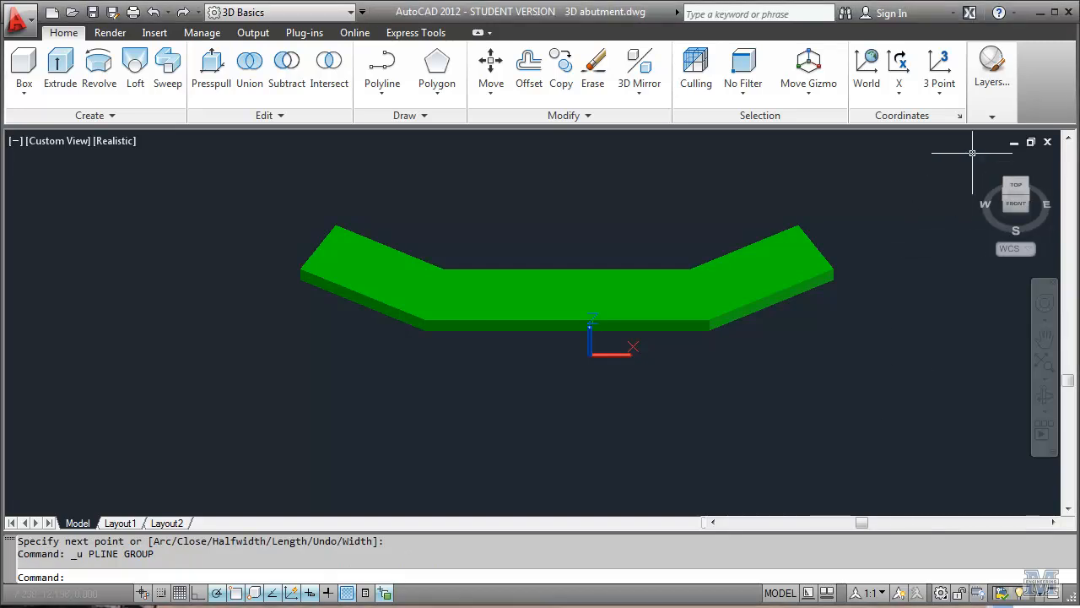
Make the work layer current and start a polyline guide line at the footing's right bend.
{"action": "left_click", "coordinate": [993, 67]}
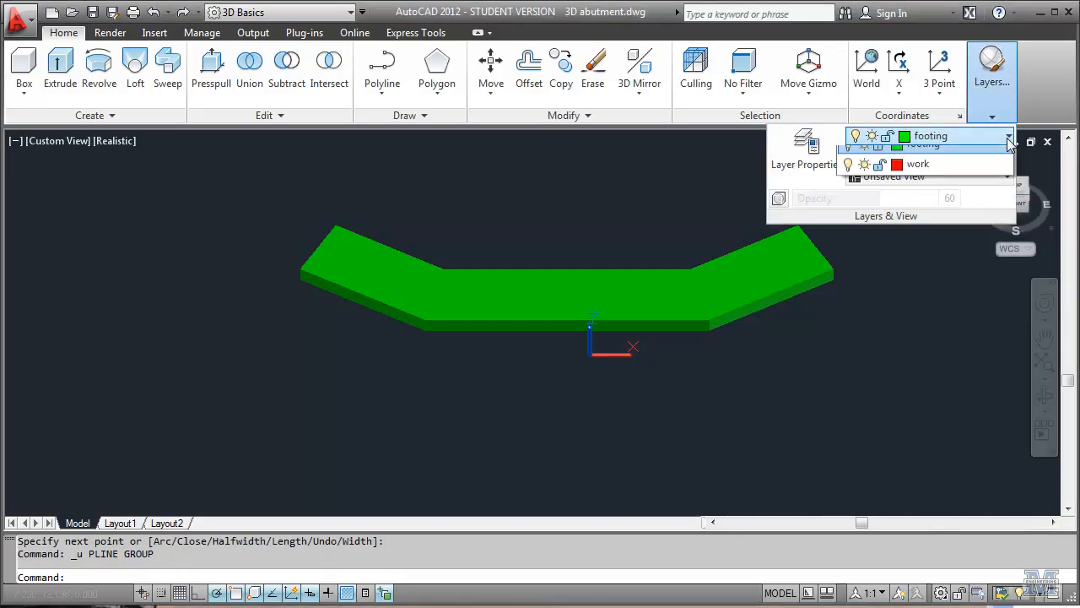
{"action": "left_click", "coordinate": [919, 164]}
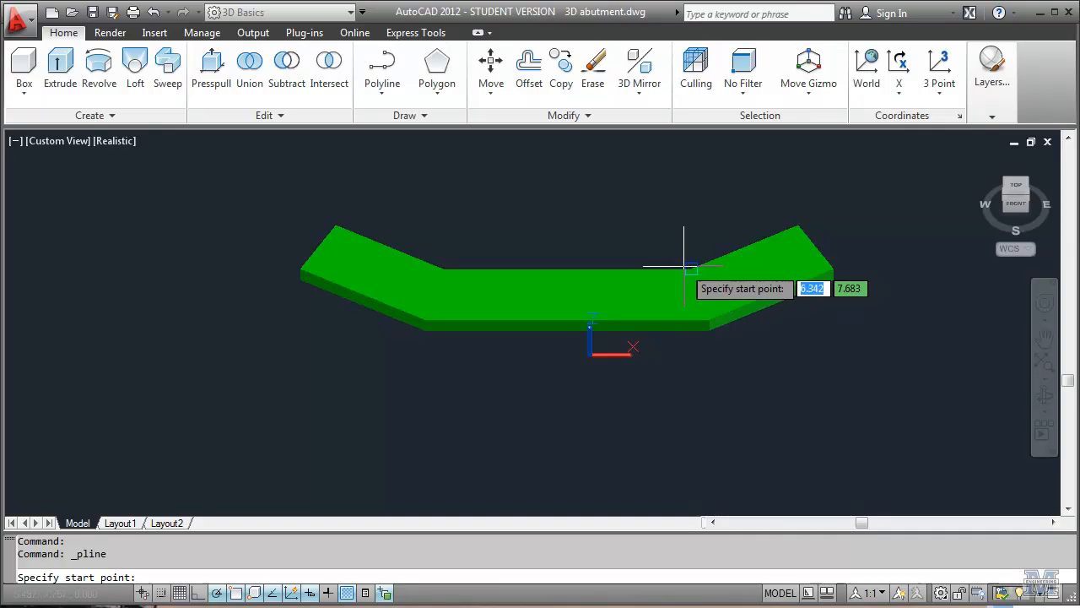
{"action": "left_click", "coordinate": [684, 268]}
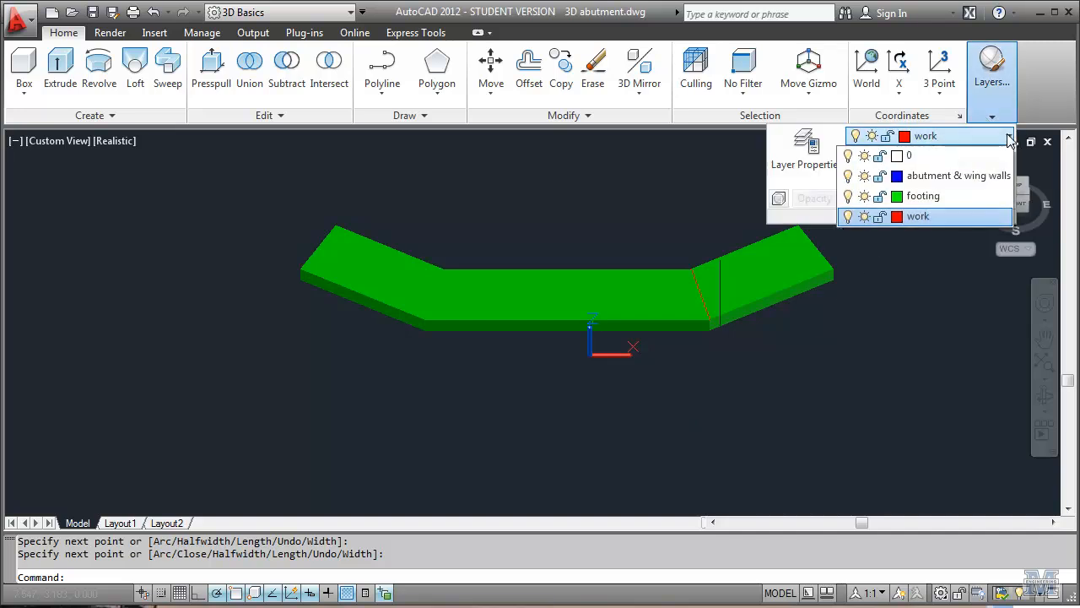
{"action": "left_click", "coordinate": [958, 175]}
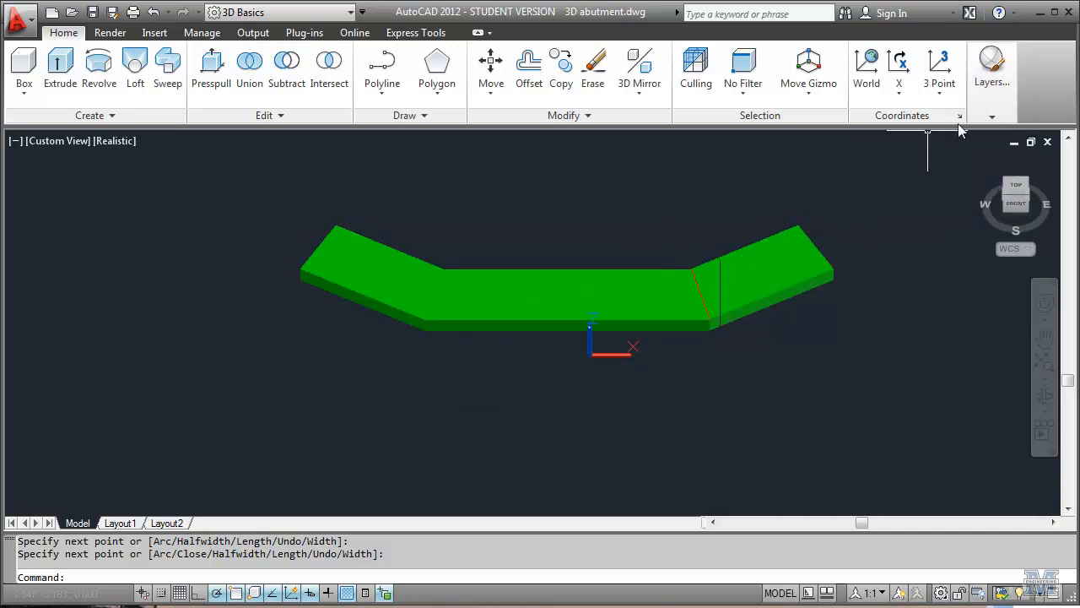
Align the UCS to the footing's top face and switch to the Top view.
{"action": "left_click", "coordinate": [939, 93]}
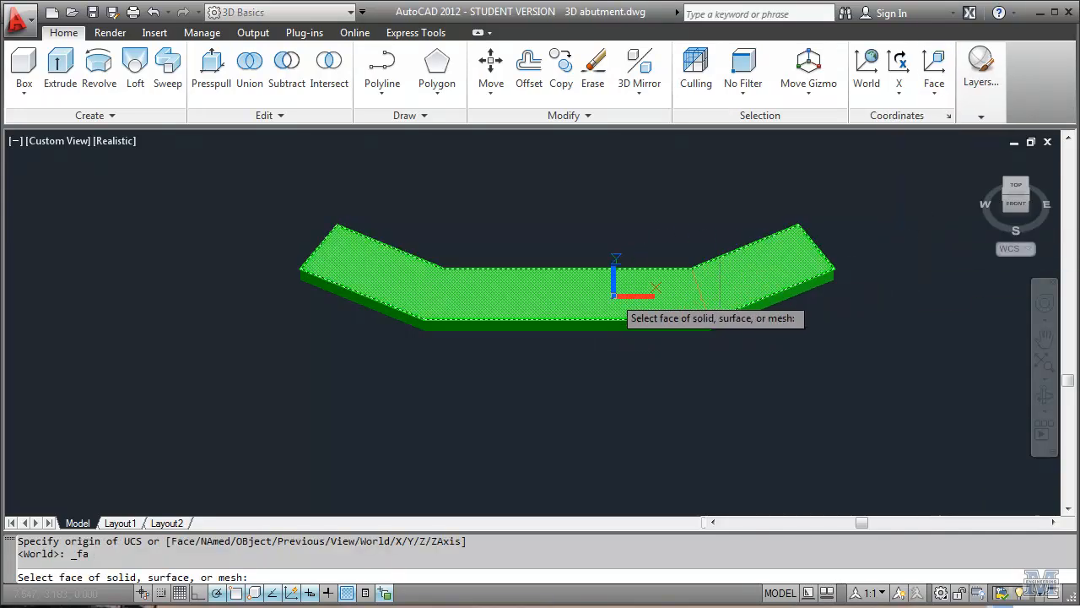
{"action": "left_click", "coordinate": [616, 295]}
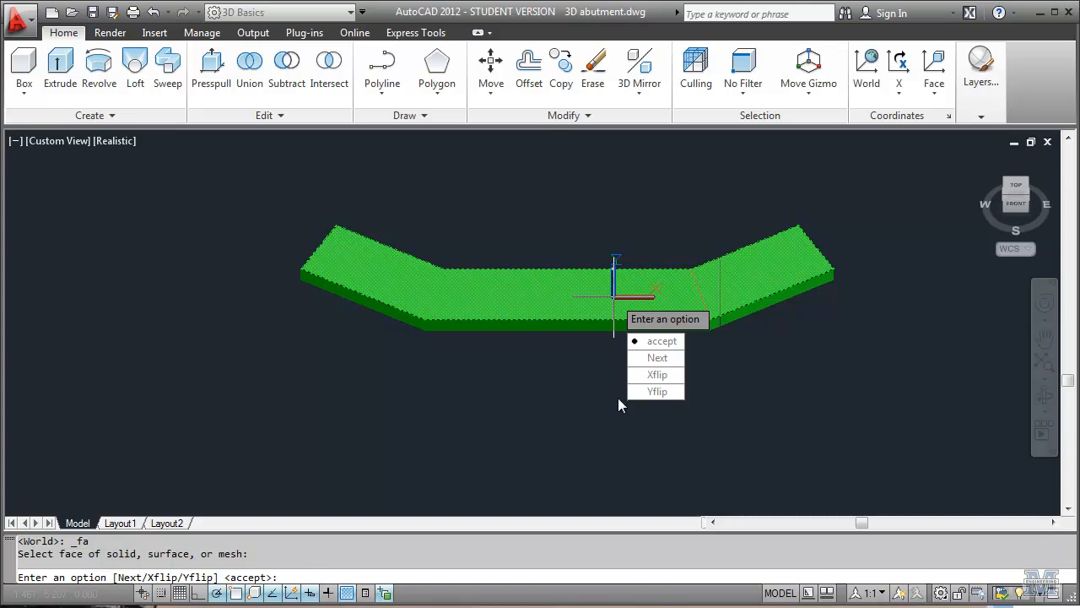
{"action": "left_click", "coordinate": [661, 341]}
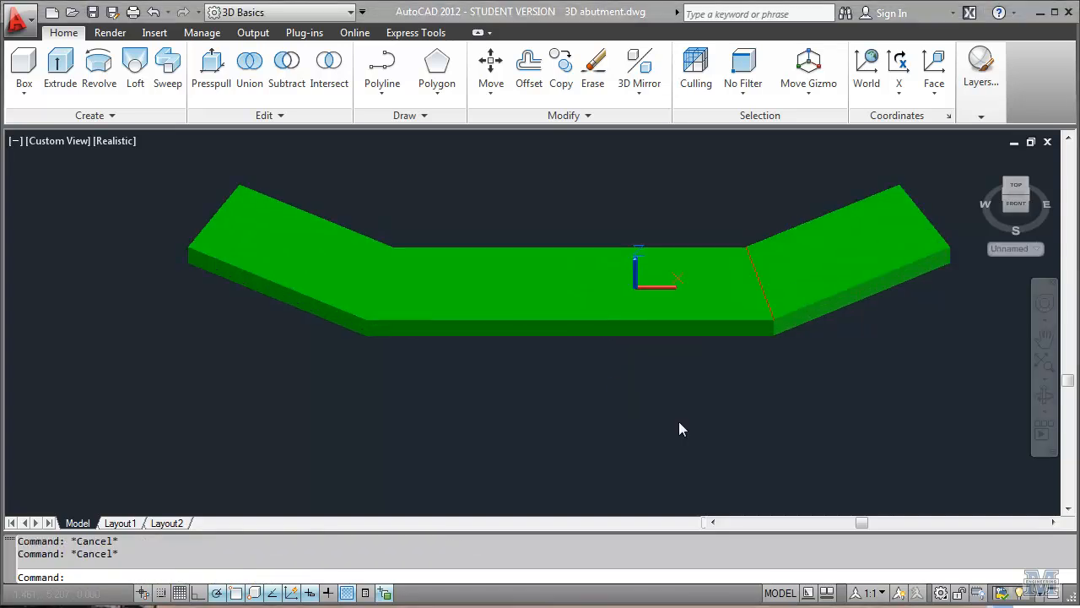
{"action": "left_click", "coordinate": [1016, 192]}
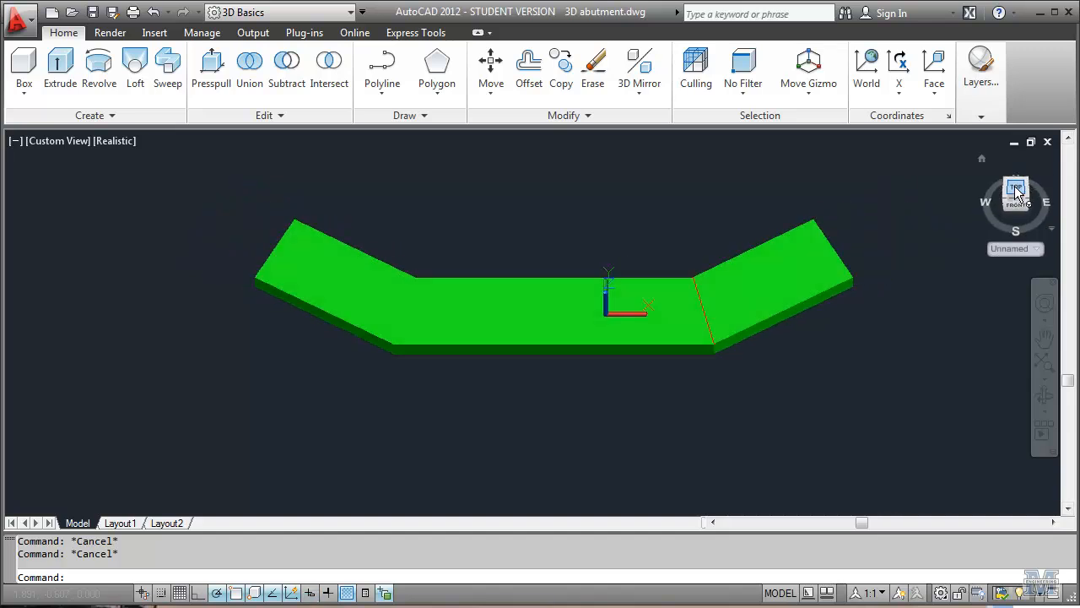
{"action": "left_click", "coordinate": [1016, 193]}
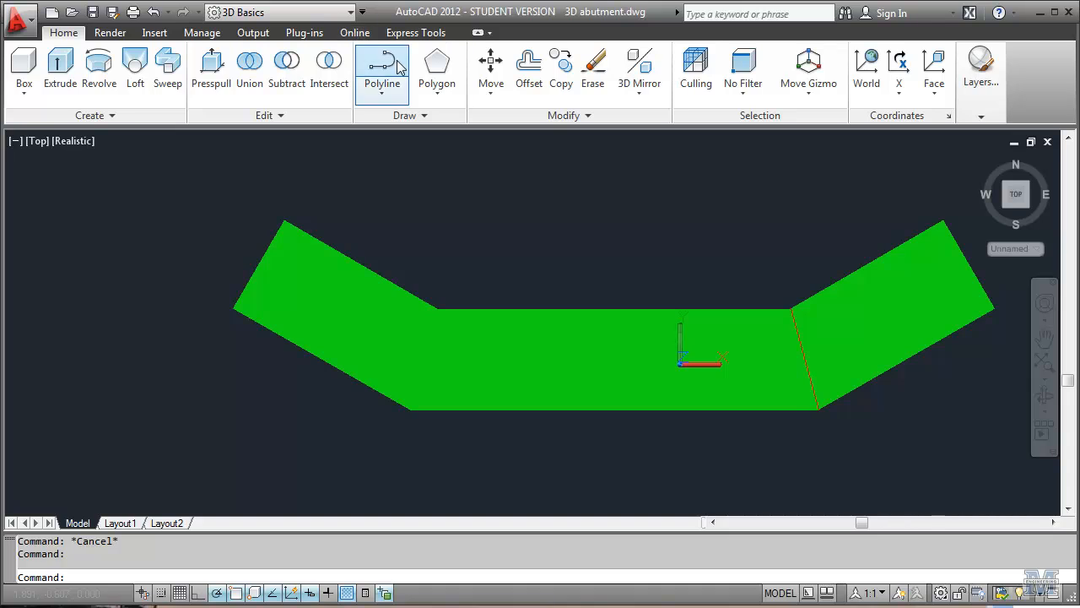
Draw the wall outline polyline from offset @0,1, running 7.5 up the wing then 1.
{"action": "left_click", "coordinate": [381, 64]}
{"action": "type", "text": "from"}
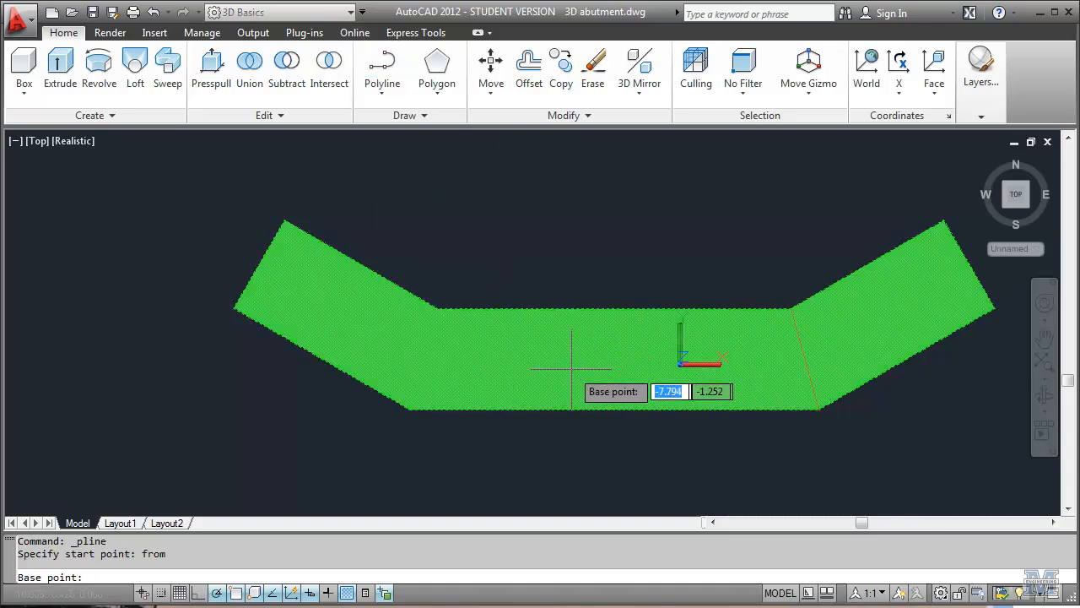
{"action": "mouse_move", "coordinate": [614, 412]}
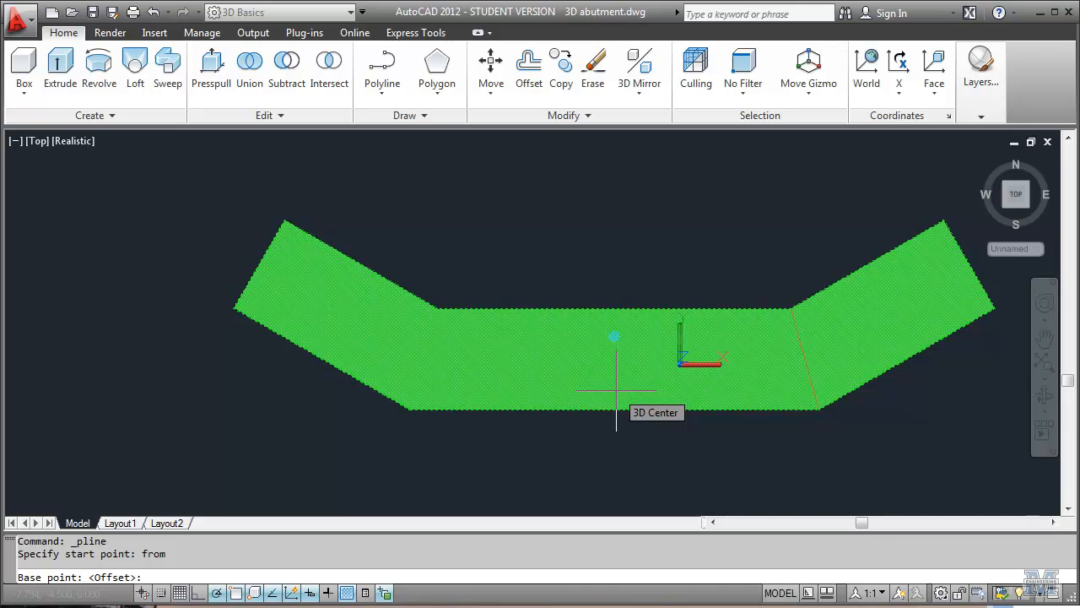
{"action": "type", "text": "1.252"}
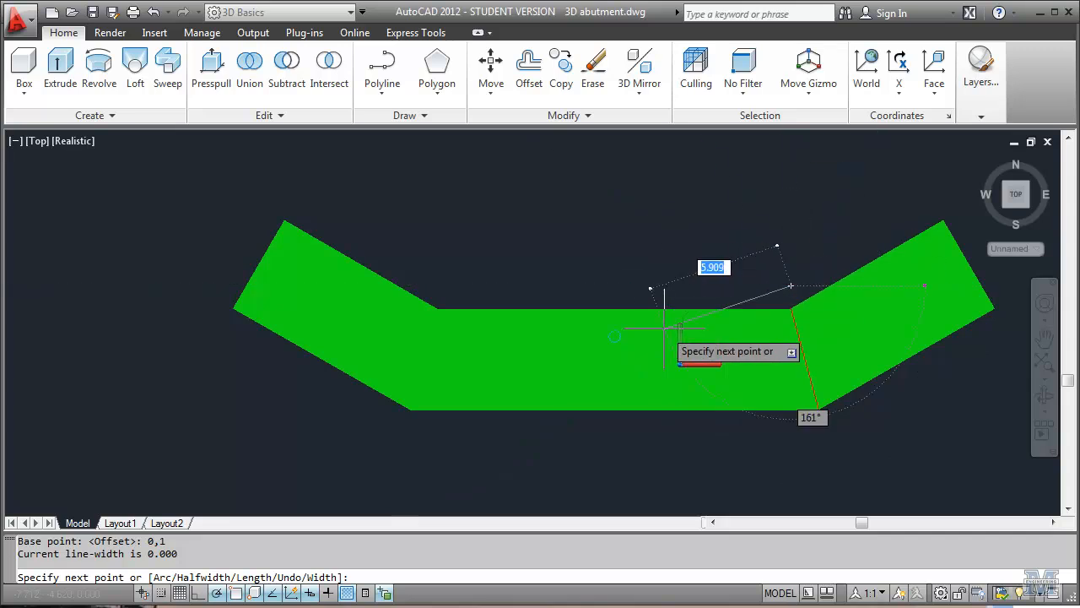
{"action": "key", "text": "Escape"}
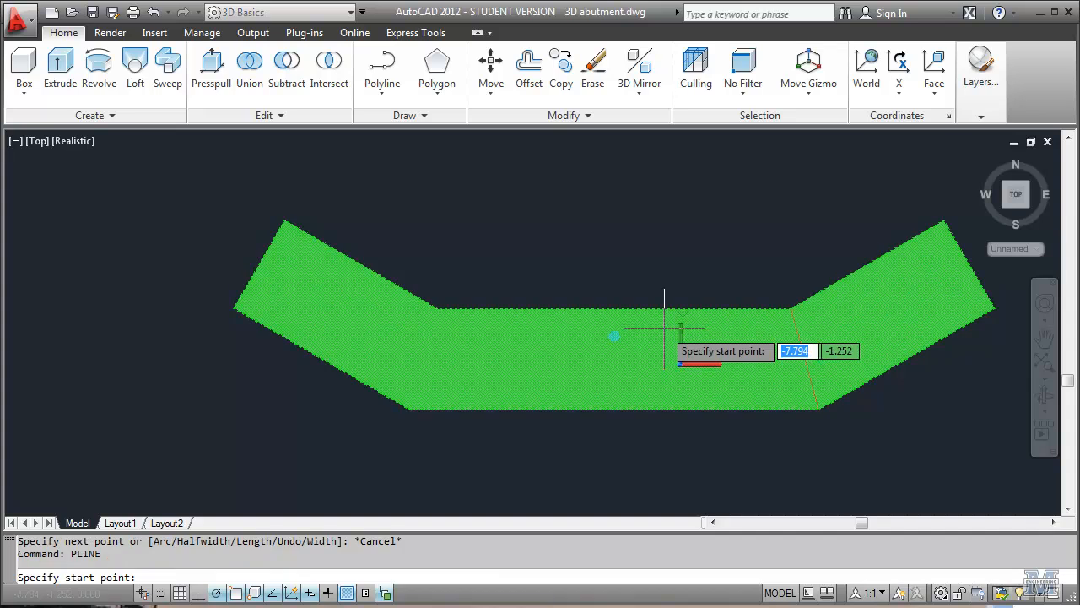
{"action": "mouse_move", "coordinate": [615, 412]}
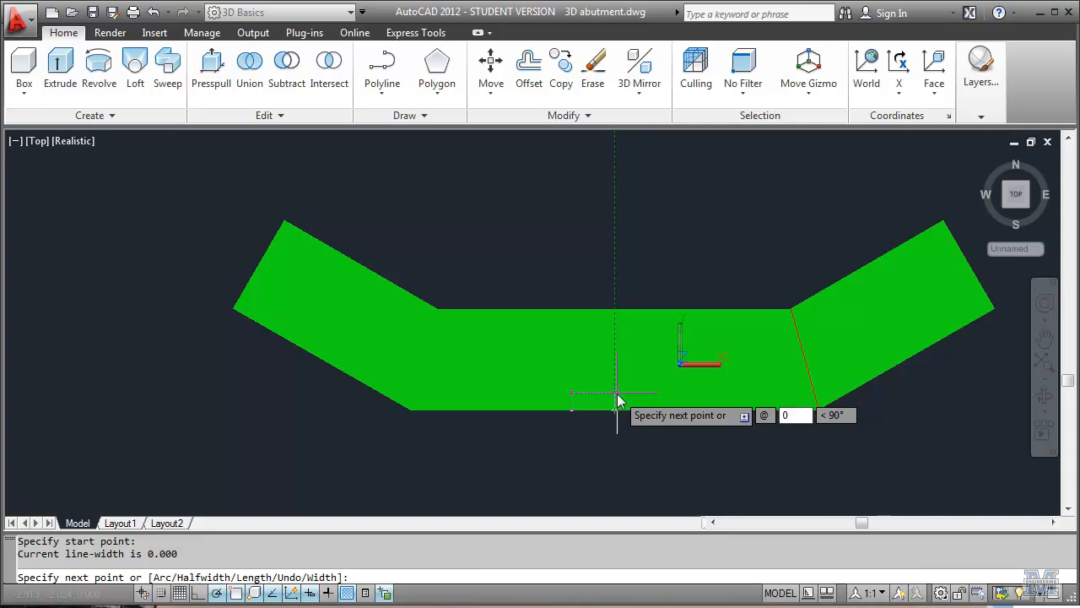
{"action": "type", "text": "@0,1"}
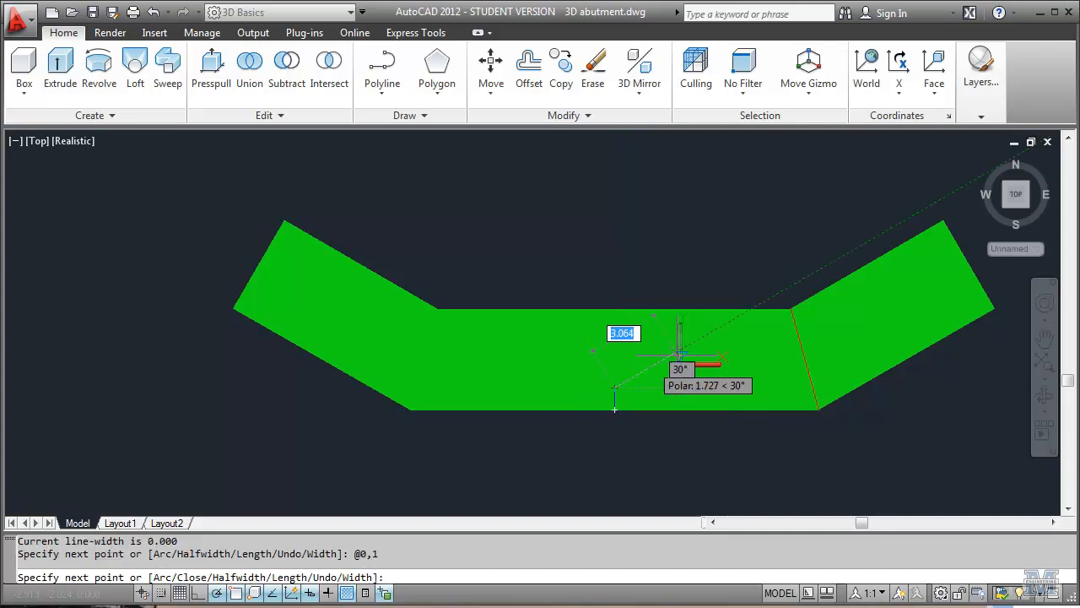
{"action": "mouse_move", "coordinate": [780, 388]}
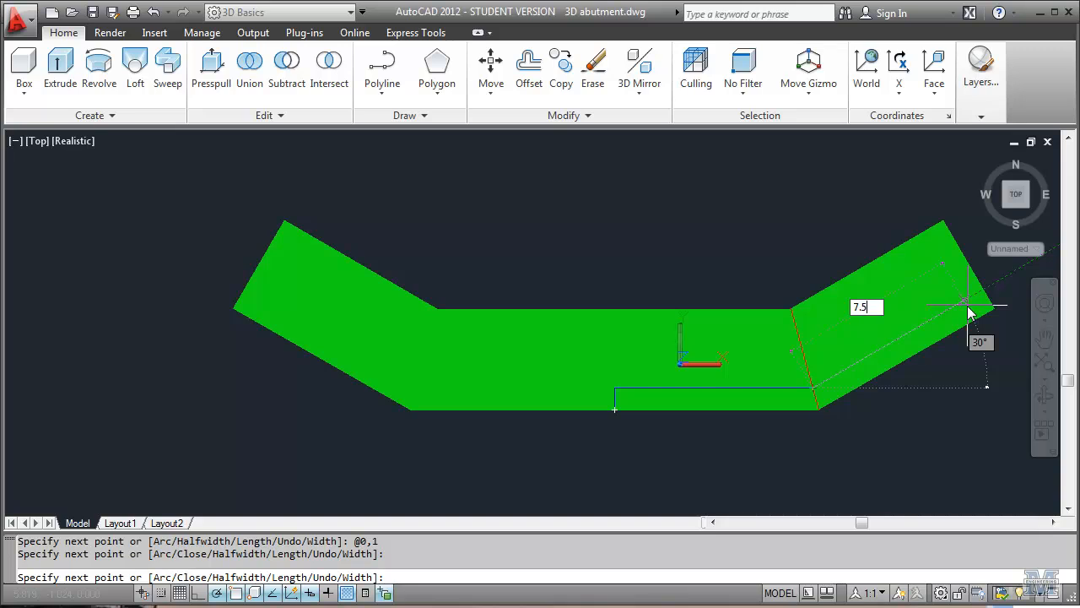
{"action": "type", "text": "7.5"}
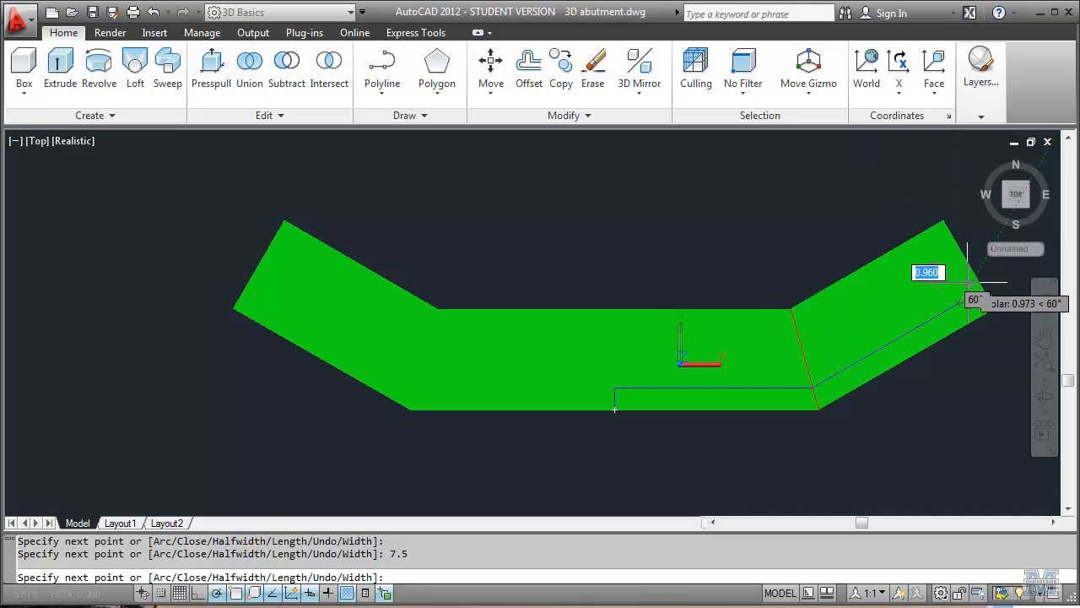
{"action": "mouse_move", "coordinate": [952, 290]}
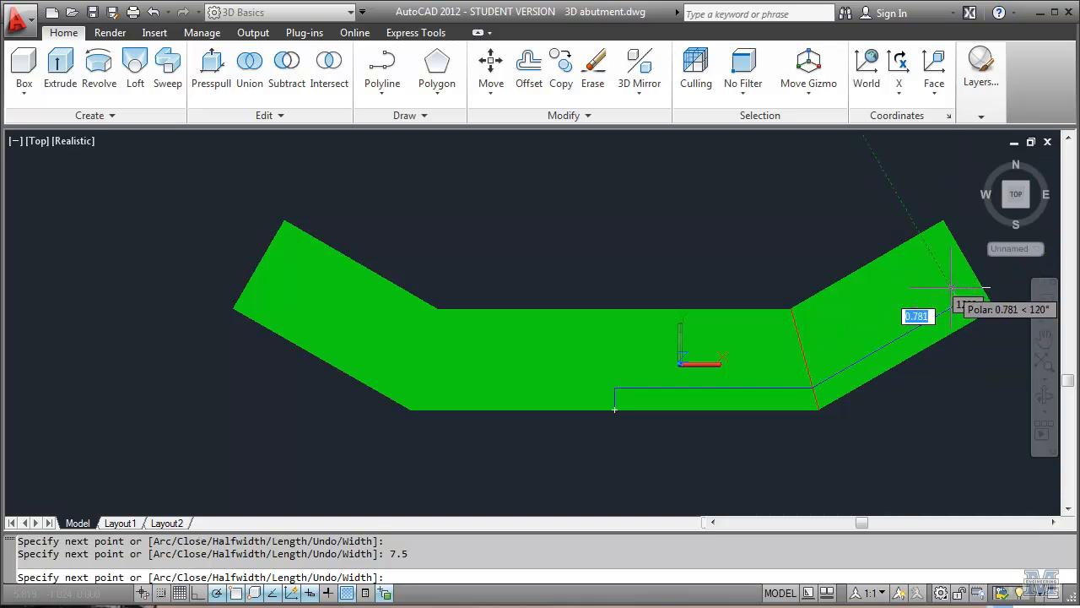
{"action": "type", "text": "1"}
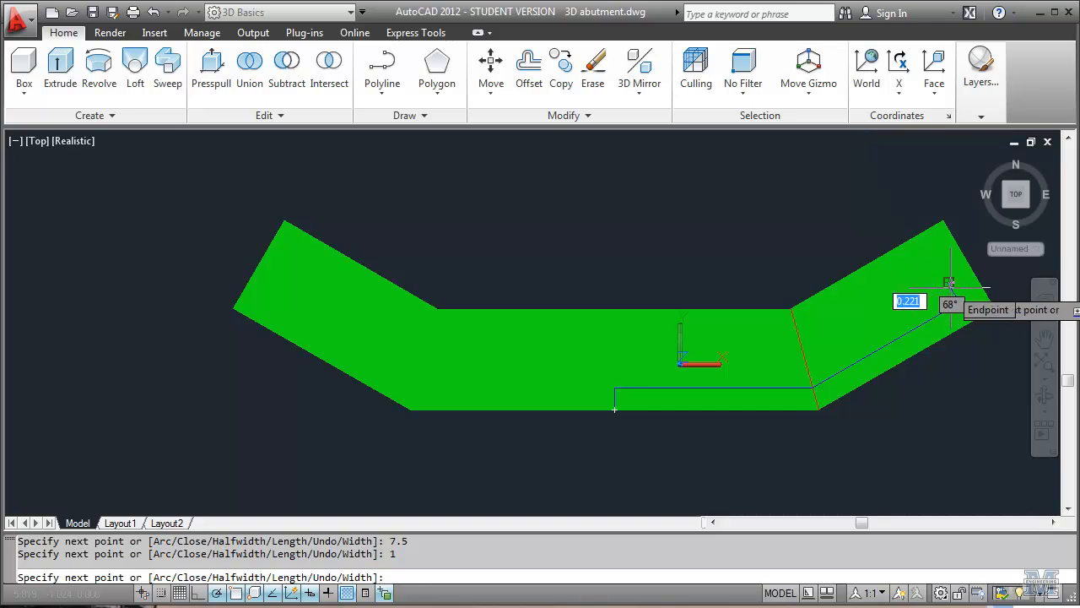
{"action": "mouse_move", "coordinate": [807, 364]}
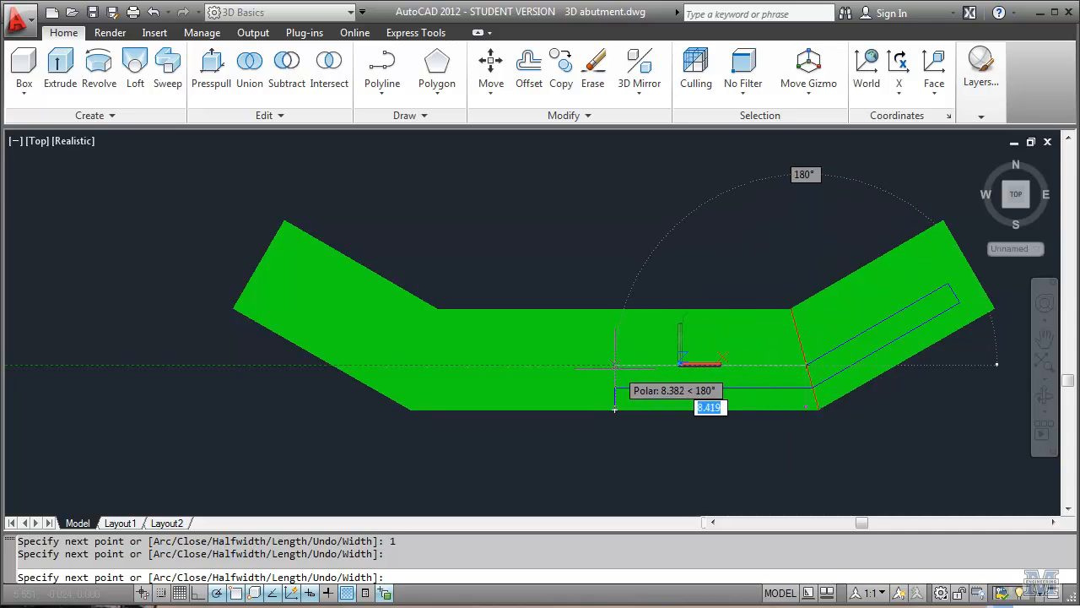
{"action": "mouse_move", "coordinate": [615, 388]}
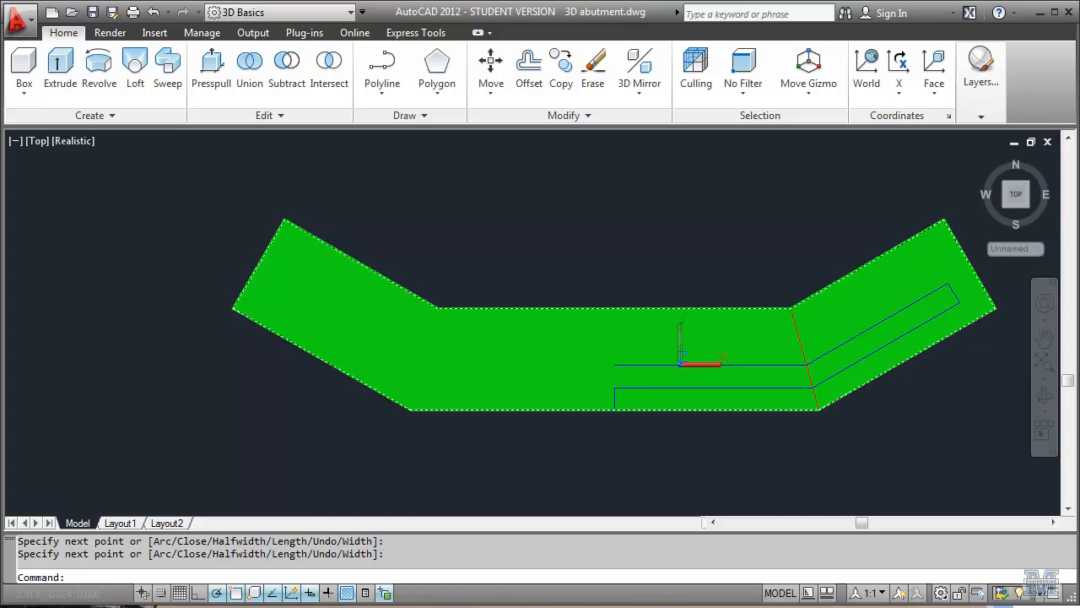
{"action": "mouse_move", "coordinate": [594, 68]}
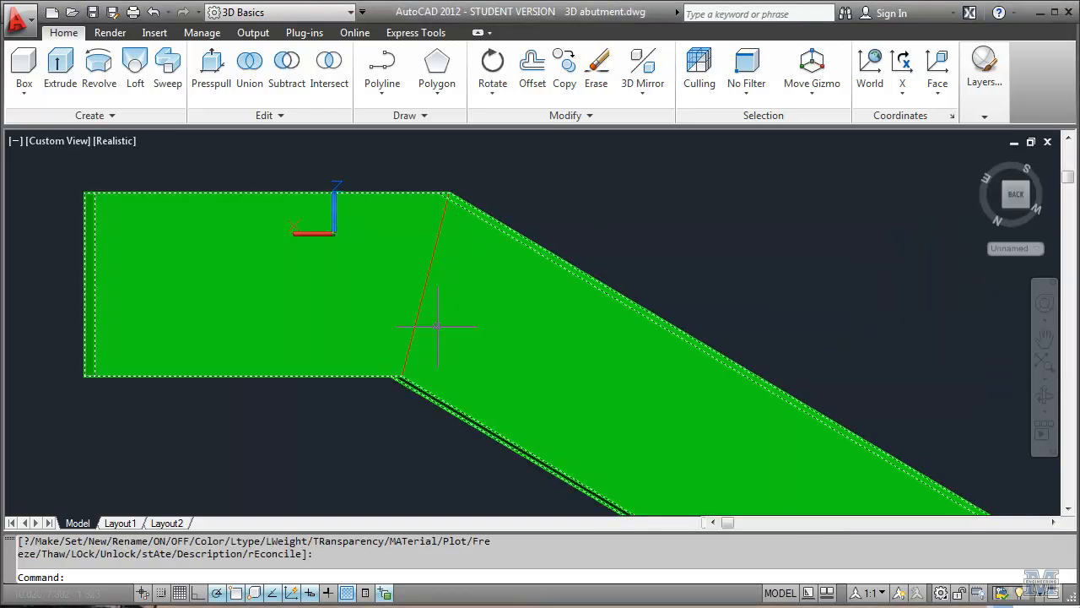
Pick the footing at the left end where objects overlap.
{"action": "left_click", "coordinate": [435, 326]}
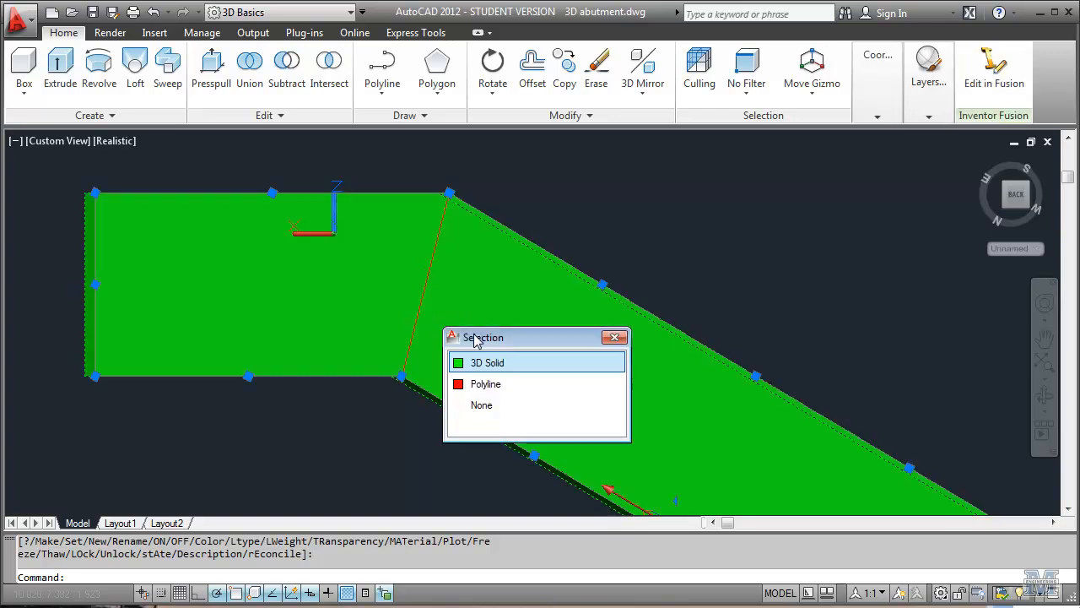
{"action": "mouse_move", "coordinate": [469, 381]}
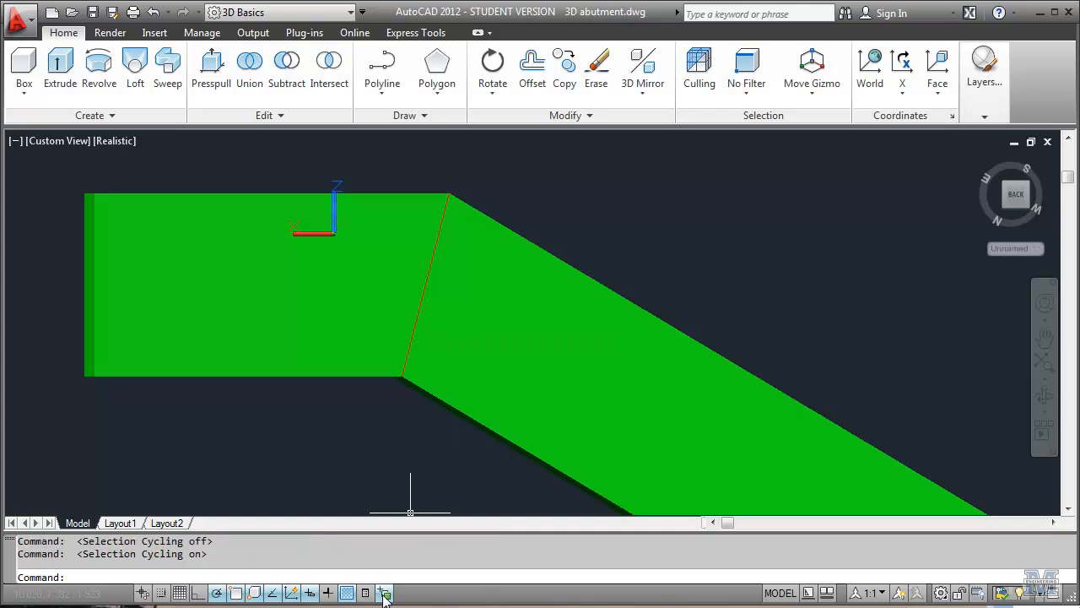
Toggle selection cycling back on and start UCS Face alignment.
{"action": "left_click", "coordinate": [422, 284]}
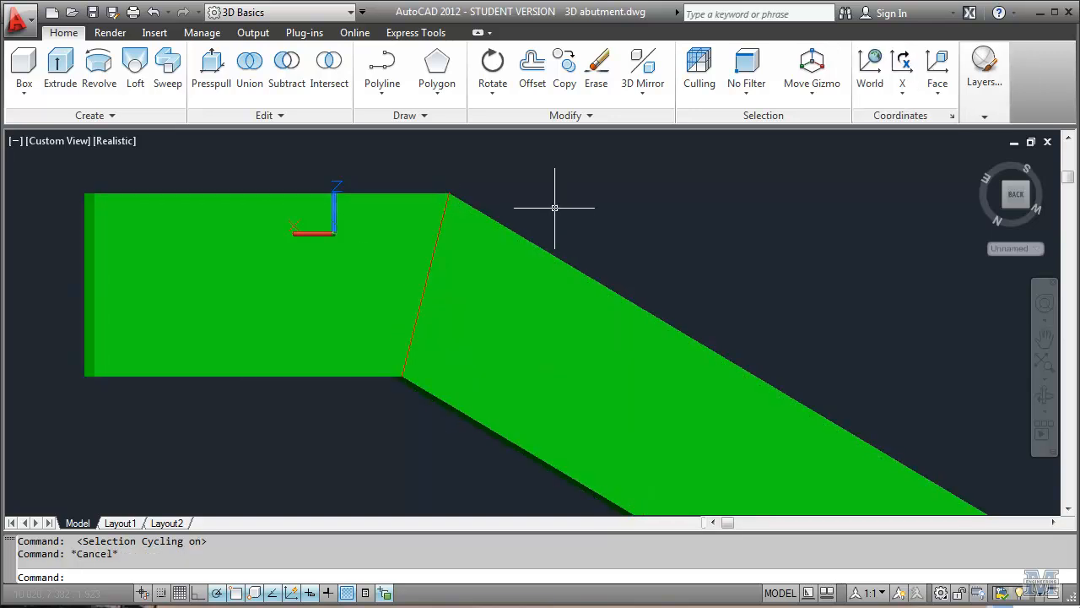
{"action": "left_click", "coordinate": [936, 67]}
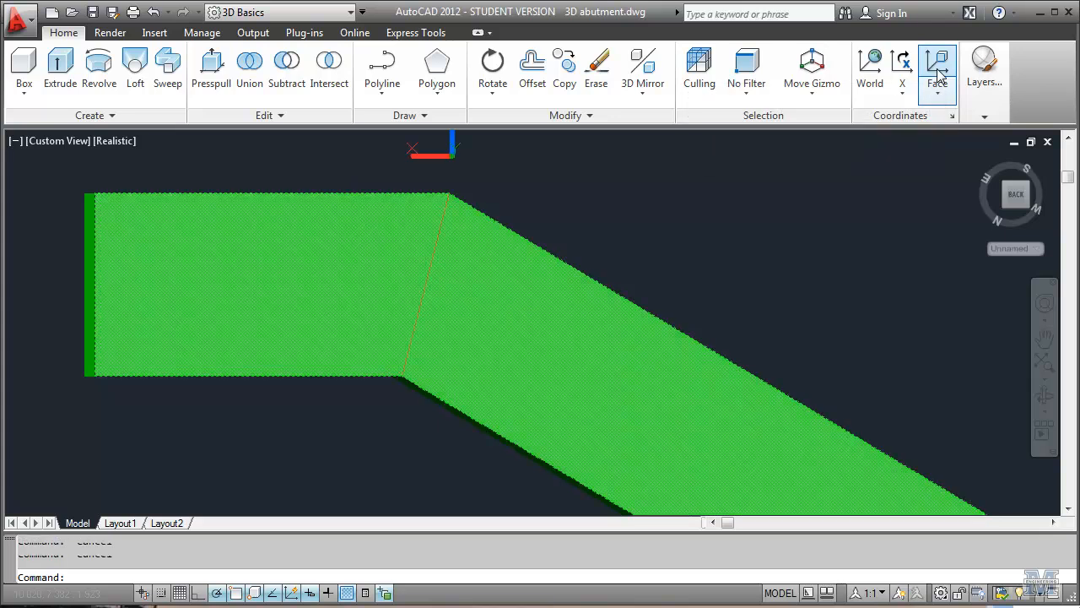
Attempt UCS Face alignment on the footing and cancel it.
{"action": "left_click", "coordinate": [937, 67]}
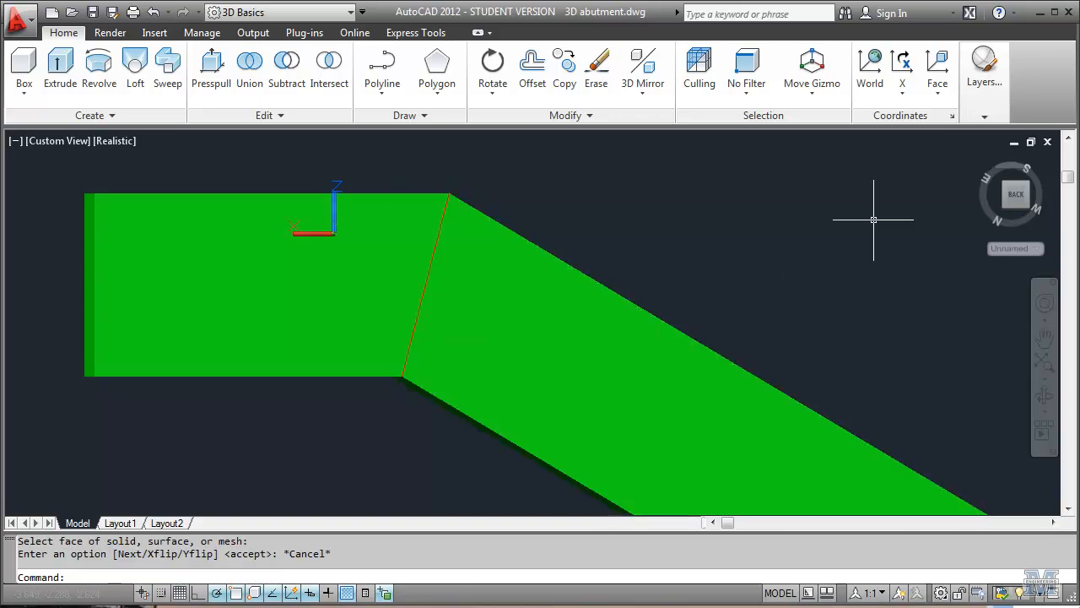
{"action": "left_click", "coordinate": [871, 67]}
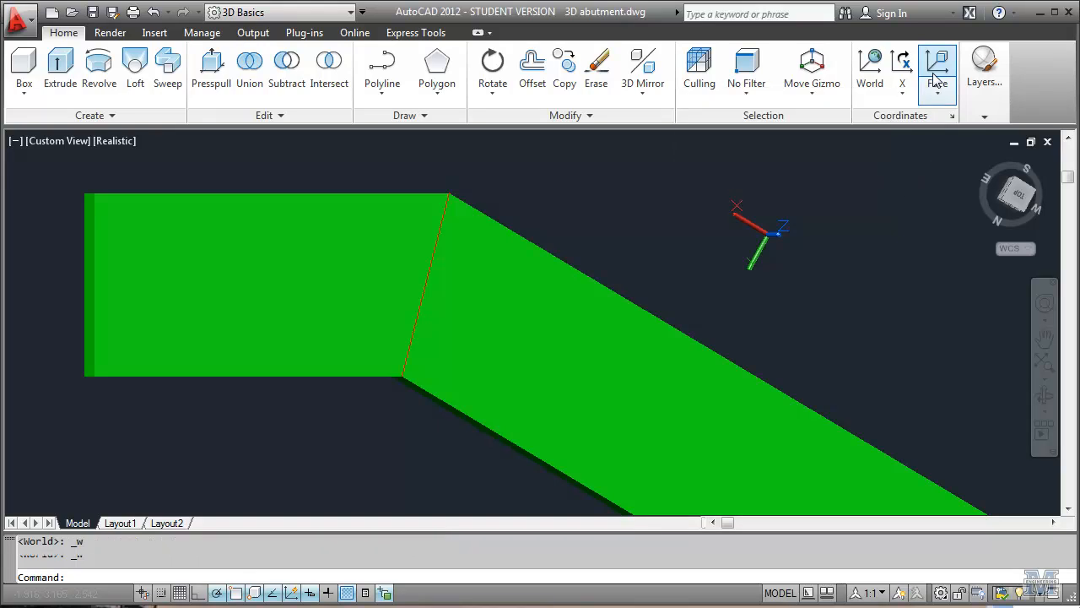
{"action": "left_click", "coordinate": [936, 68]}
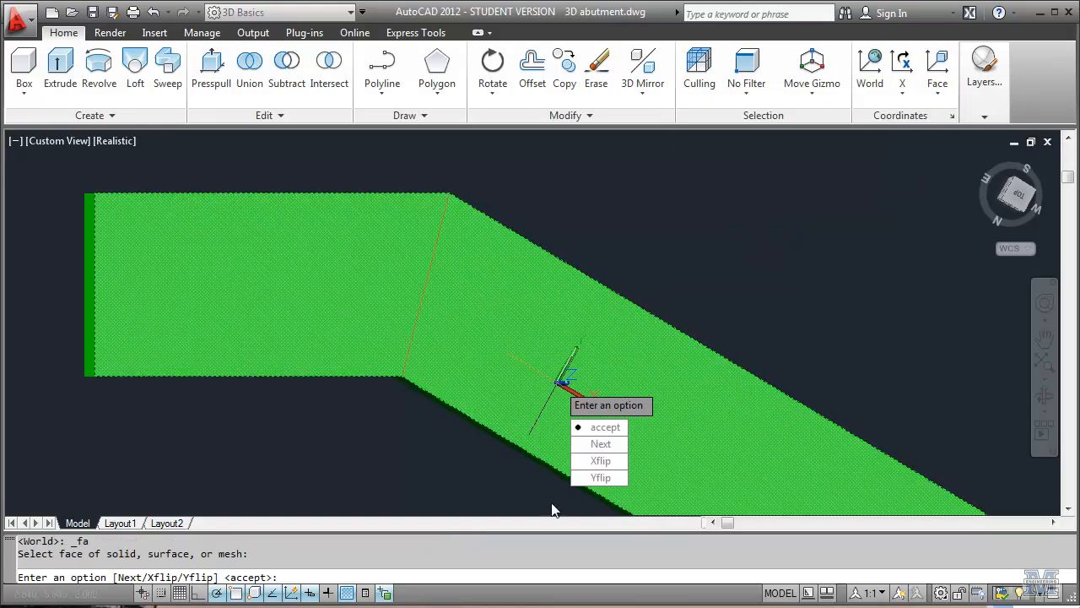
{"action": "key", "text": "Escape"}
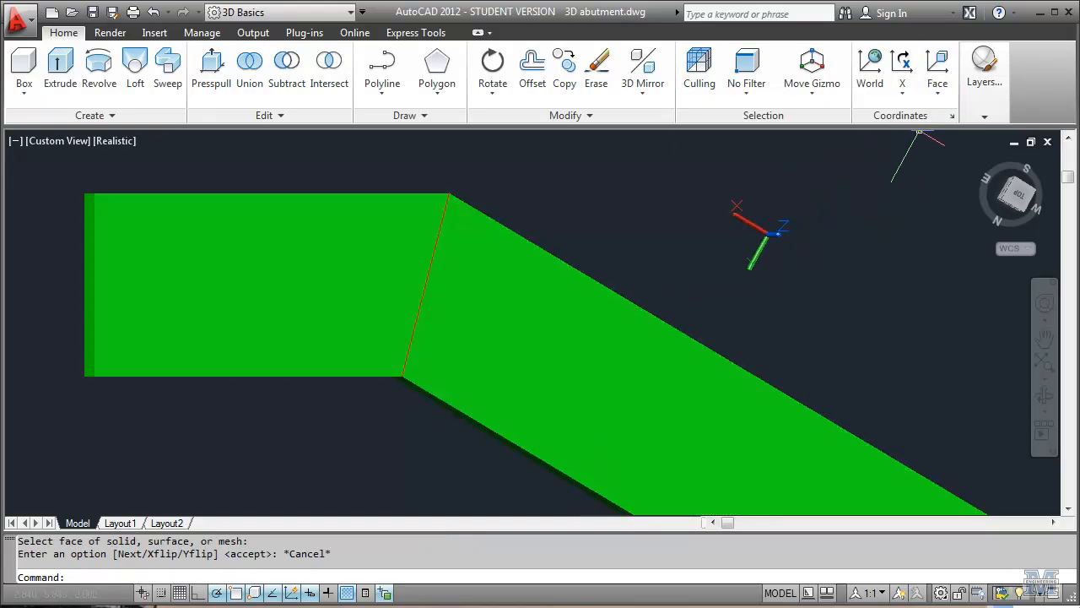
Set a 3-point UCS at the left bend with Y along the sloped edge.
{"action": "left_click", "coordinate": [937, 68]}
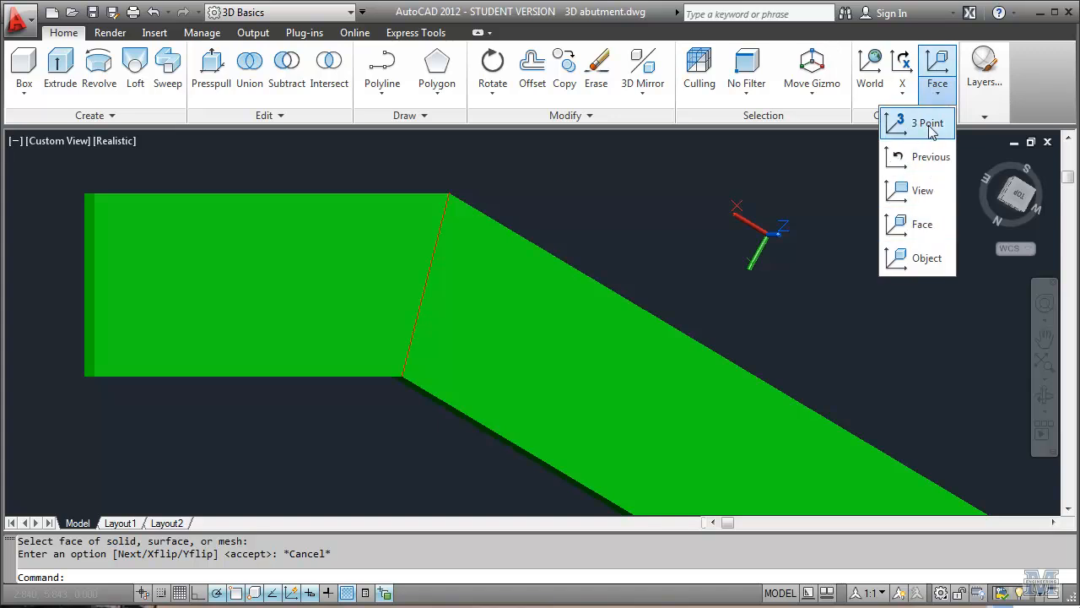
{"action": "left_click", "coordinate": [925, 123]}
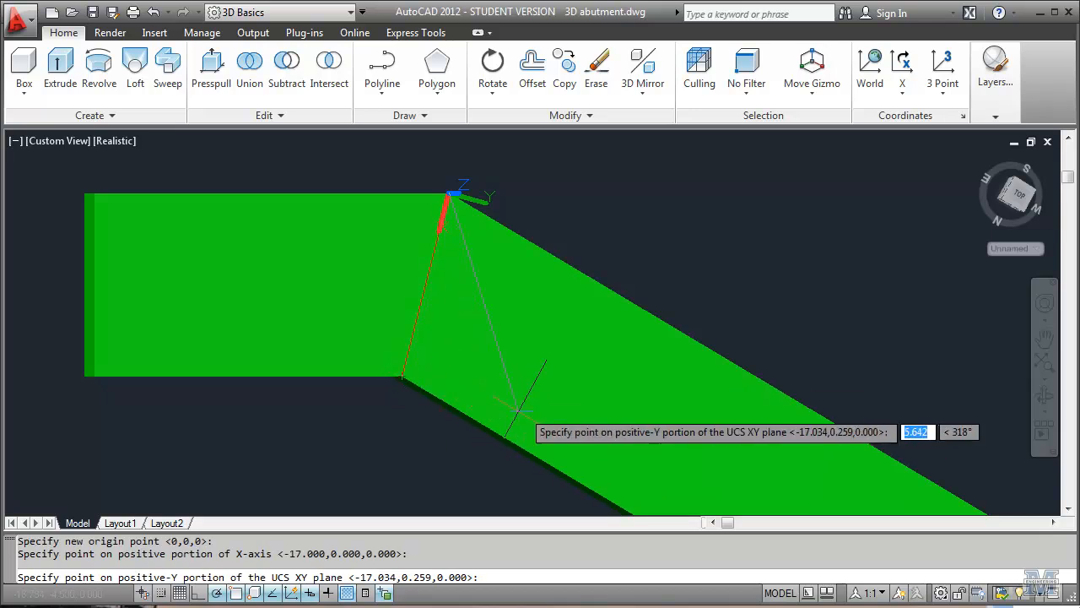
{"action": "mouse_move", "coordinate": [574, 418]}
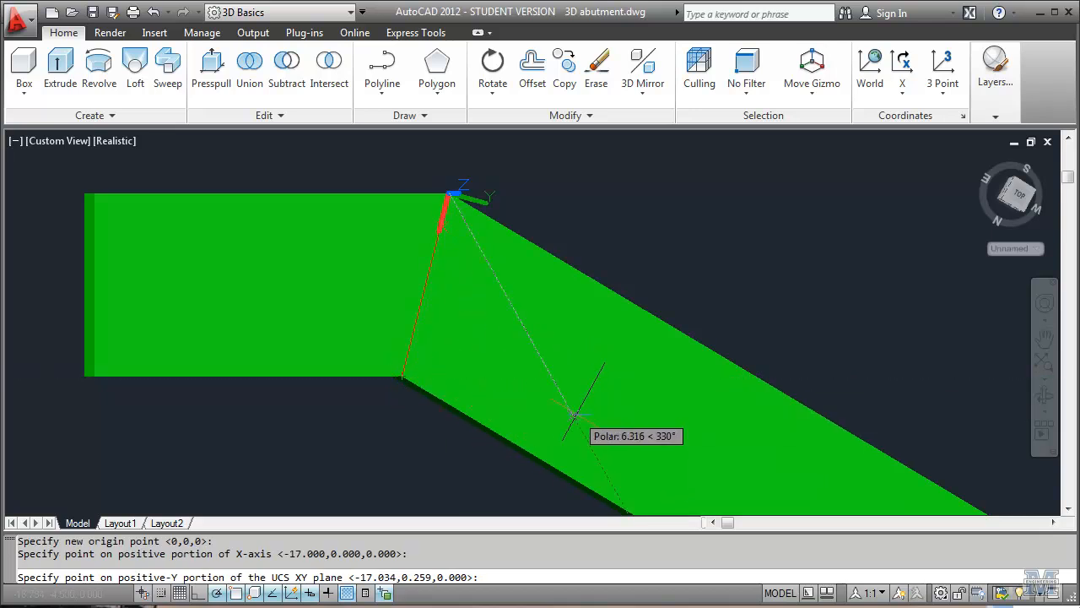
{"action": "left_click", "coordinate": [850, 388]}
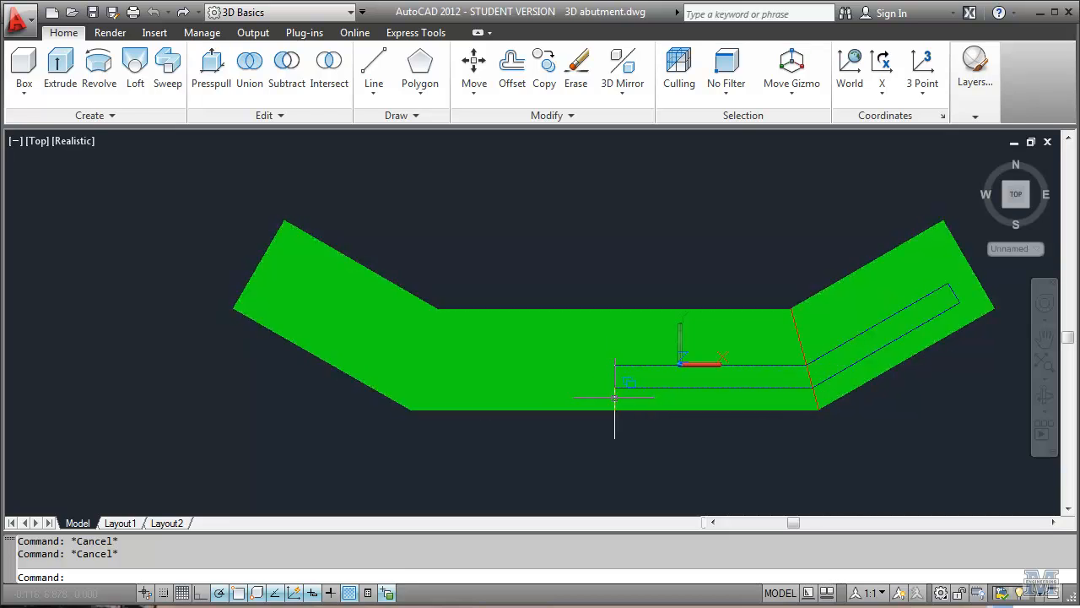
{"action": "mouse_move", "coordinate": [641, 513]}
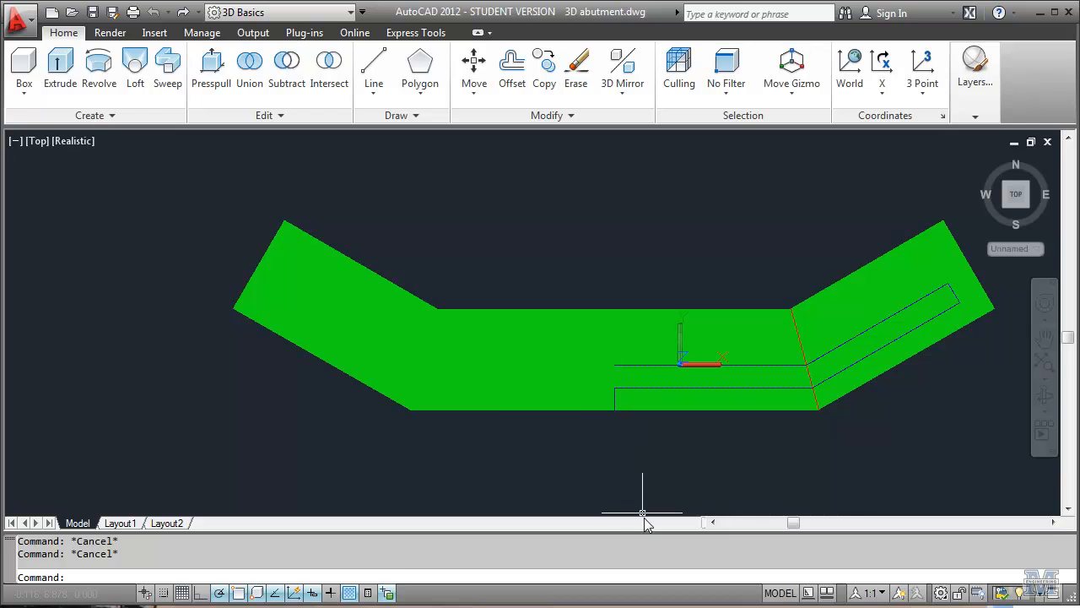
Explode the wall outline polyline, erase one line, and start PEDIT.
{"action": "type", "text": "EXplode"}
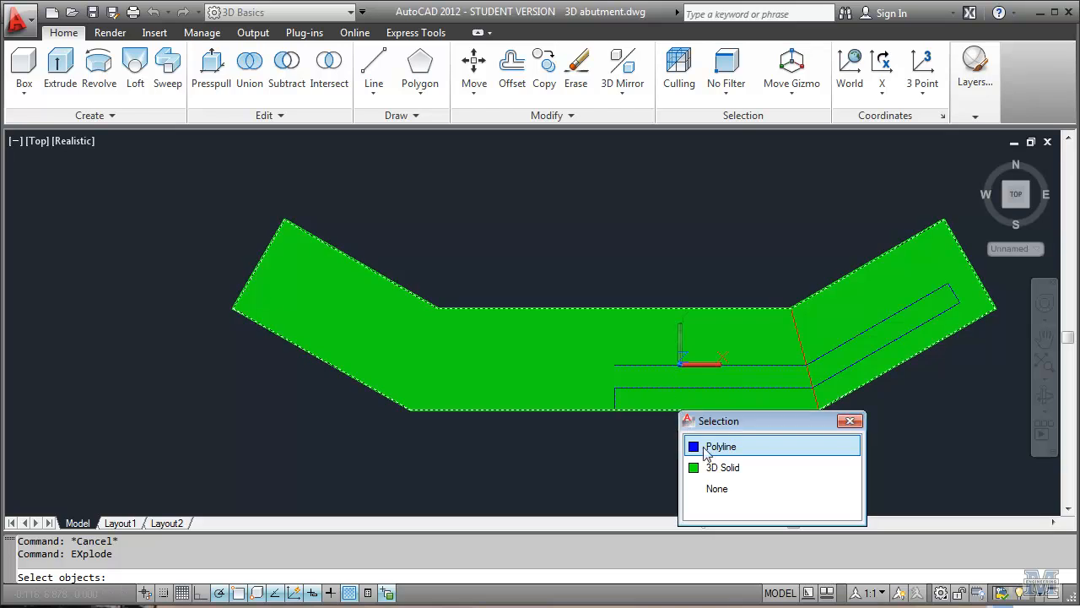
{"action": "left_click", "coordinate": [723, 446]}
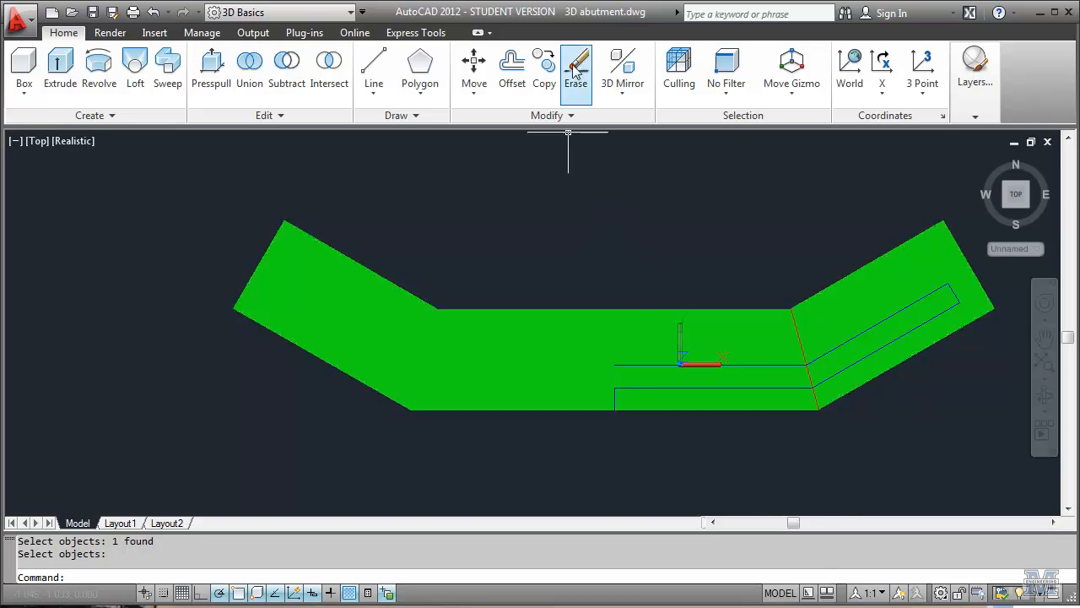
{"action": "left_click", "coordinate": [575, 69]}
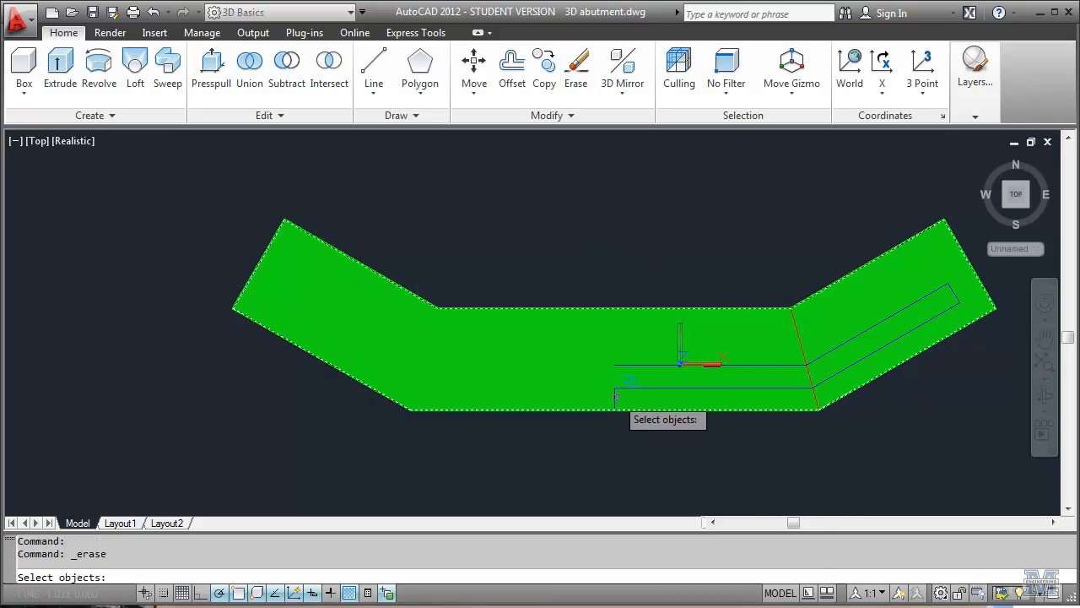
{"action": "left_click", "coordinate": [631, 382]}
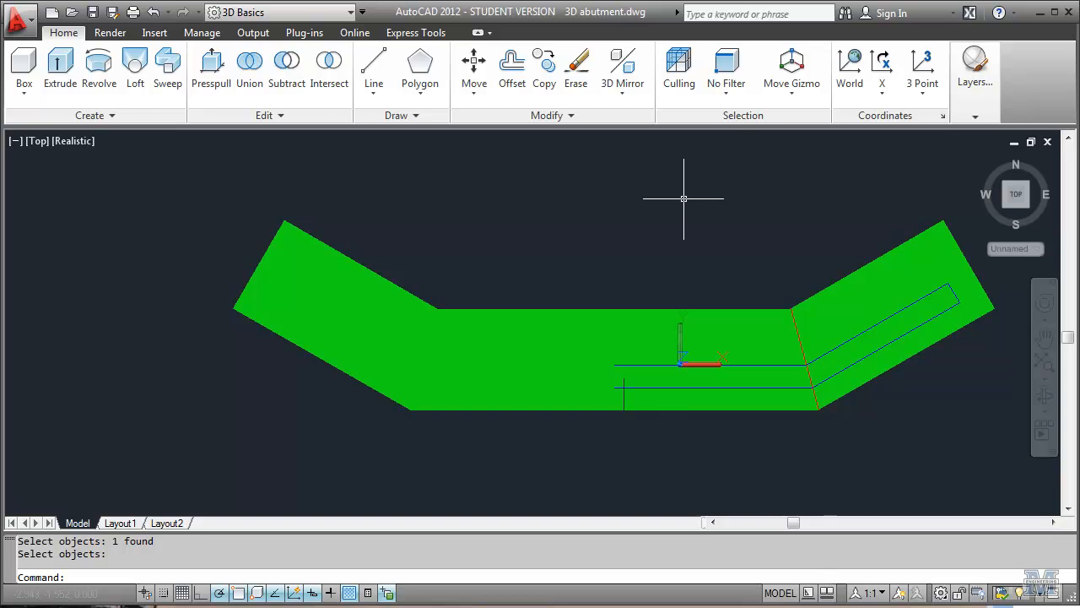
{"action": "type", "text": "PE"}
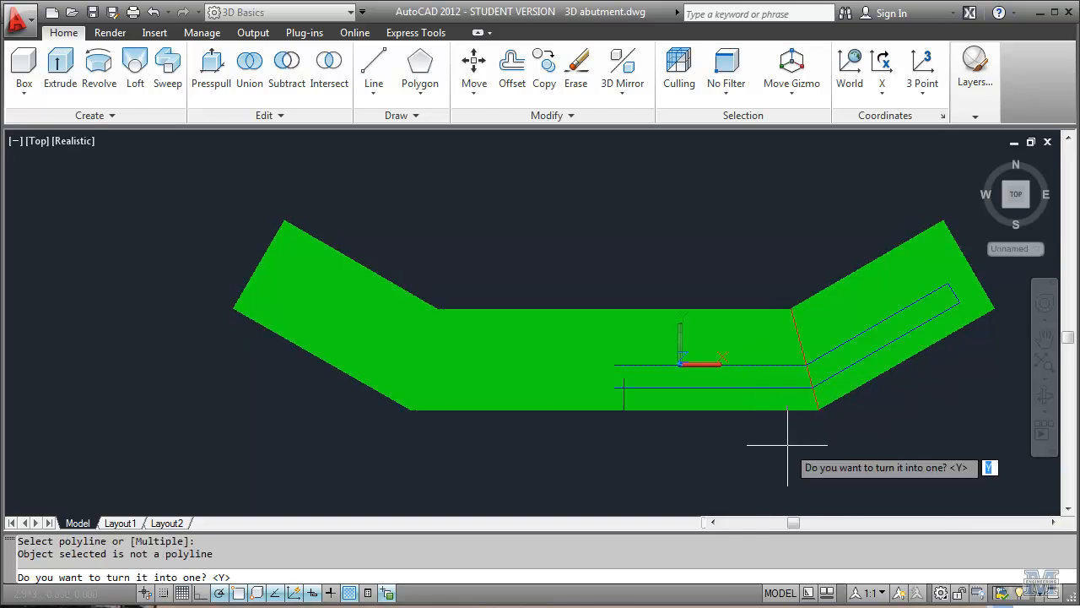
Convert the line to a polyline, try Join, then hide the footing layer.
{"action": "key", "text": "enter"}
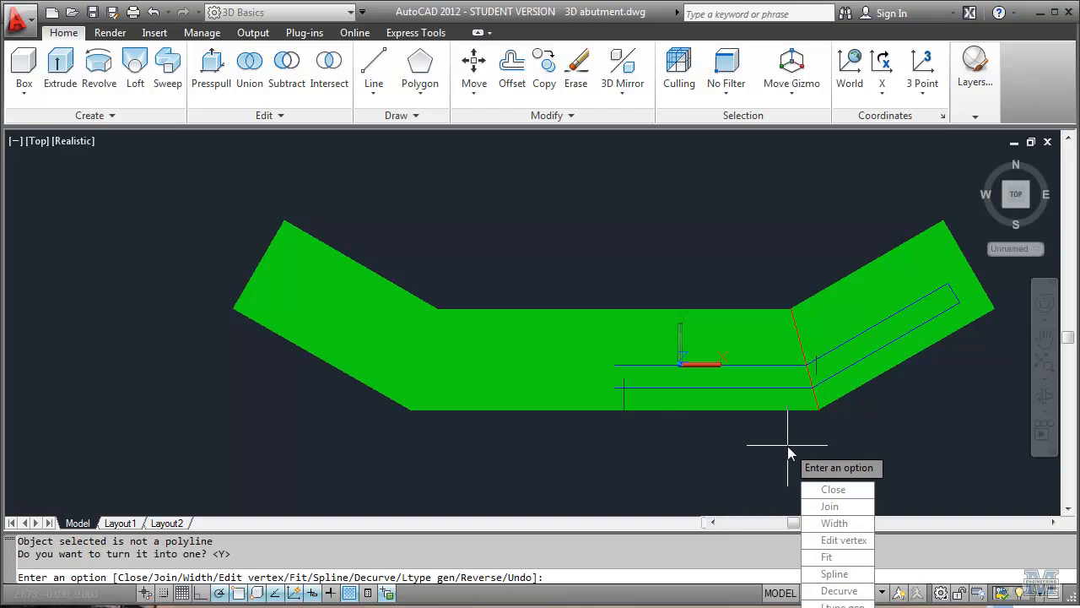
{"action": "left_click", "coordinate": [829, 506]}
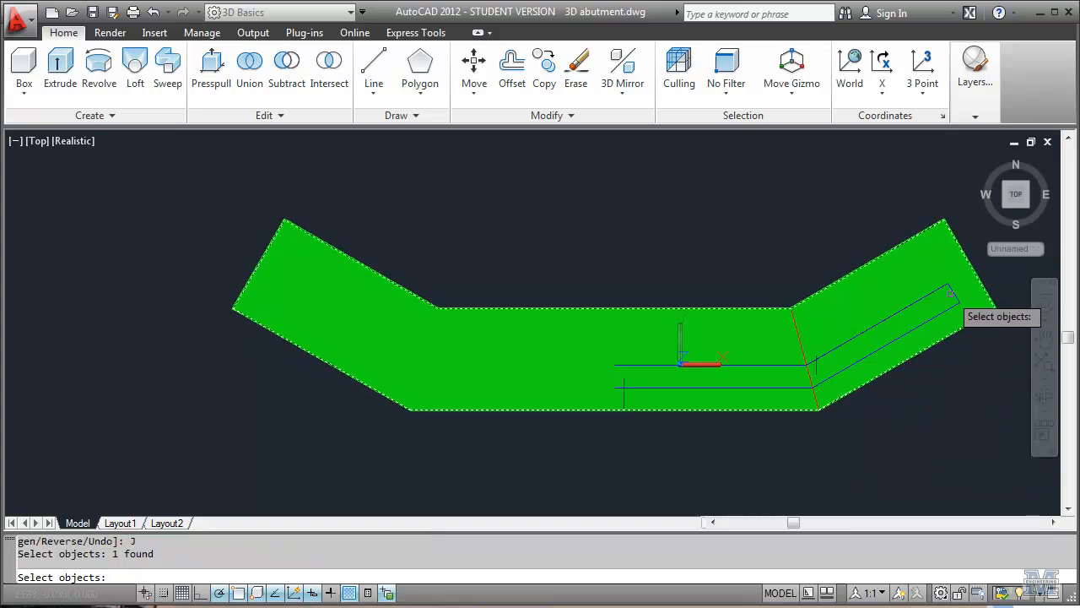
{"action": "left_click", "coordinate": [935, 344]}
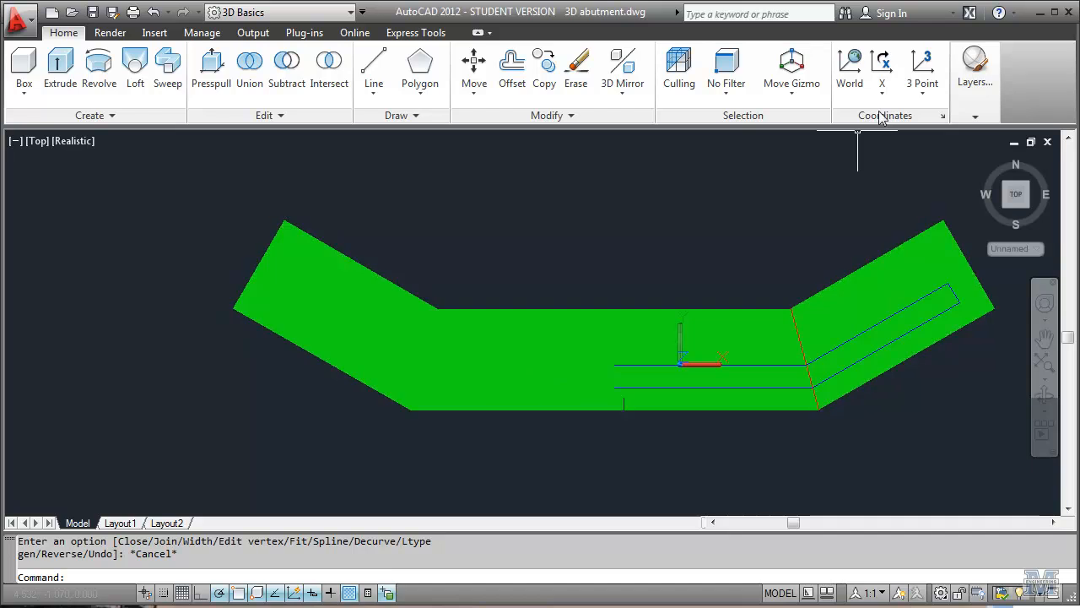
{"action": "left_click", "coordinate": [976, 68]}
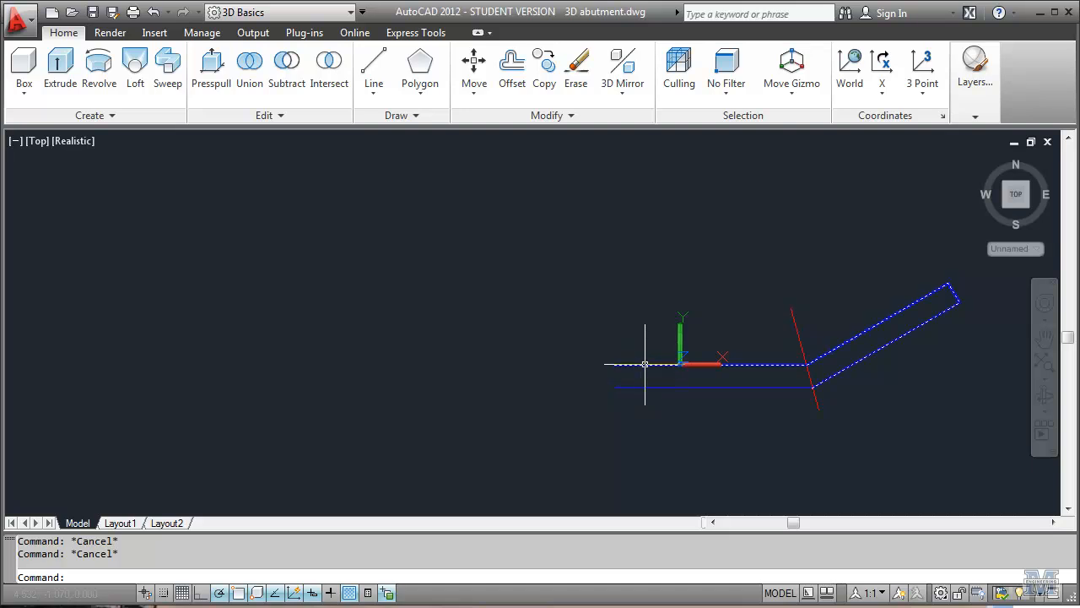
{"action": "type", "text": "pe"}
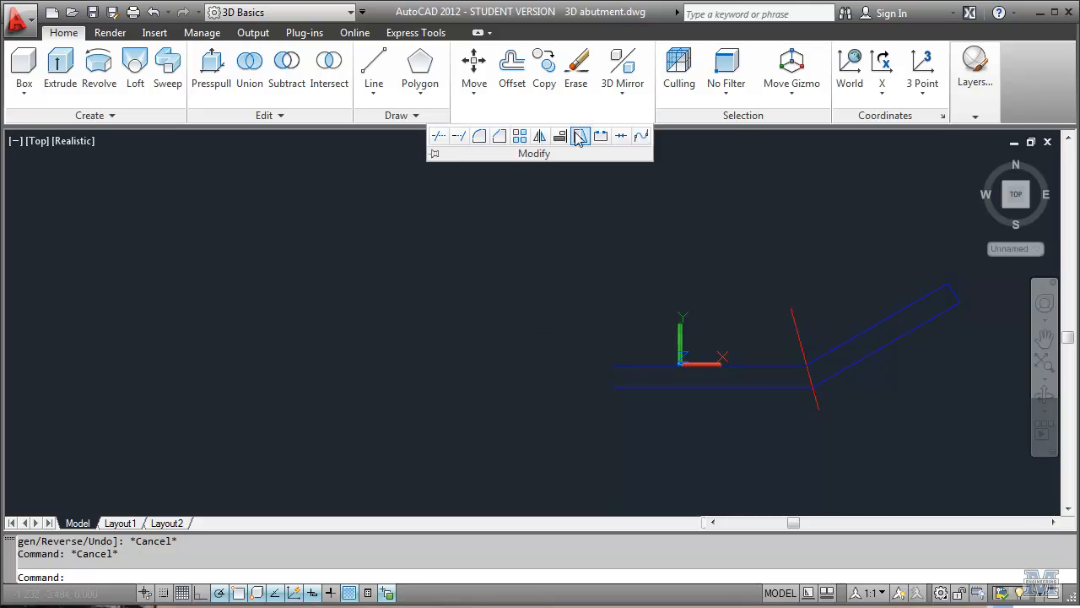
Mirror the right wing outline across a vertical centre line to form the left wing.
{"action": "left_click", "coordinate": [540, 135]}
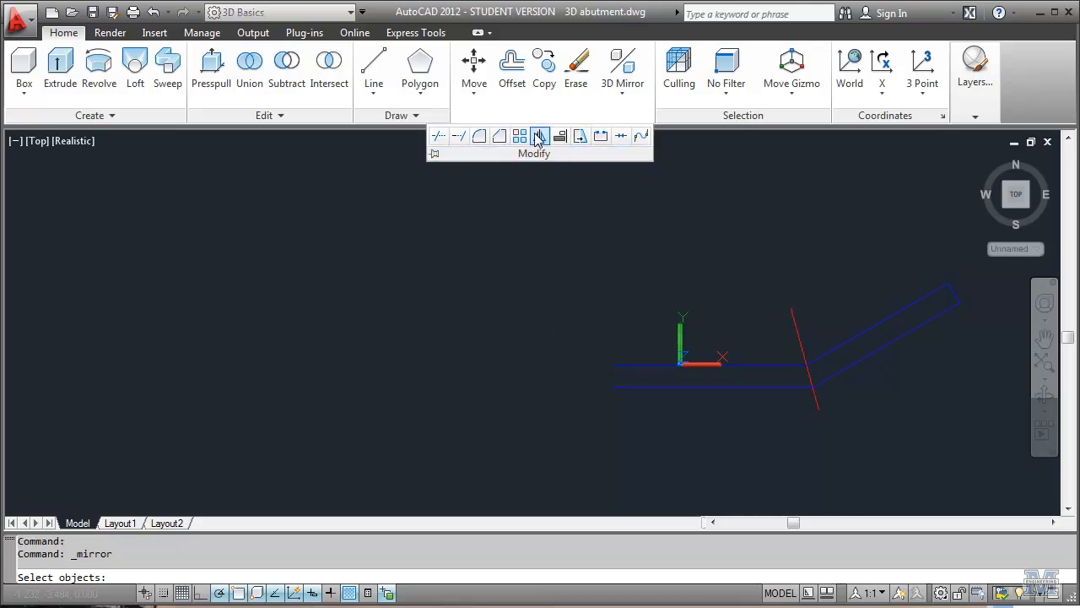
{"action": "left_click", "coordinate": [648, 363]}
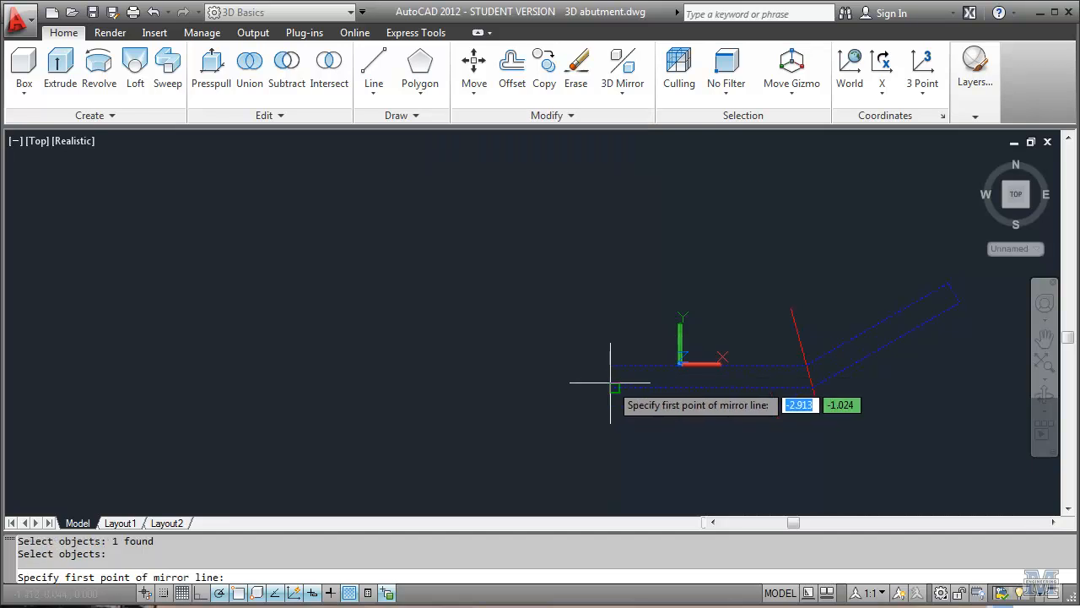
{"action": "left_click", "coordinate": [614, 387]}
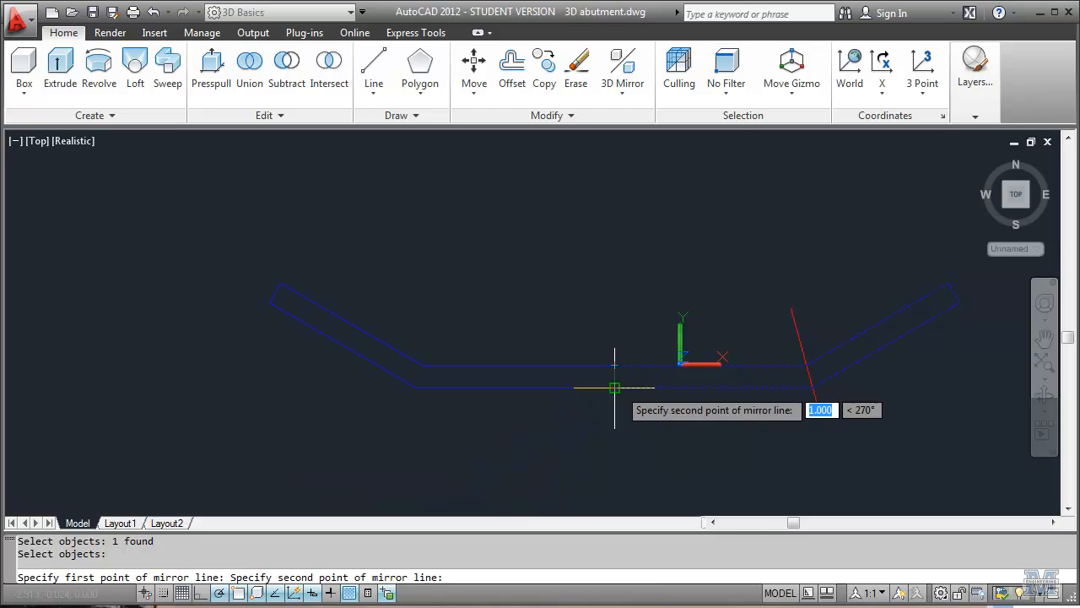
{"action": "left_click", "coordinate": [615, 388]}
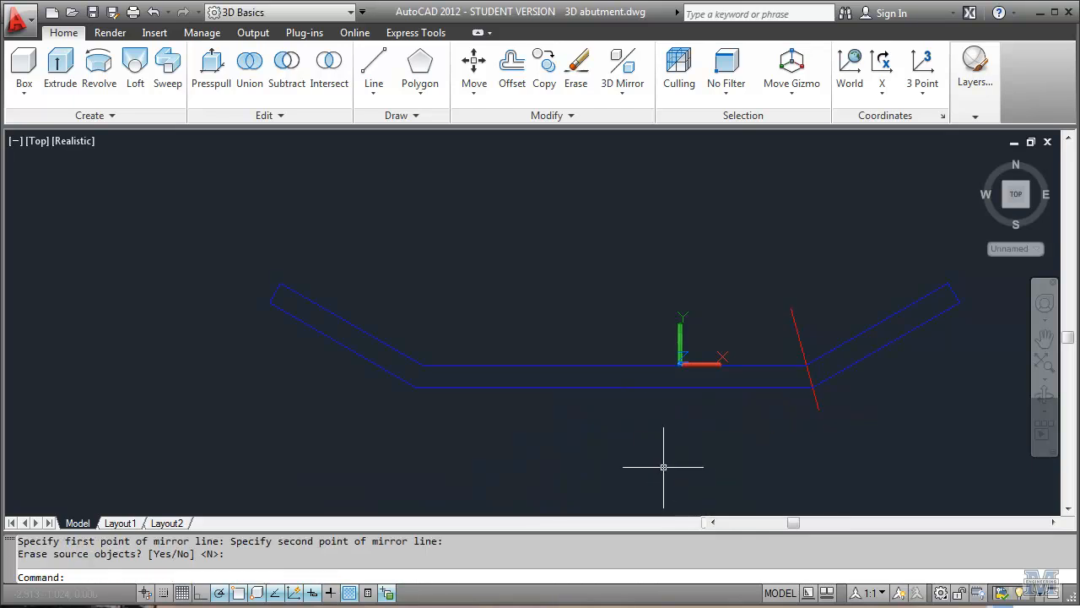
Join the segments into one polyline with PEDIT and switch to the Front view.
{"action": "type", "text": "pedi"}
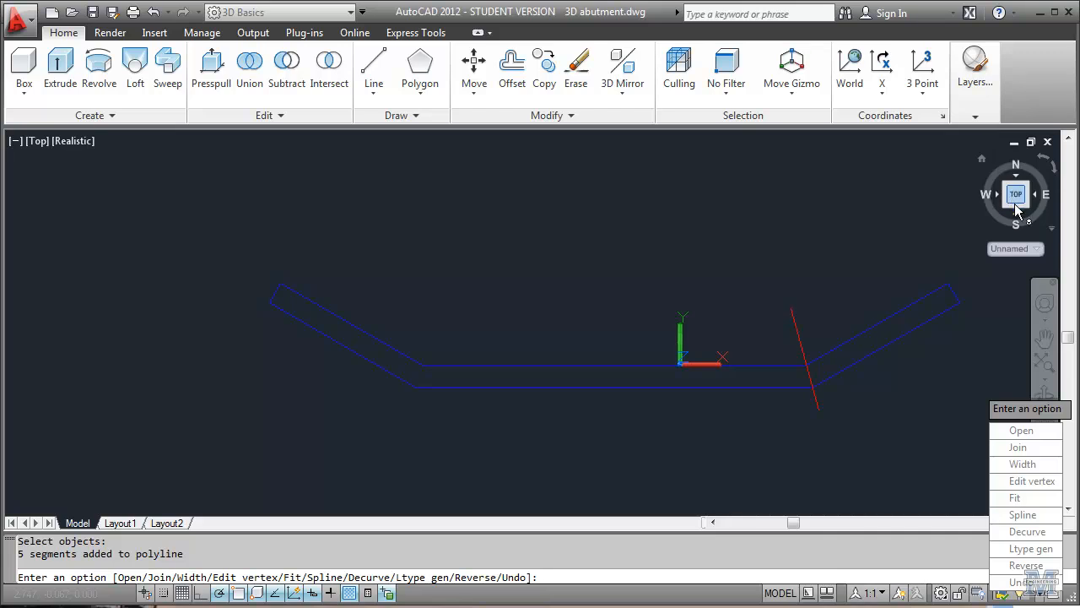
{"action": "left_click", "coordinate": [1016, 202]}
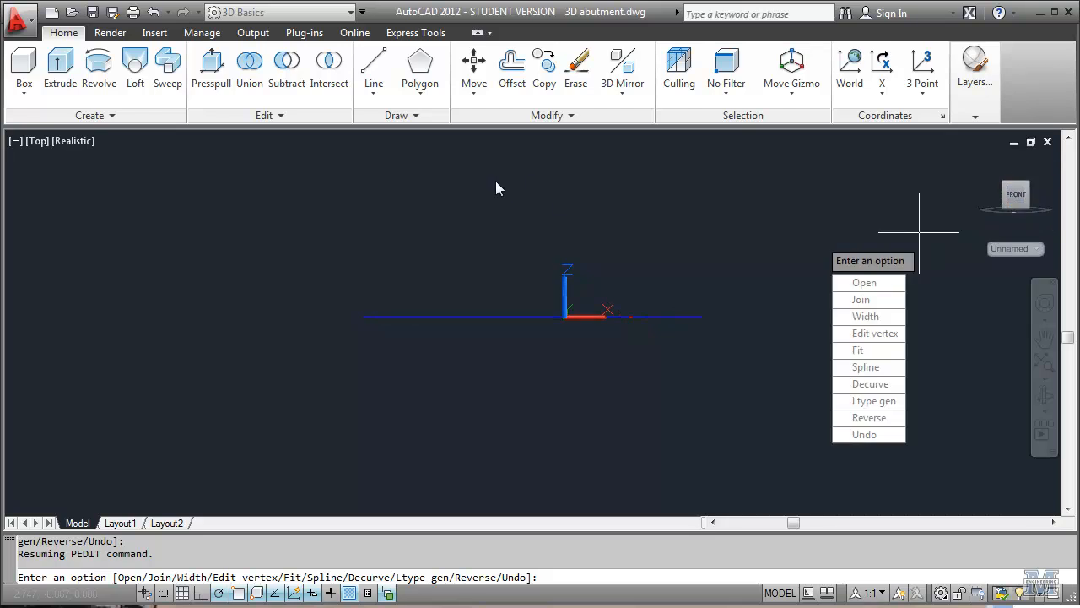
{"action": "mouse_move", "coordinate": [60, 67]}
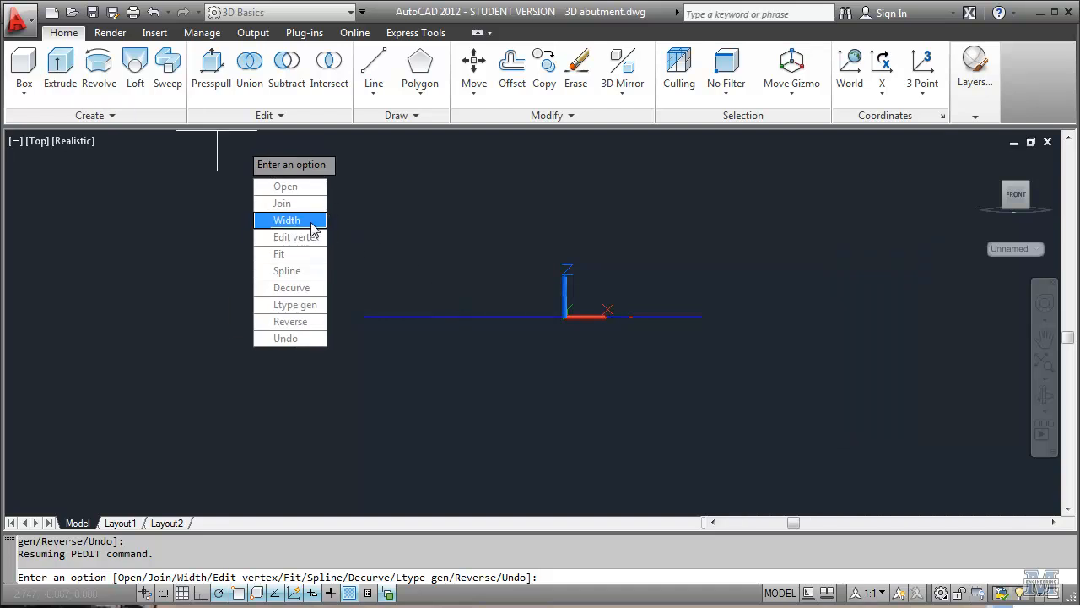
{"action": "mouse_move", "coordinate": [447, 211]}
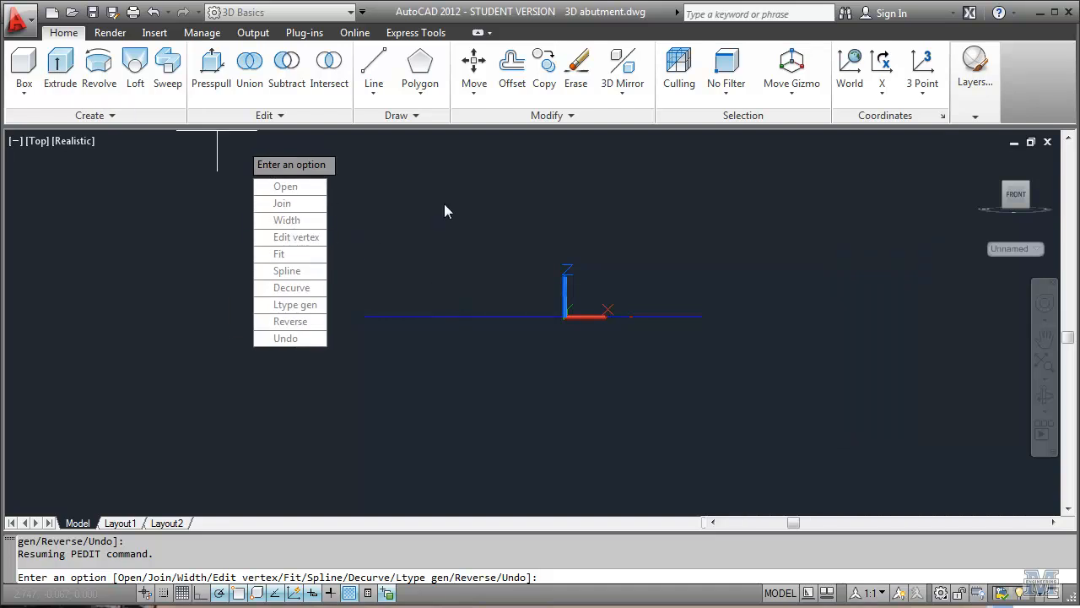
Extrude the closed wall polyline into the solid abutment wall.
{"action": "key", "text": "Escape"}
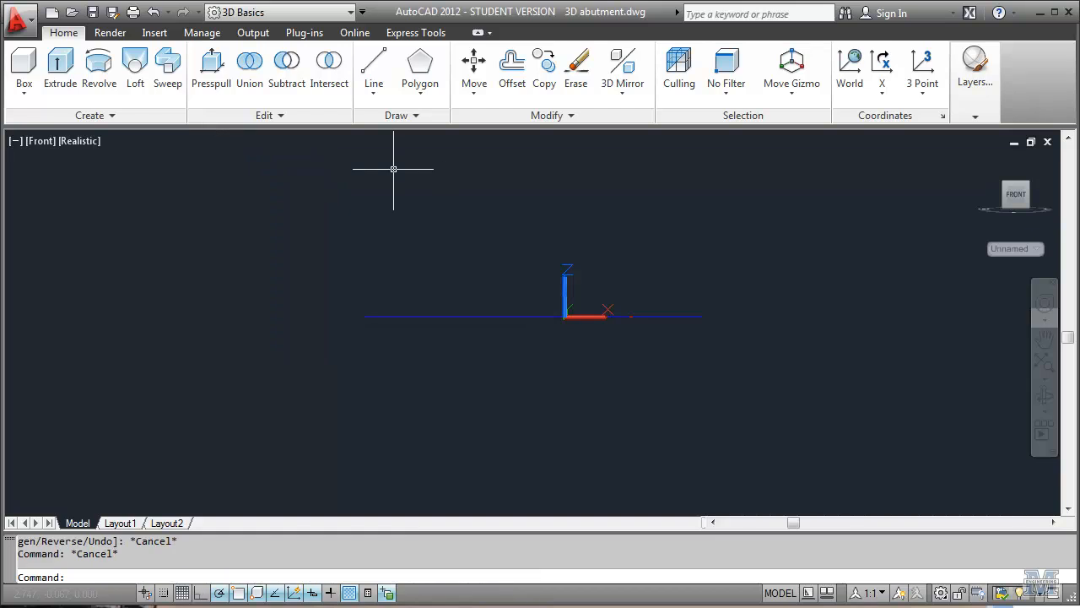
{"action": "left_click", "coordinate": [60, 65]}
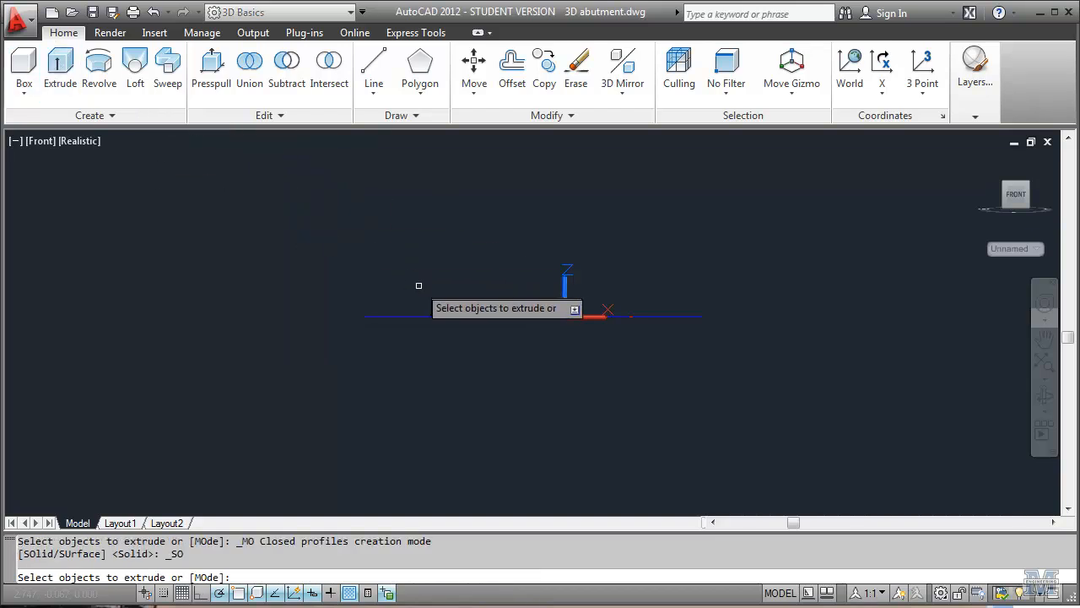
{"action": "left_click", "coordinate": [606, 314]}
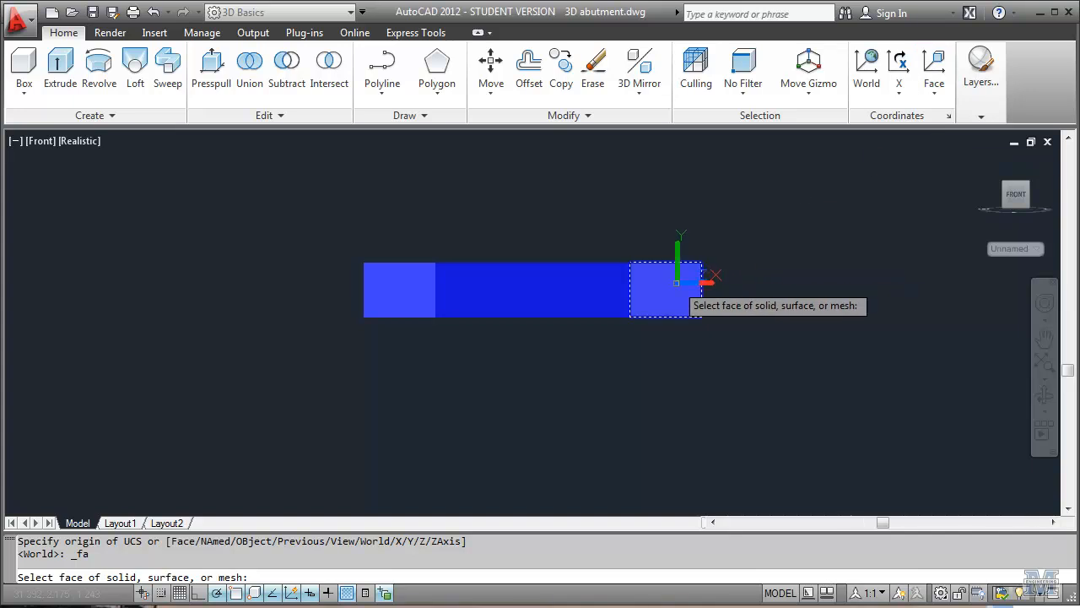
Align the UCS to the wing wall's end face.
{"action": "left_click", "coordinate": [666, 290]}
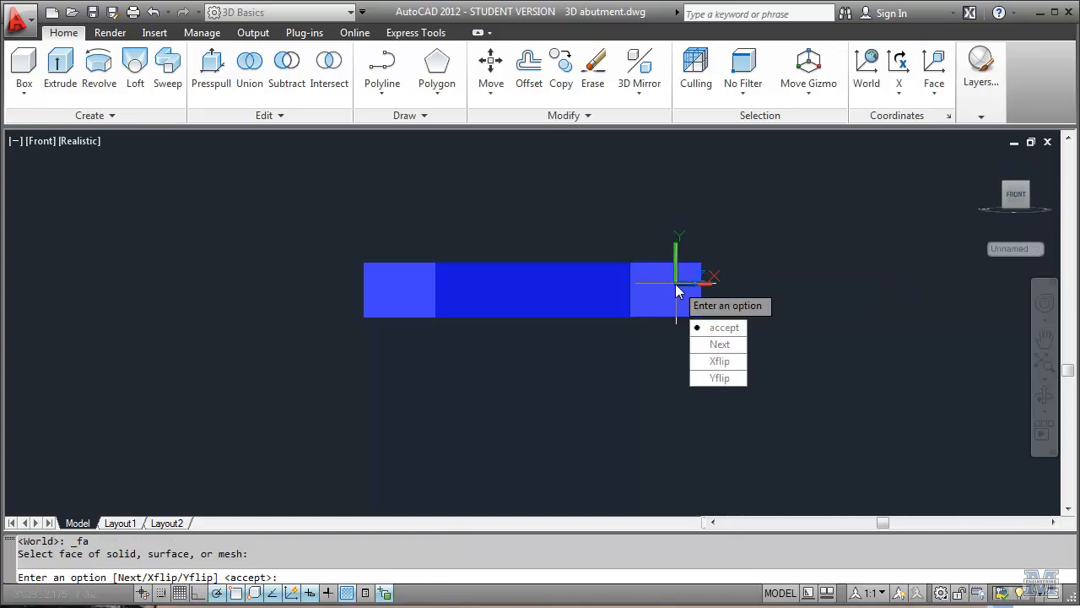
{"action": "left_click", "coordinate": [724, 328]}
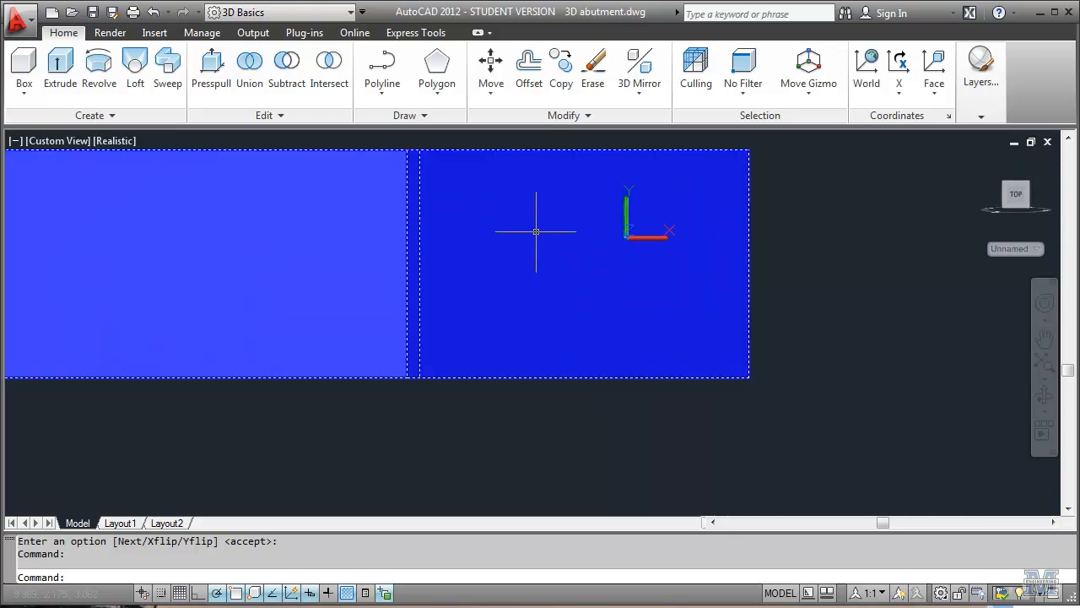
Start a polyline from an offset point 1 unit from the base, then cancel that first attempt.
{"action": "left_click", "coordinate": [381, 68]}
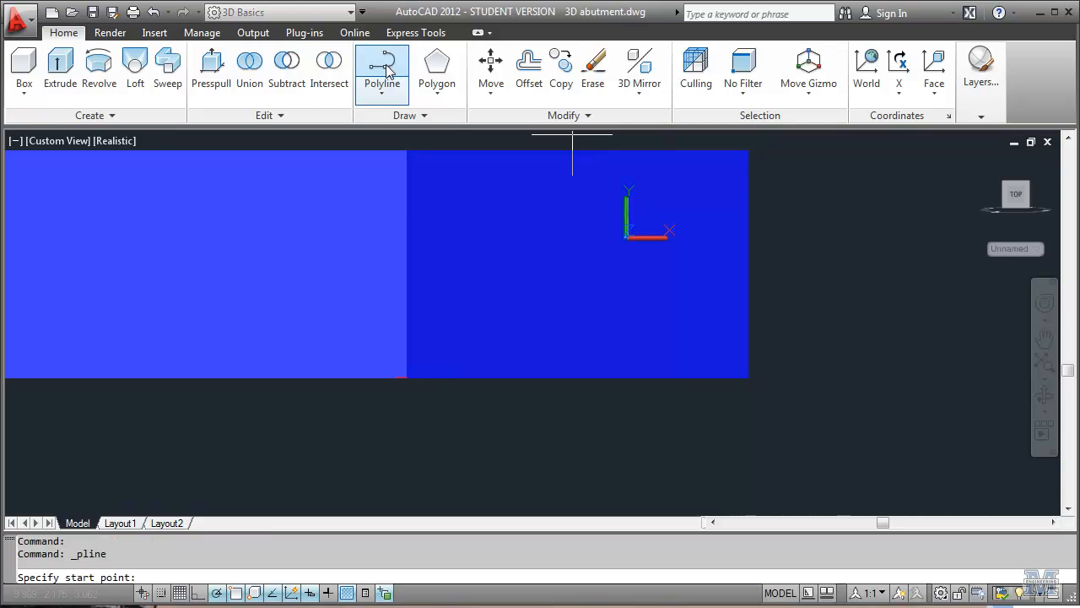
{"action": "type", "text": "fro"}
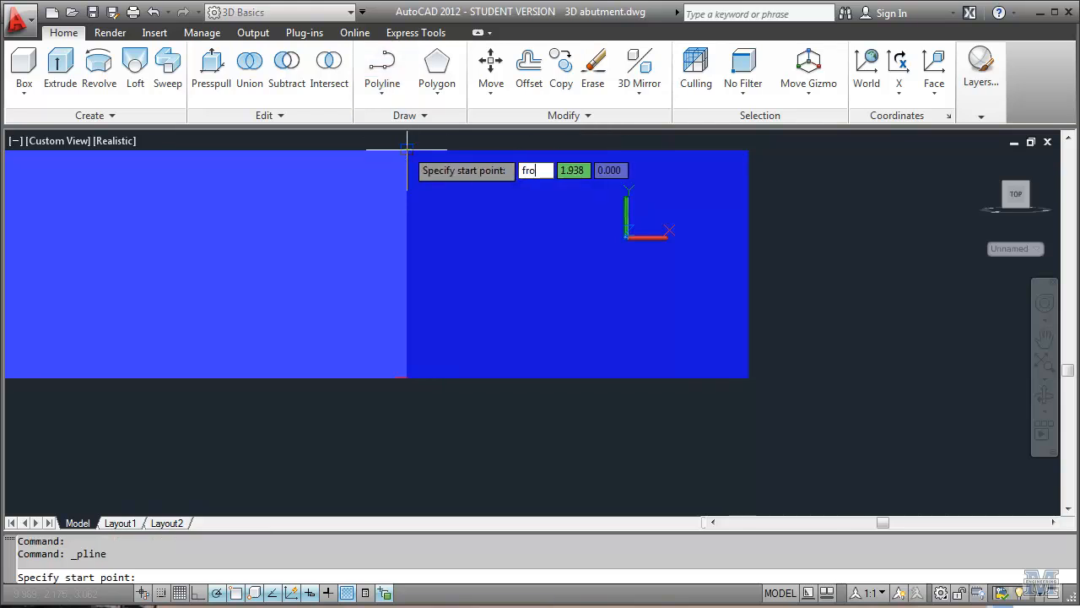
{"action": "key", "text": "enter"}
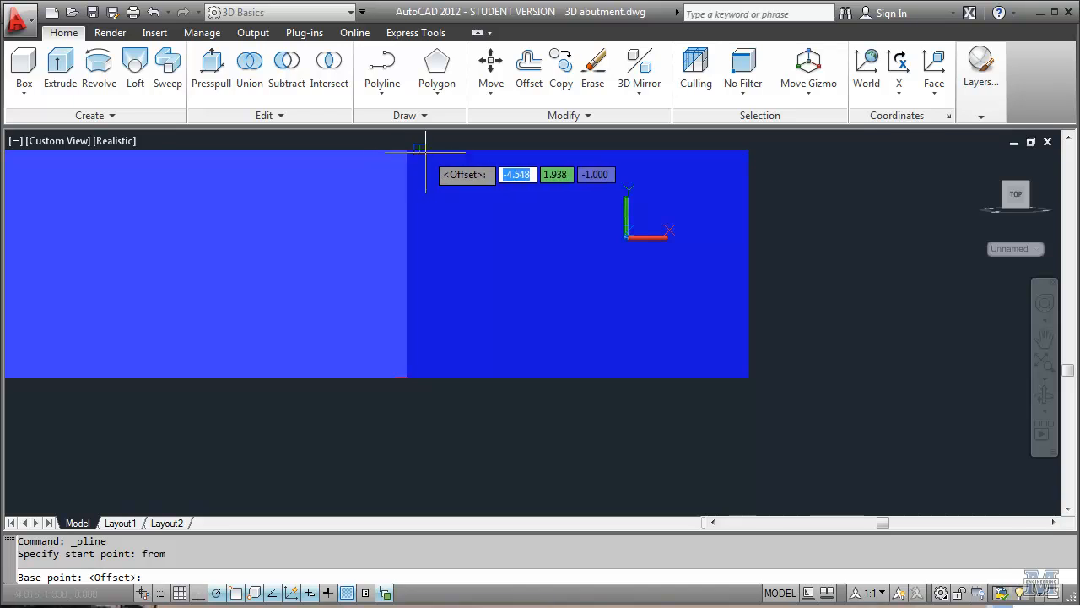
{"action": "type", "text": "1"}
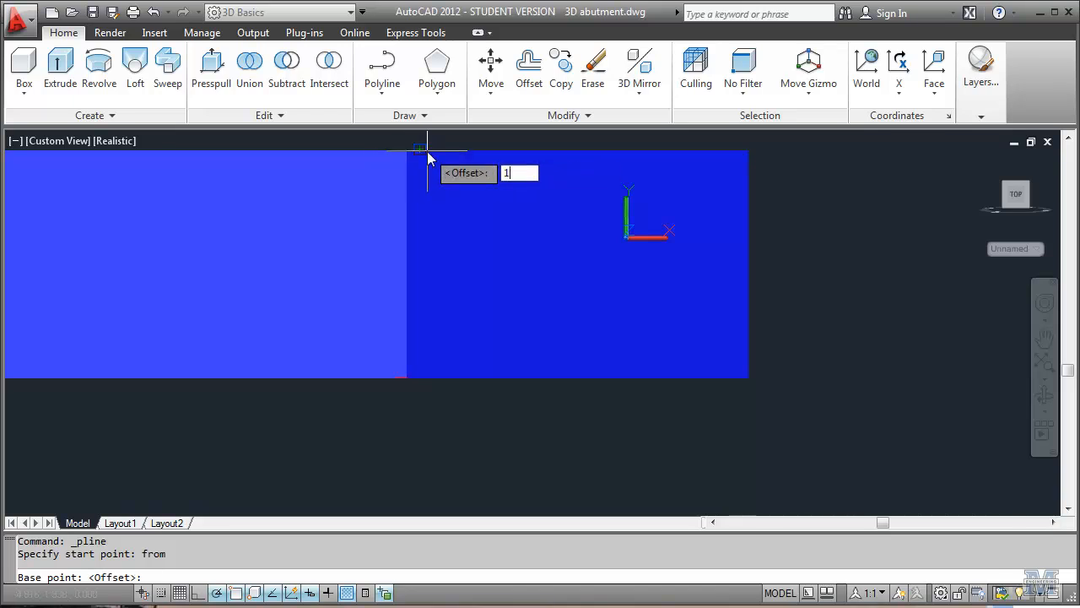
{"action": "key", "text": "Tab"}
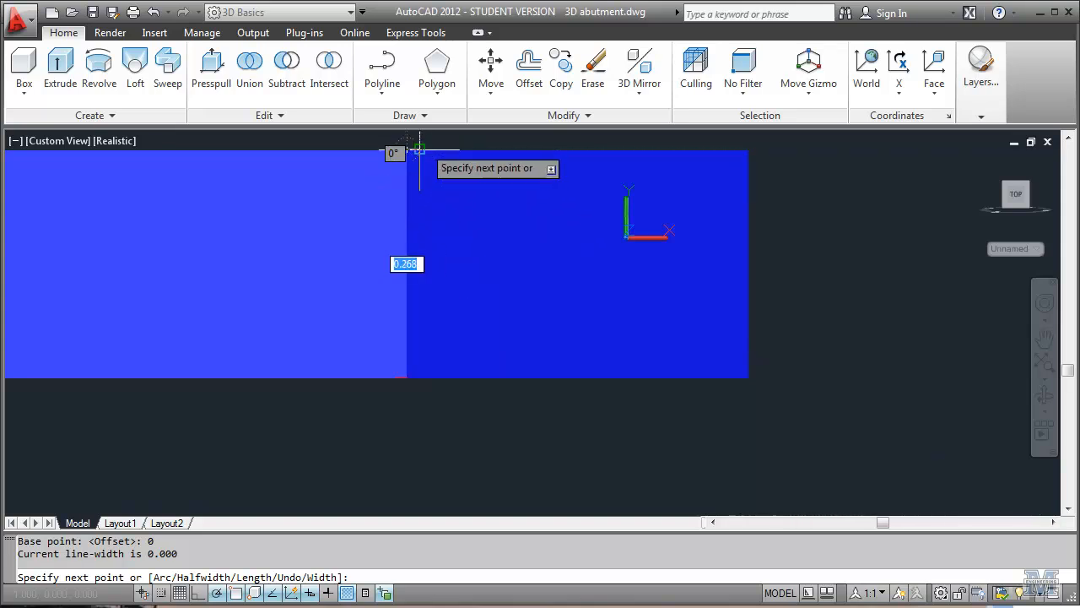
{"action": "key", "text": "Escape"}
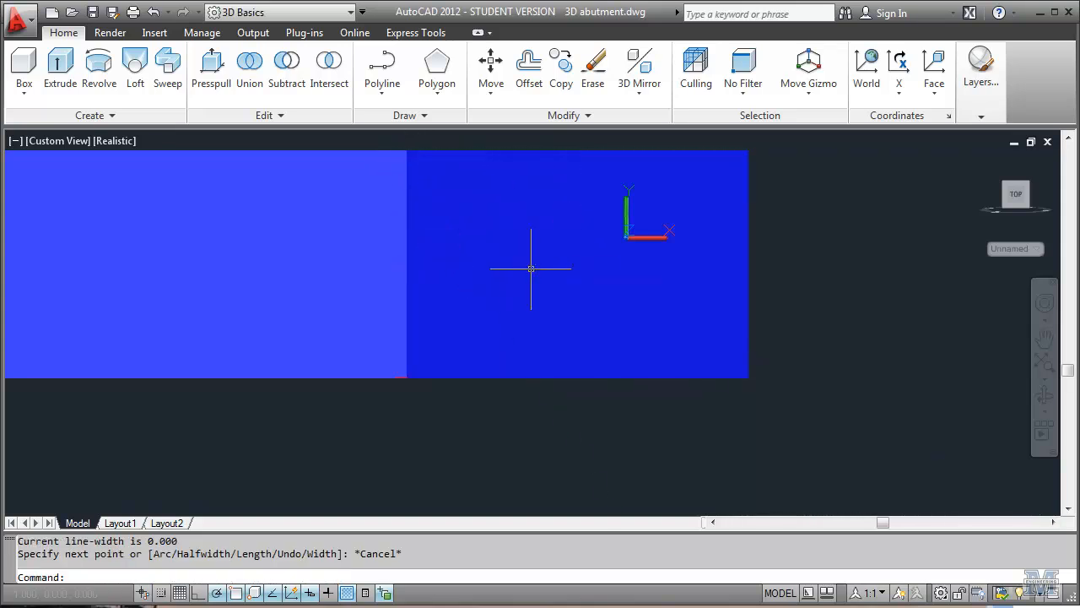
Draw the sloped polyline from the wall's top corner with an 8-unit downward segment across the face.
{"action": "type", "text": "fi"}
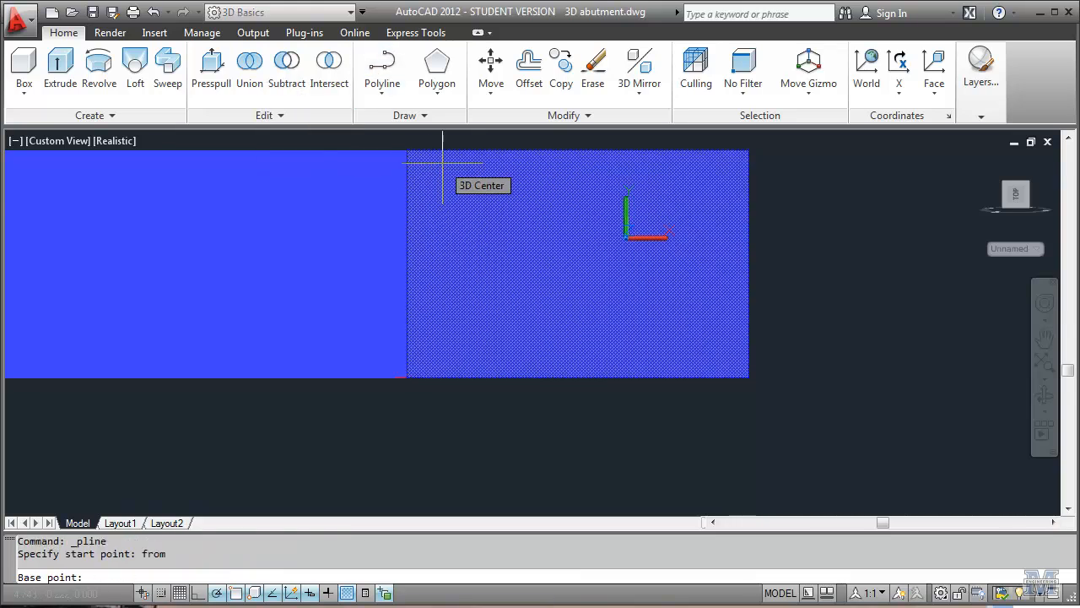
{"action": "left_click", "coordinate": [577, 263]}
{"action": "type", "text": "@1,0,0"}
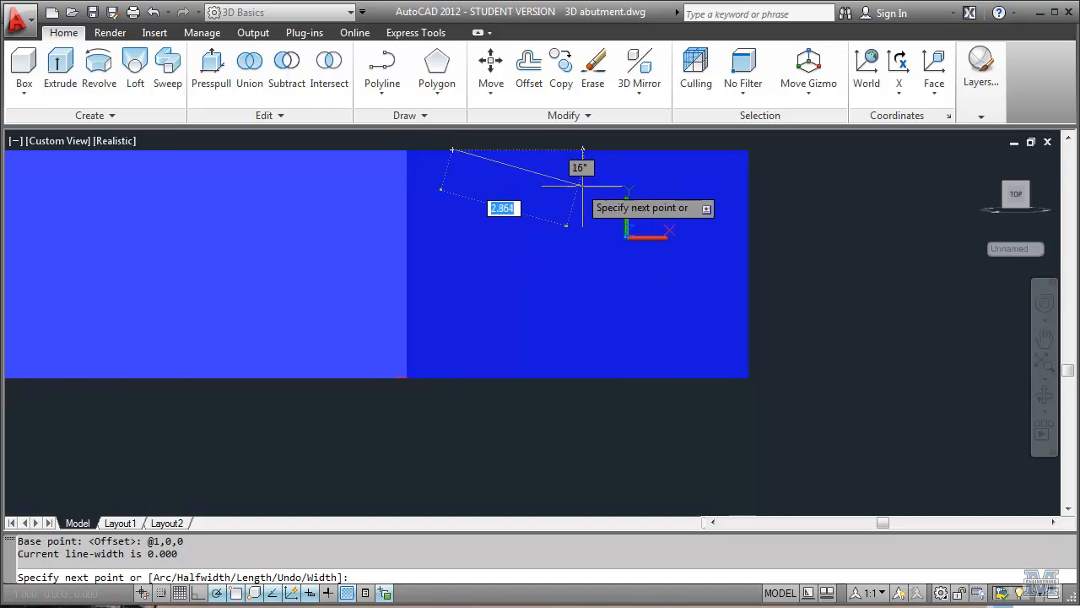
{"action": "mouse_move", "coordinate": [844, 240]}
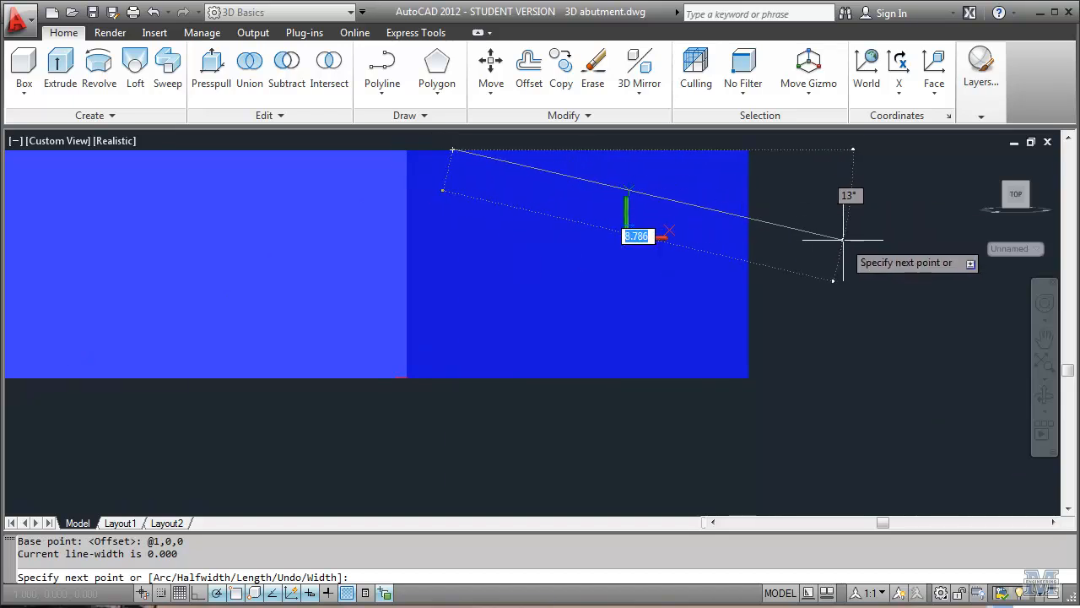
{"action": "type", "text": "8"}
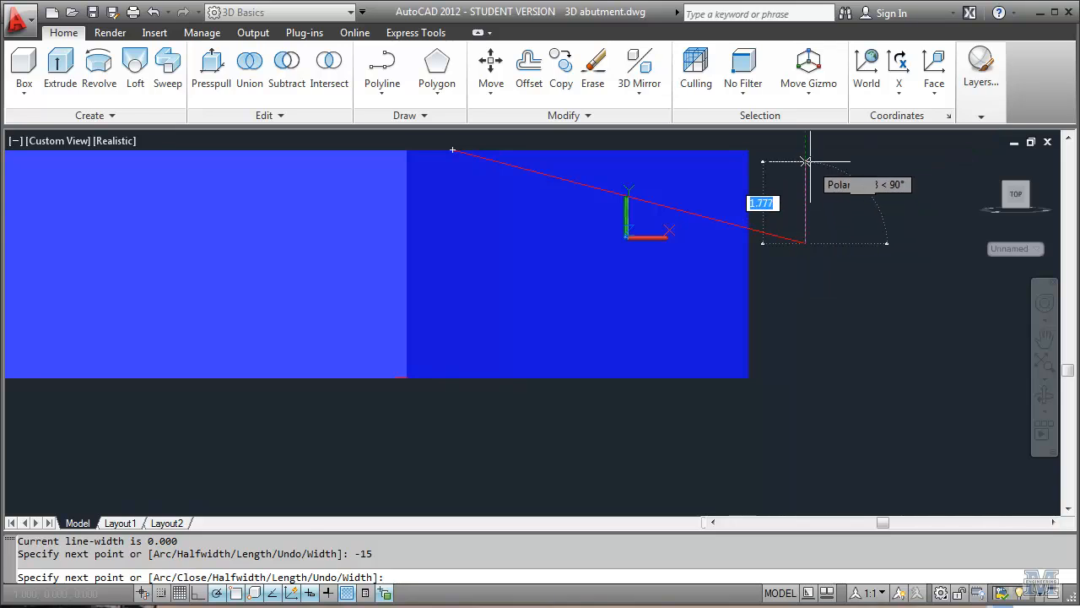
{"action": "mouse_move", "coordinate": [751, 155]}
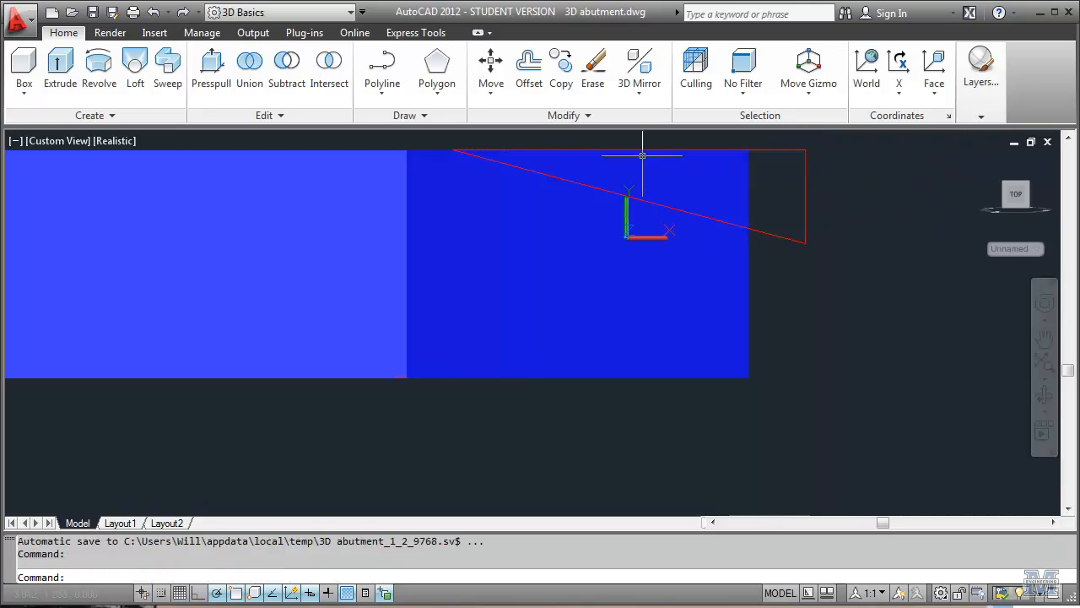
{"action": "mouse_move", "coordinate": [823, 277]}
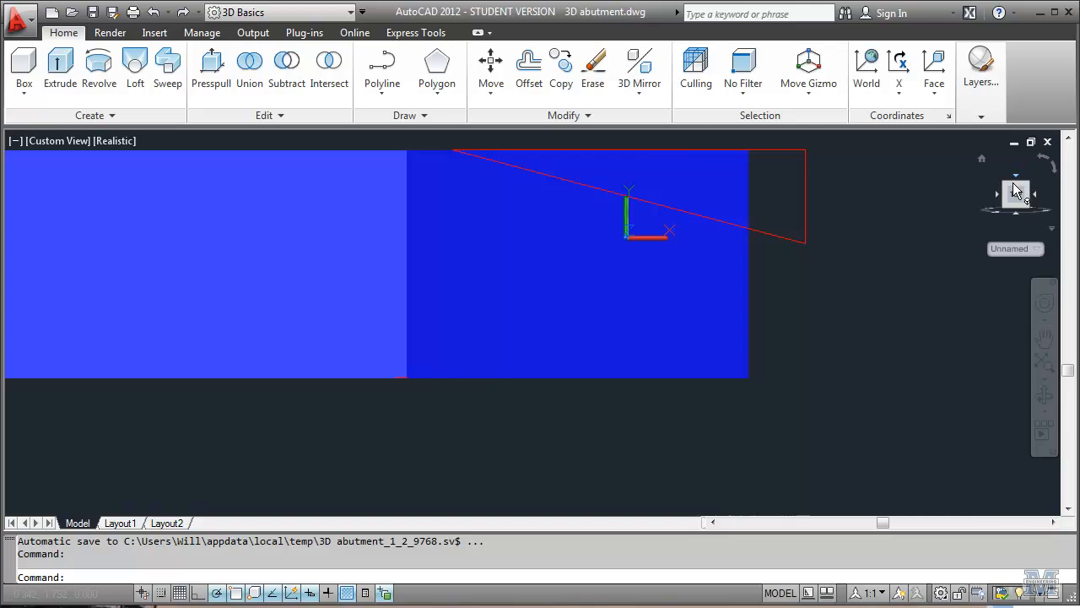
Extrude the red sloped triangle into a solid 2 units tall, choosing it via selection cycling.
{"action": "left_click", "coordinate": [1016, 192]}
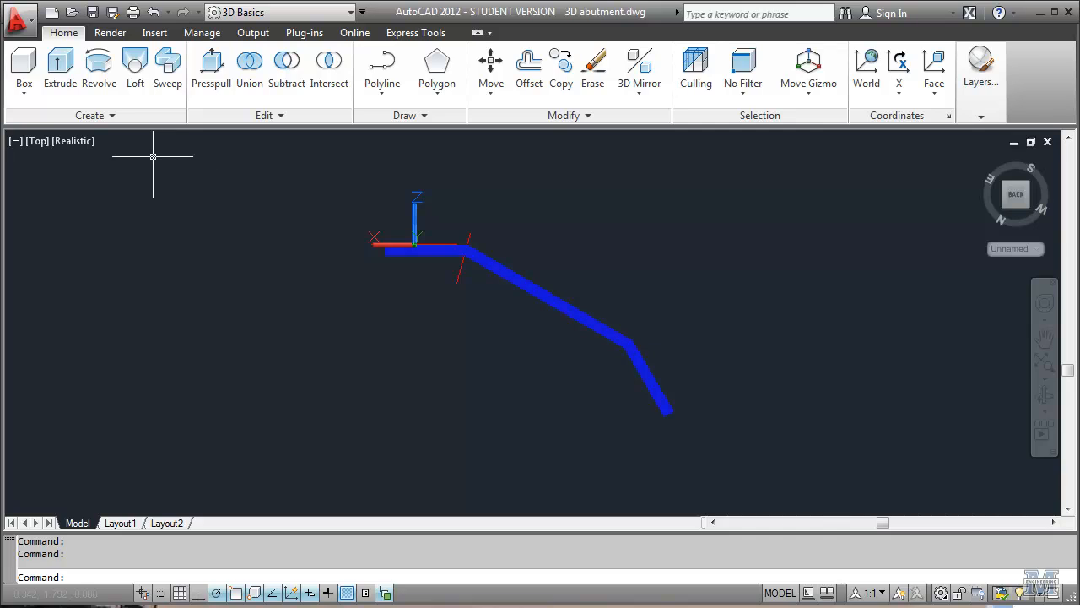
{"action": "left_click", "coordinate": [61, 68]}
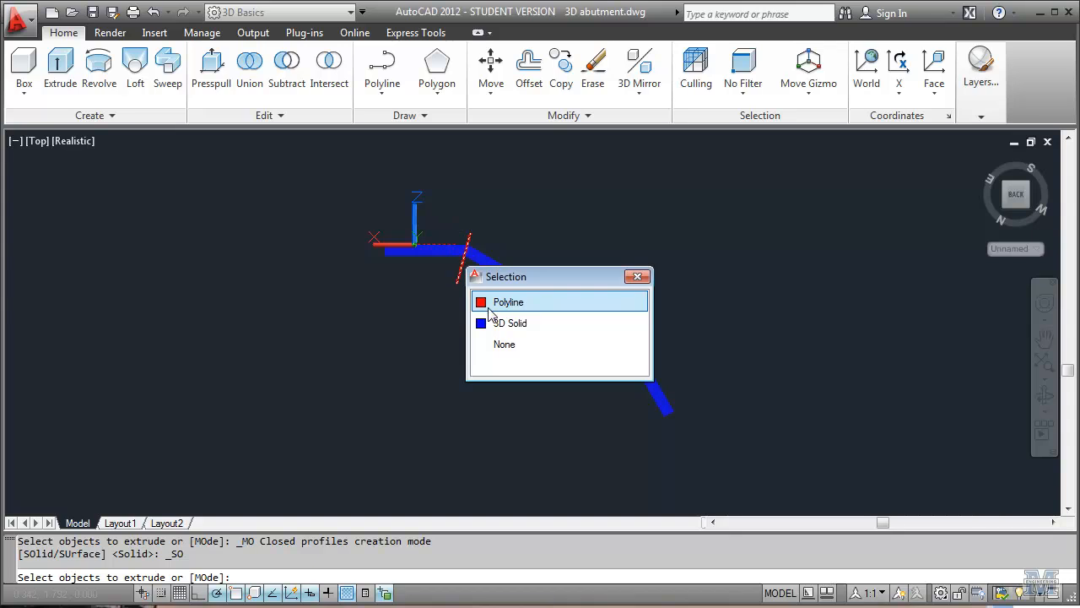
{"action": "left_click", "coordinate": [508, 301]}
{"action": "type", "text": "2"}
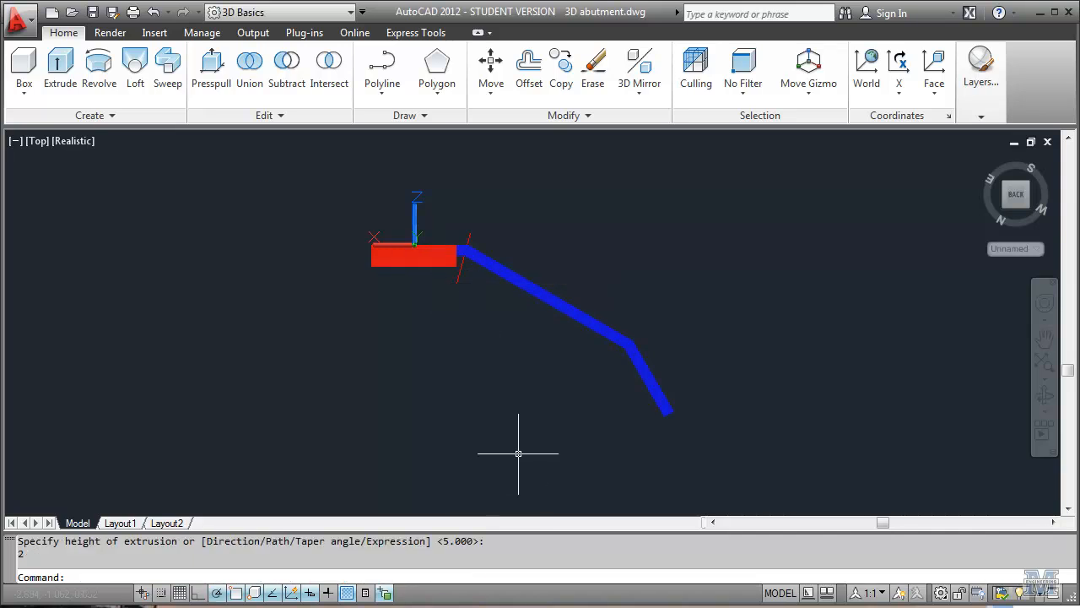
{"action": "key", "text": "Escape"}
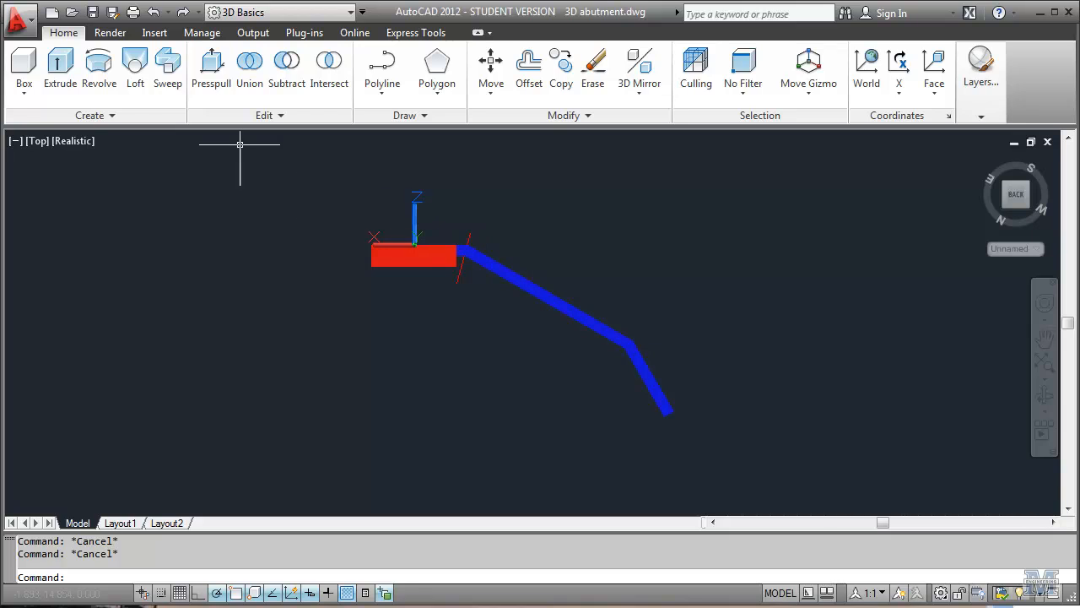
Subtract the red block from the blue wing wall, keeping only the wall solid.
{"action": "left_click", "coordinate": [287, 69]}
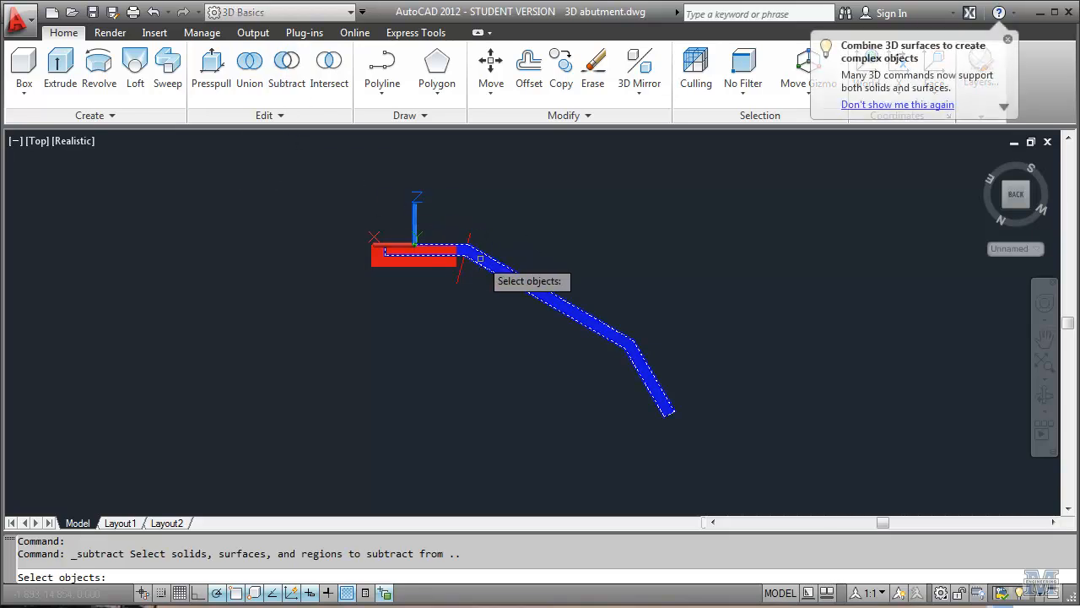
{"action": "left_click", "coordinate": [413, 253]}
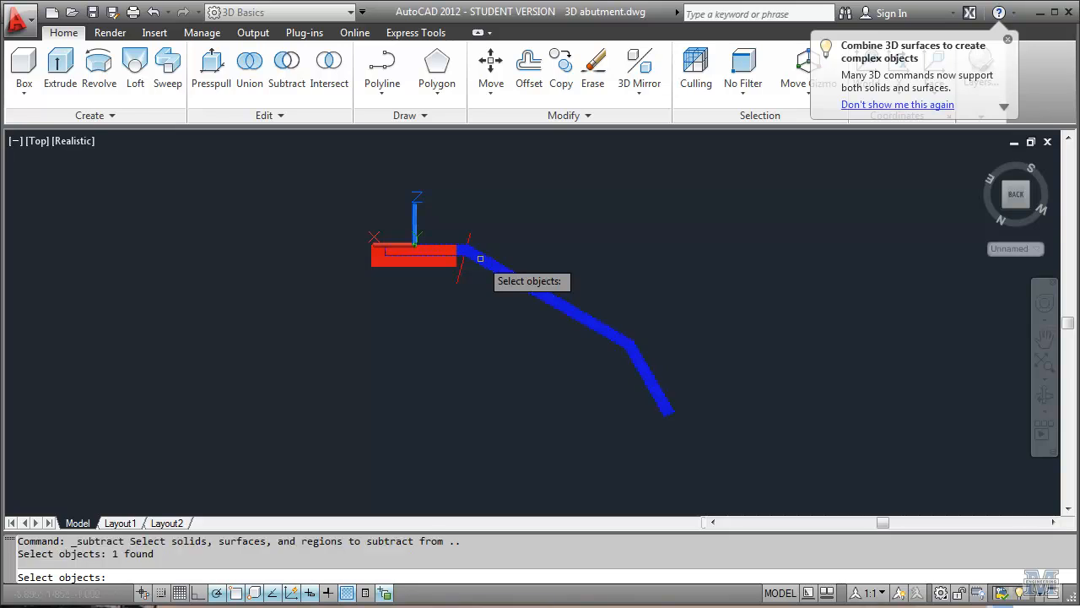
{"action": "left_click", "coordinate": [1006, 39]}
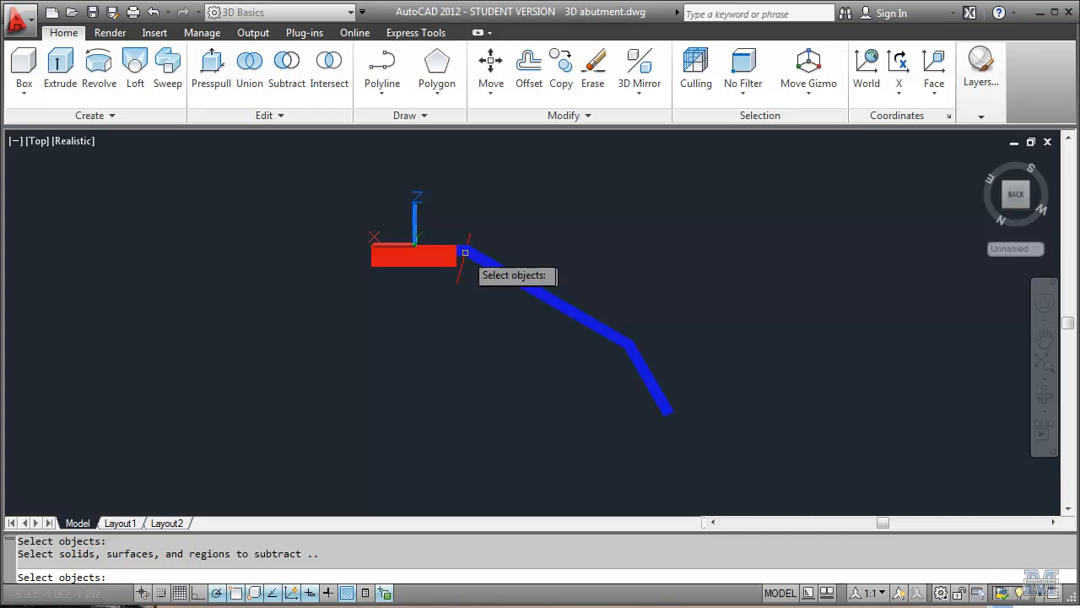
{"action": "left_click", "coordinate": [464, 253]}
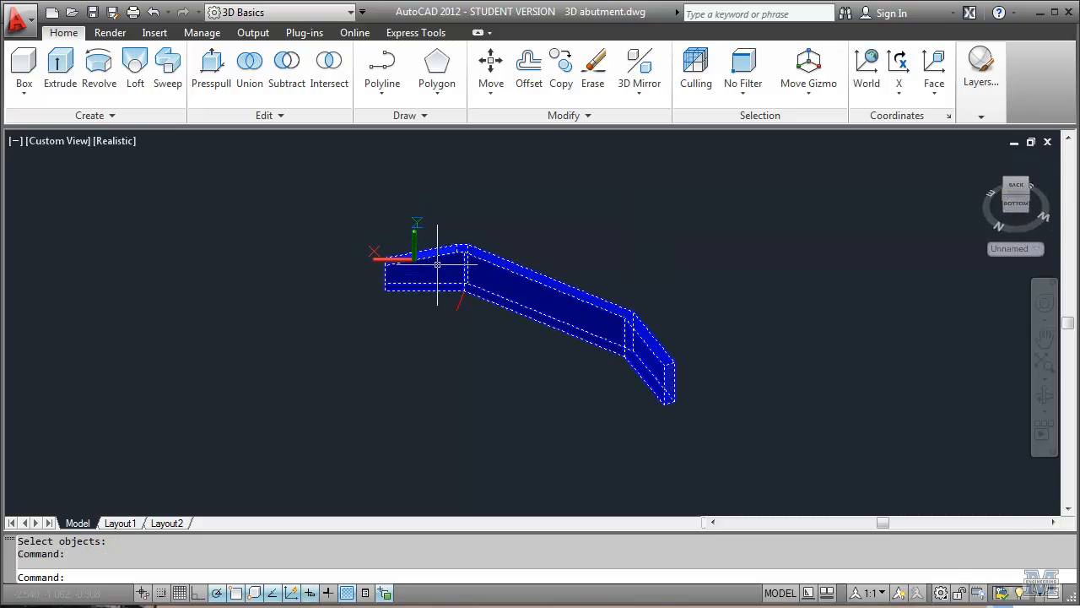
{"action": "mouse_move", "coordinate": [437, 267]}
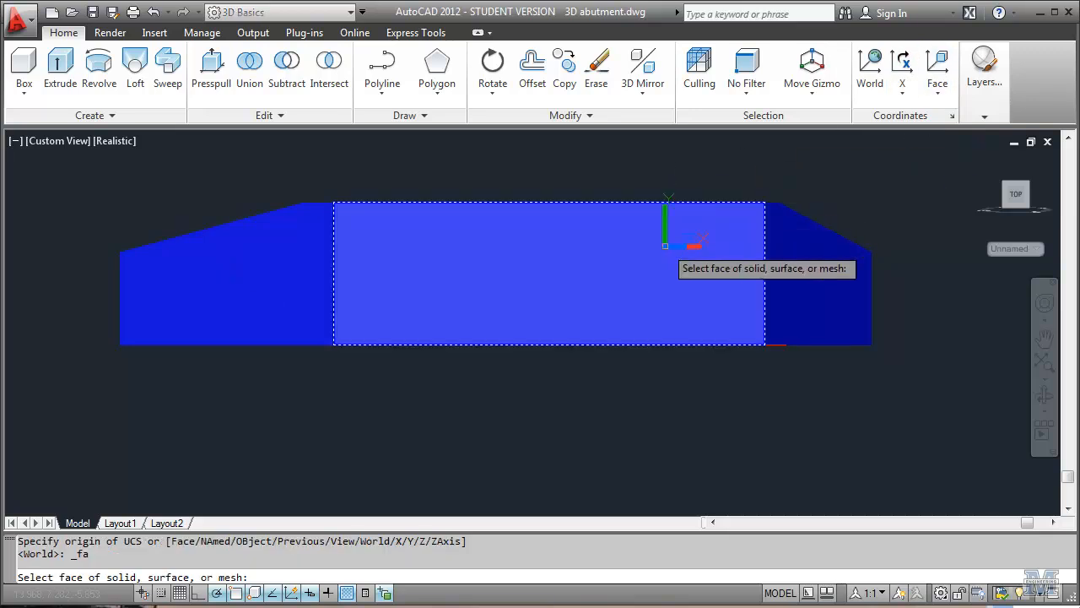
Set the UCS on the wall face and draw the rectangle from the top corner with @0,-1 sides.
{"action": "left_click", "coordinate": [549, 270]}
{"action": "type", "text": "from"}
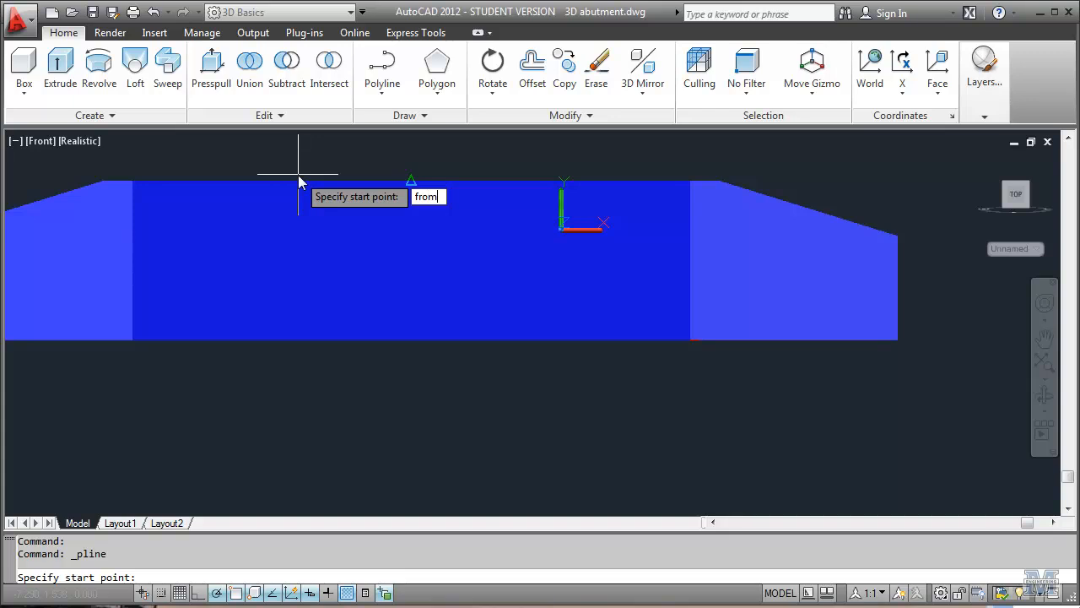
{"action": "left_click", "coordinate": [131, 177]}
{"action": "type", "text": "@0.25,0,0"}
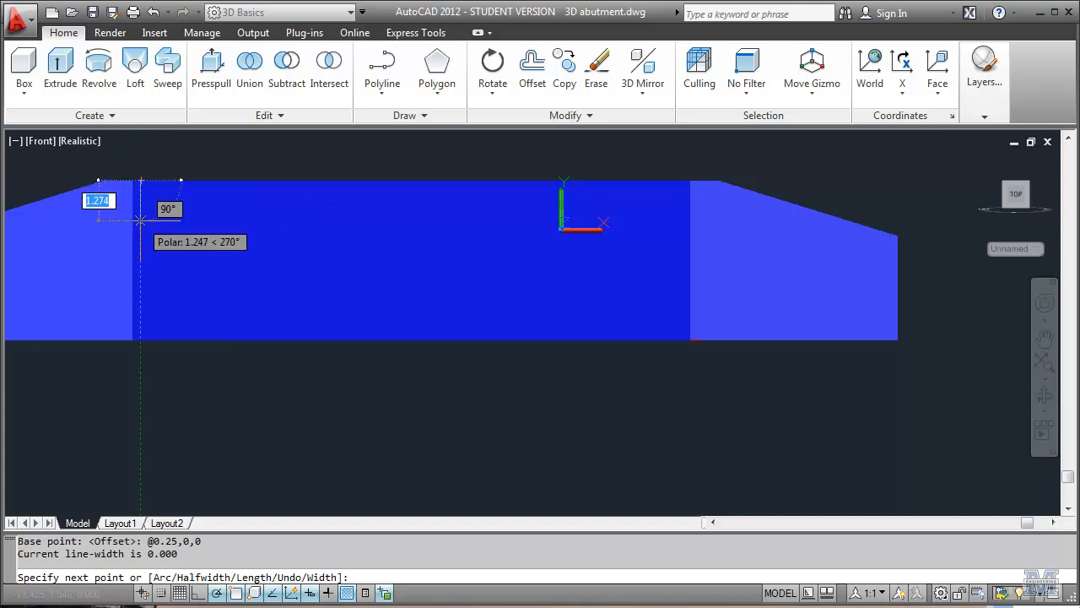
{"action": "mouse_move", "coordinate": [141, 216]}
{"action": "type", "text": "0"}
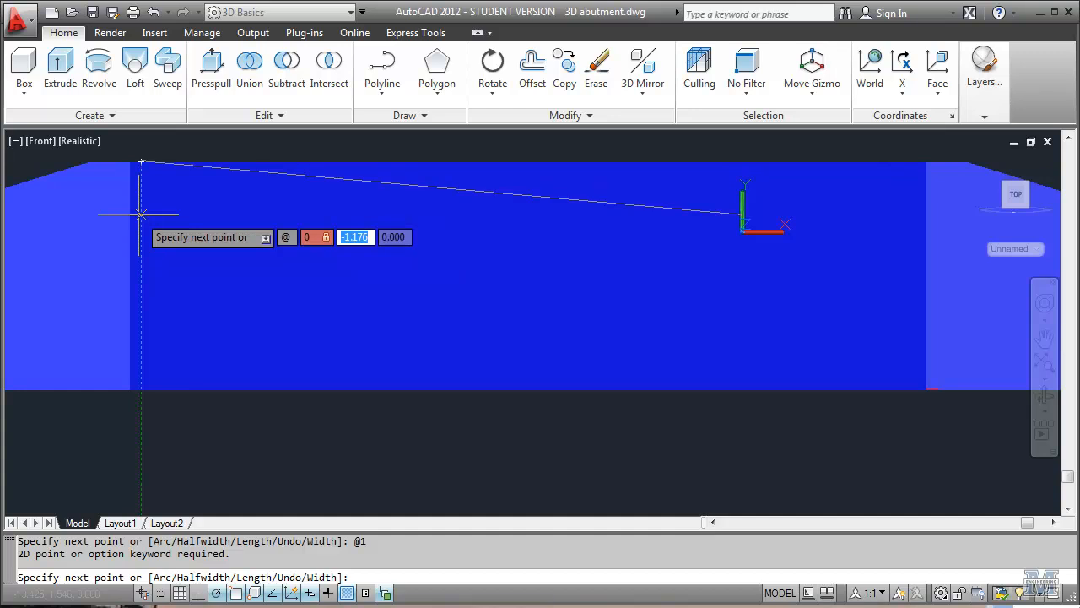
{"action": "type", "text": "-1"}
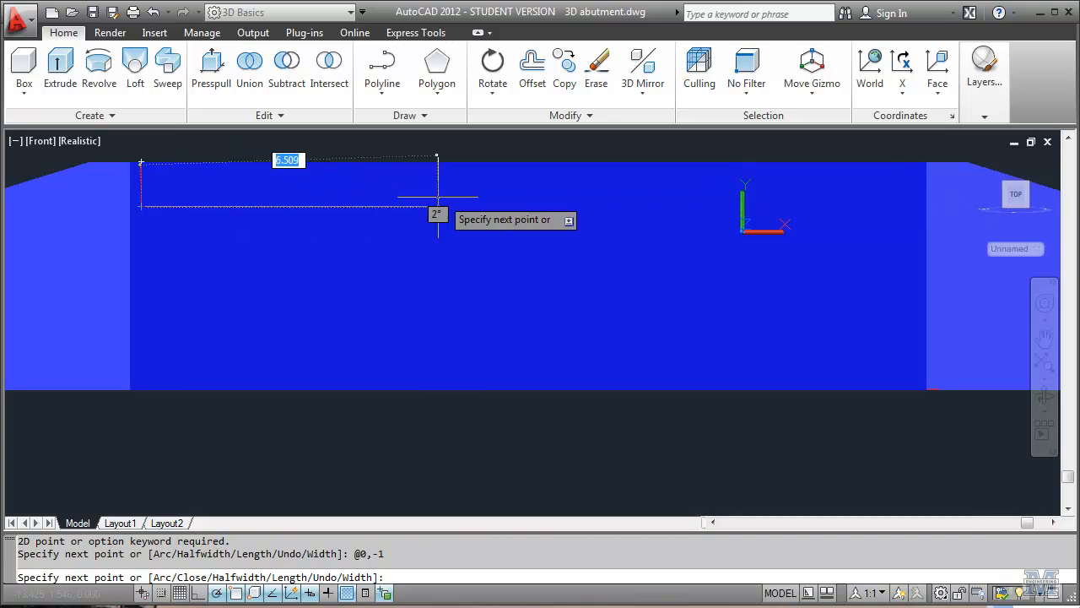
{"action": "mouse_move", "coordinate": [554, 206]}
{"action": "type", "text": "c"}
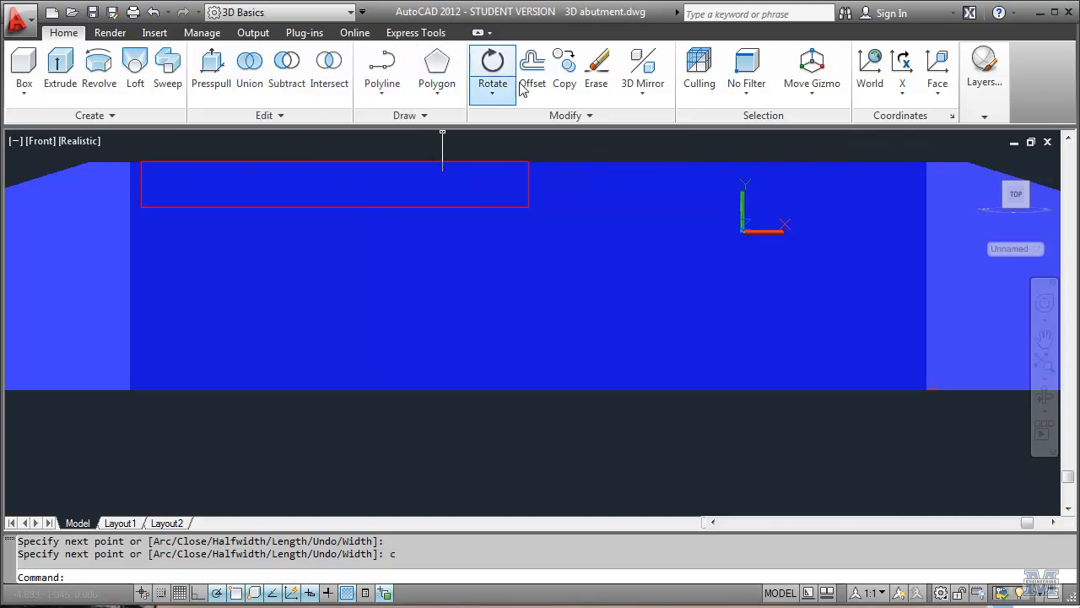
Copy the red rectangle beside itself, snapping its corner to the adjacent corner.
{"action": "left_click", "coordinate": [563, 67]}
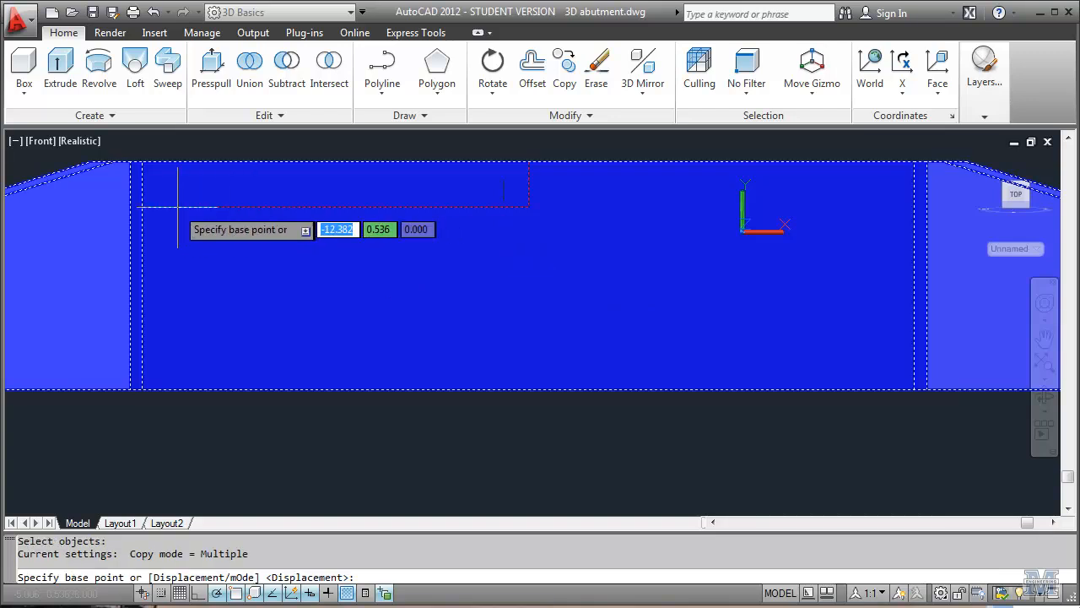
{"action": "left_click", "coordinate": [397, 206]}
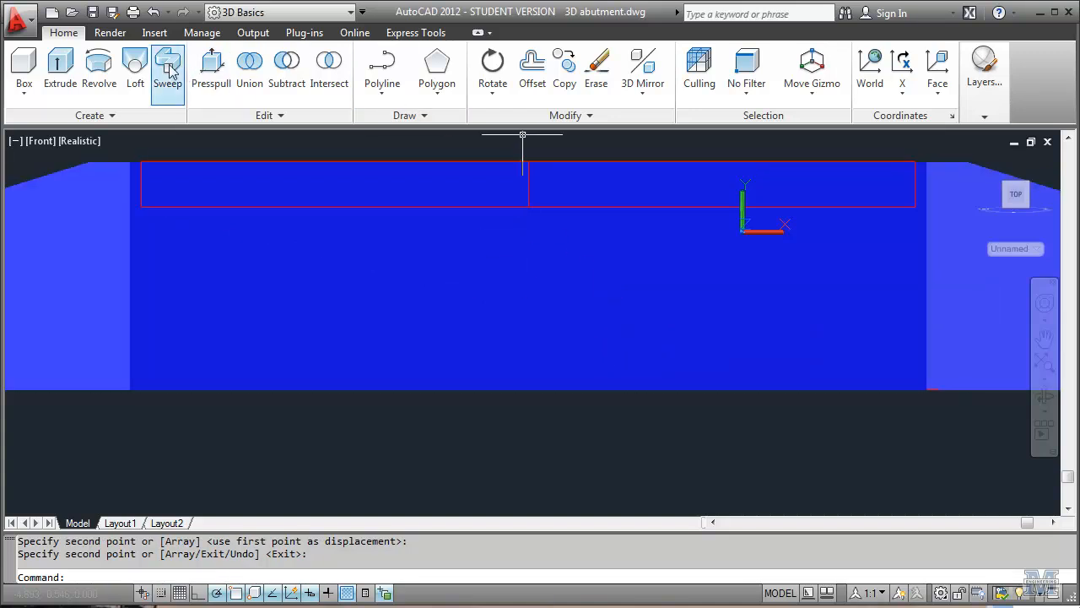
Extrude both red rectangles into solids with height 2, picking them via selection cycling.
{"action": "left_click", "coordinate": [60, 67]}
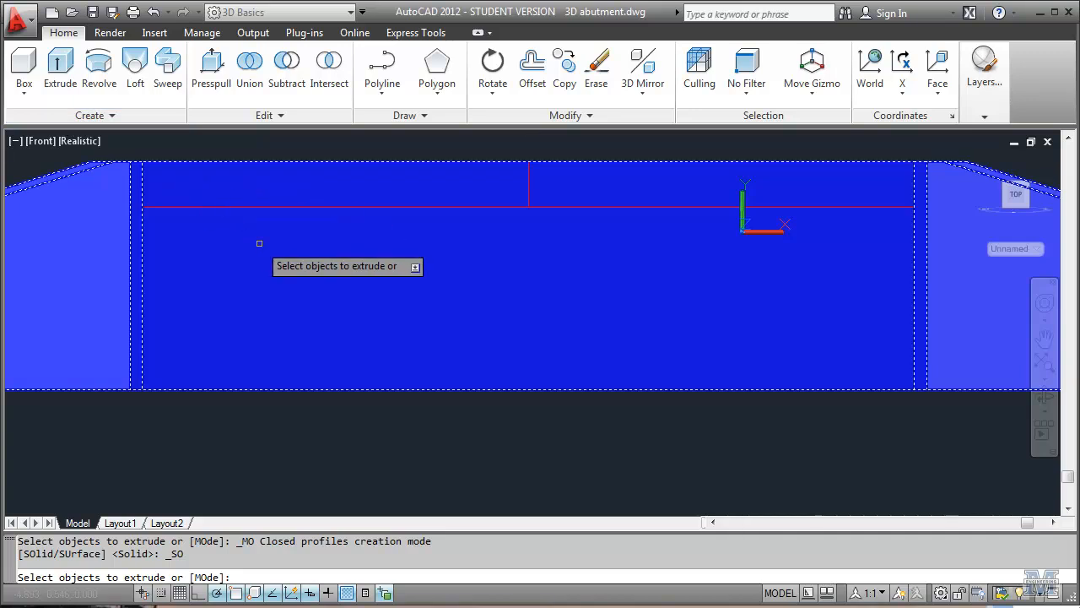
{"action": "left_click", "coordinate": [307, 191]}
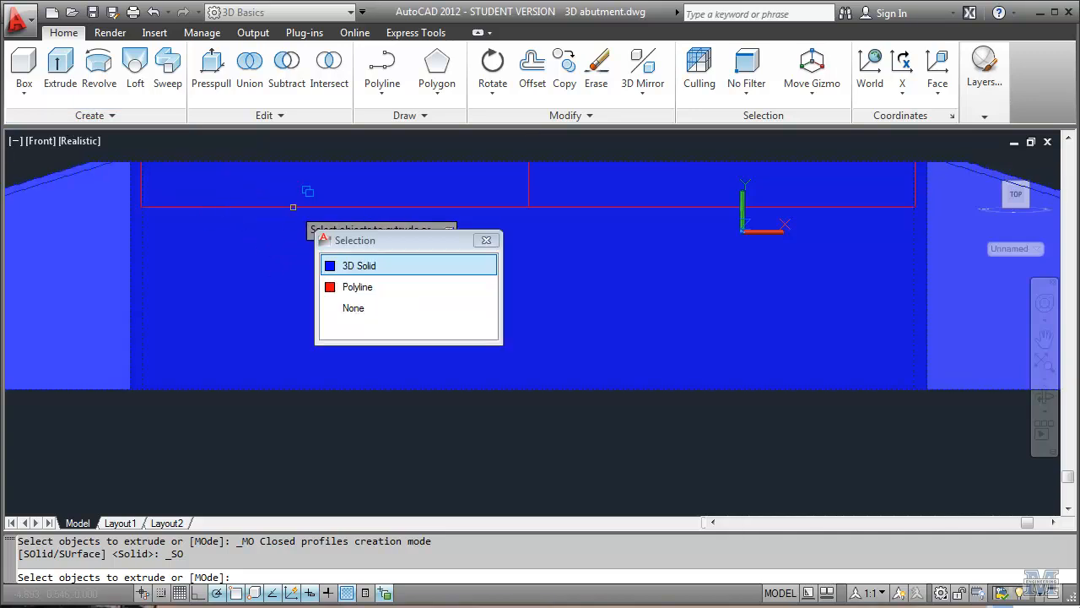
{"action": "left_click", "coordinate": [360, 265]}
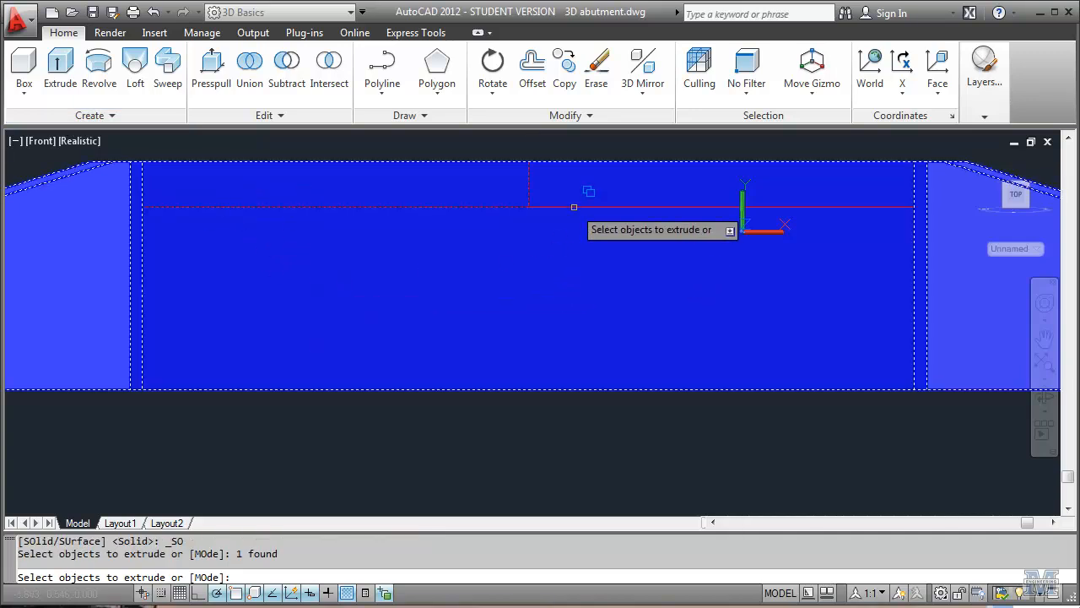
{"action": "left_click", "coordinate": [540, 295]}
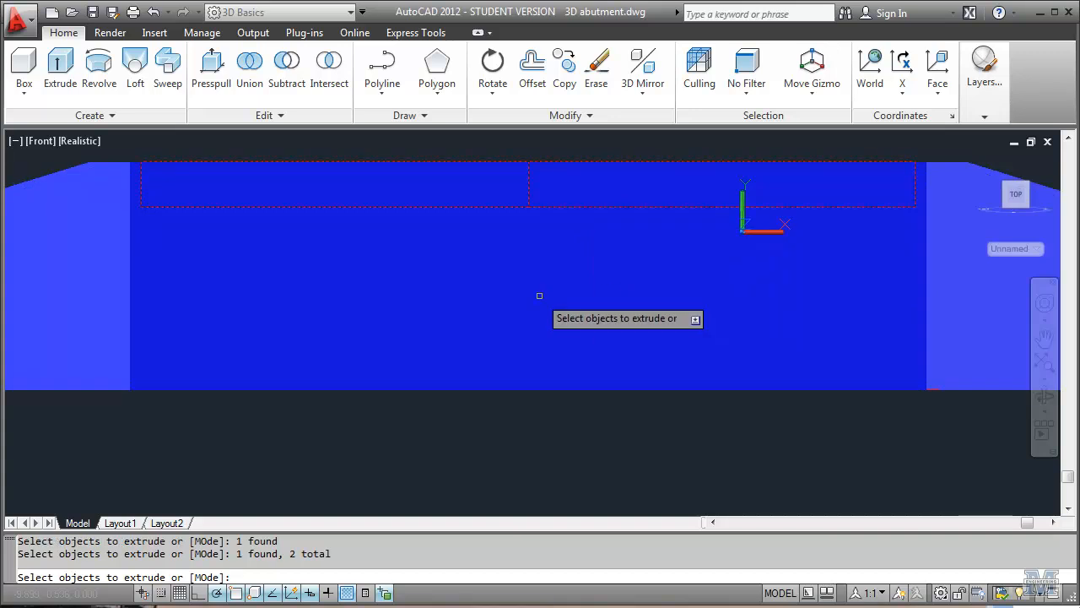
{"action": "left_click", "coordinate": [334, 184]}
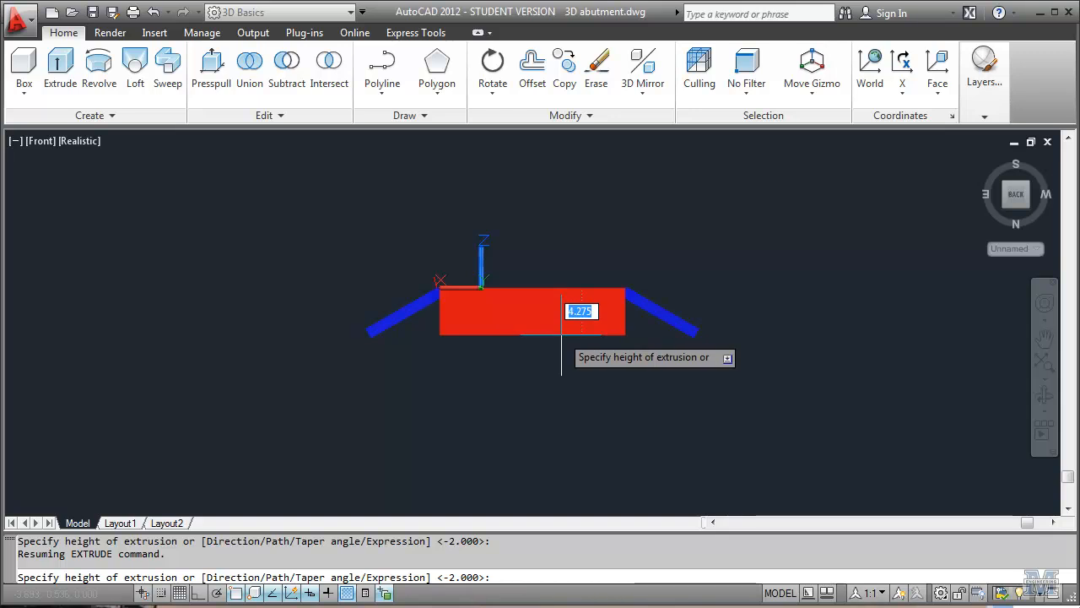
{"action": "type", "text": "2.000>: 2"}
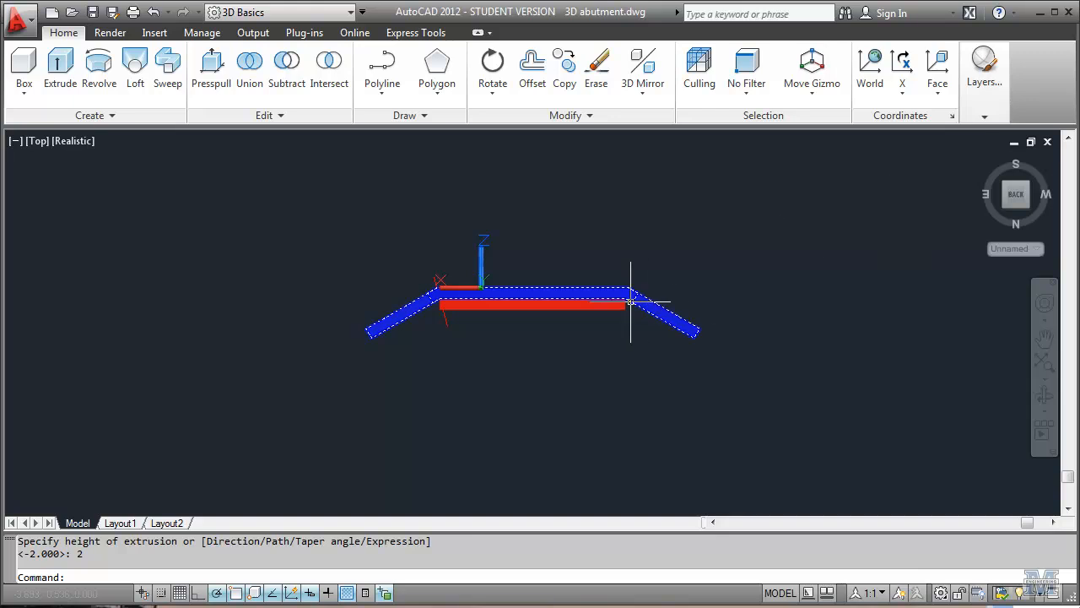
Subtract both red solids from the blue abutment wall, leaving only the wall.
{"action": "left_click", "coordinate": [287, 68]}
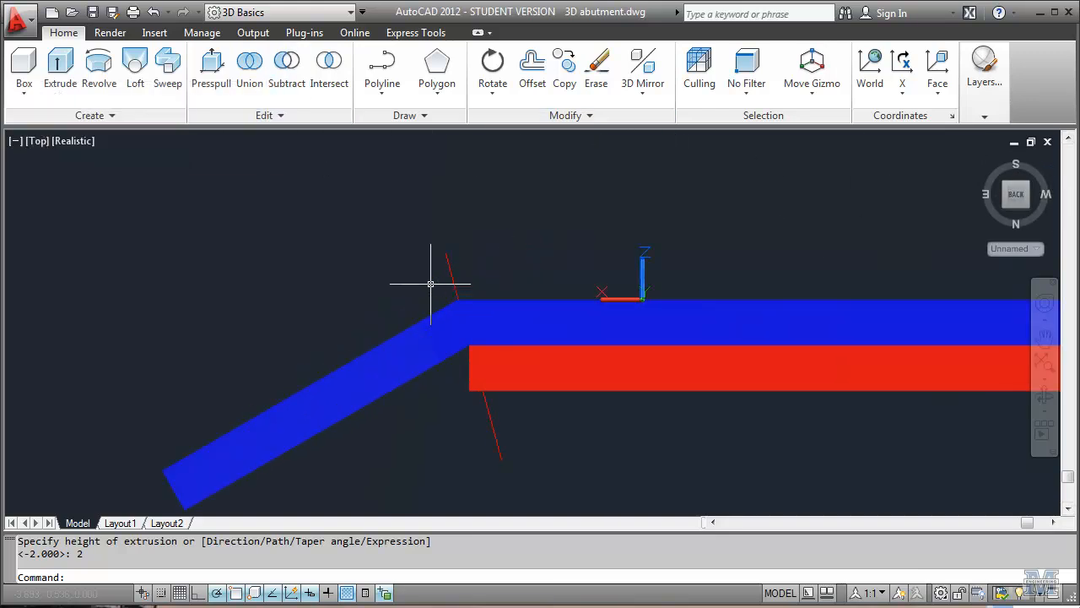
{"action": "left_click", "coordinate": [287, 67]}
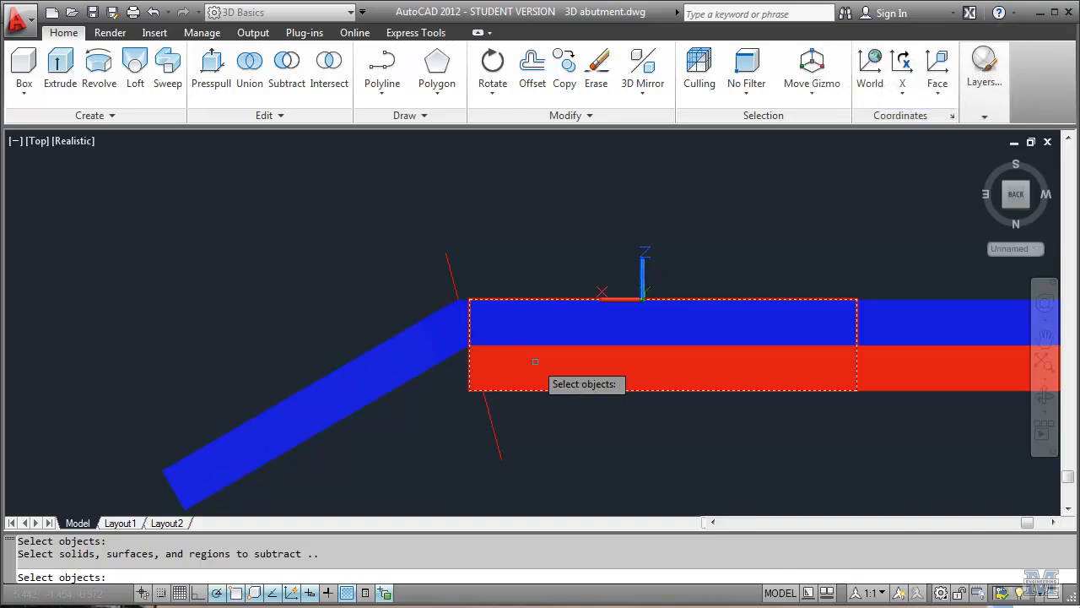
{"action": "left_click", "coordinate": [888, 365]}
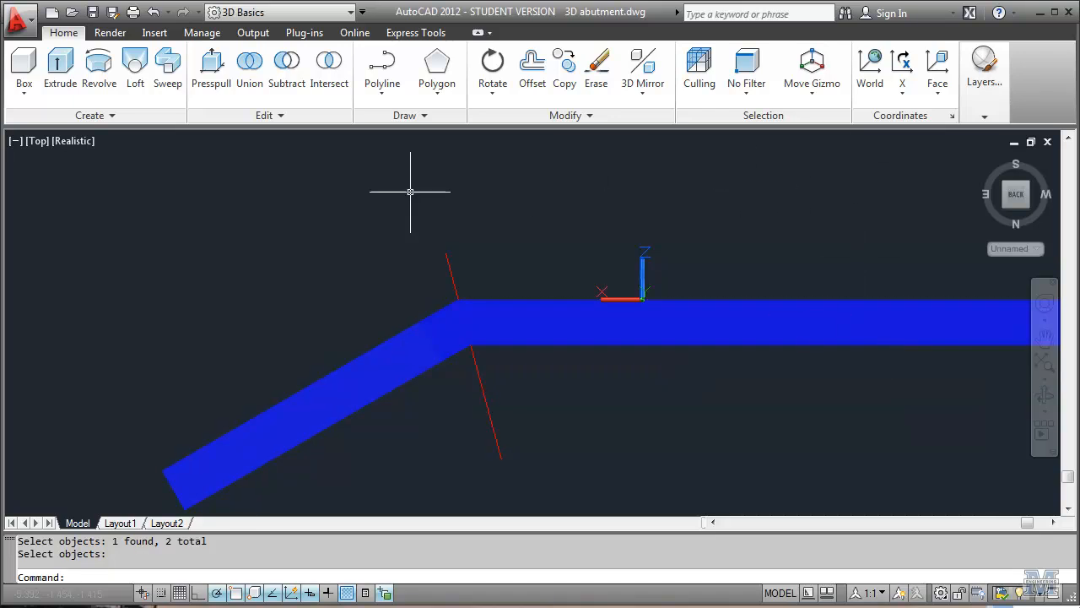
{"action": "left_click", "coordinate": [37, 142]}
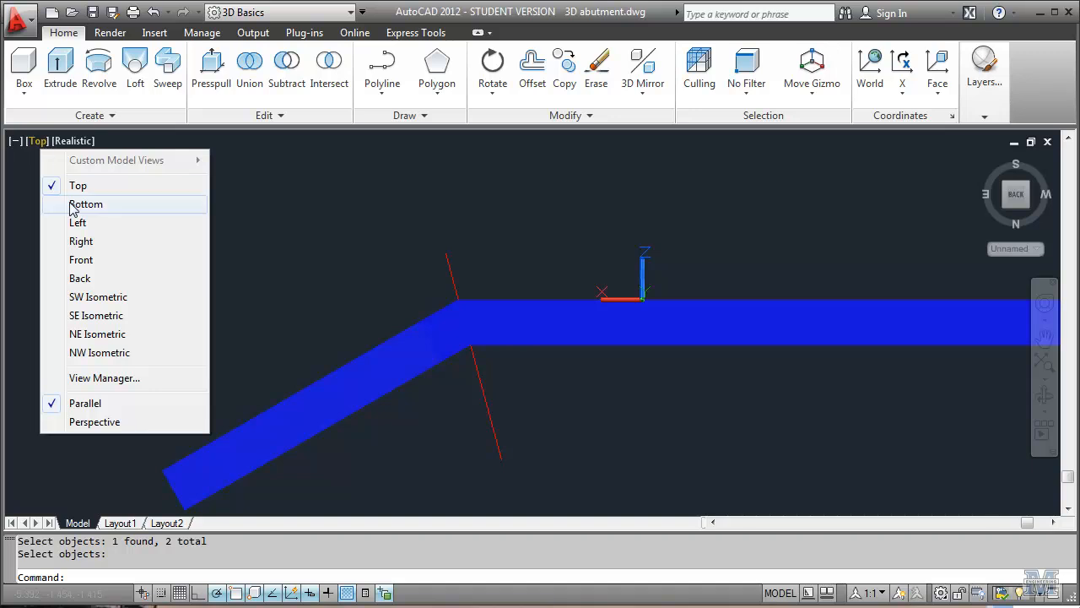
Turn off the red work layer so the green footing shows beneath the wall.
{"action": "left_click", "coordinate": [81, 260]}
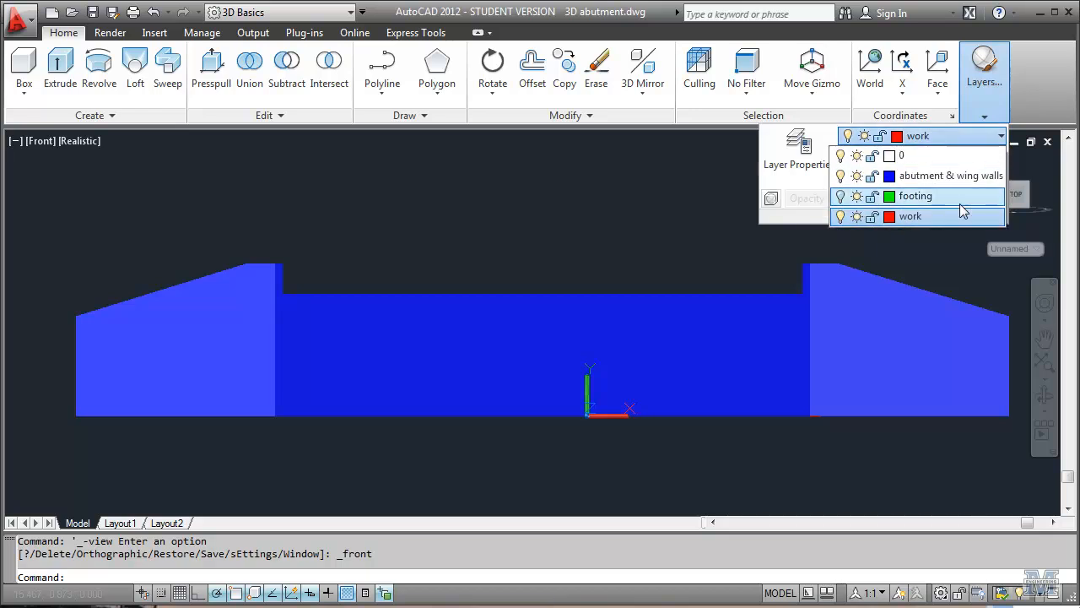
{"action": "left_click", "coordinate": [840, 216]}
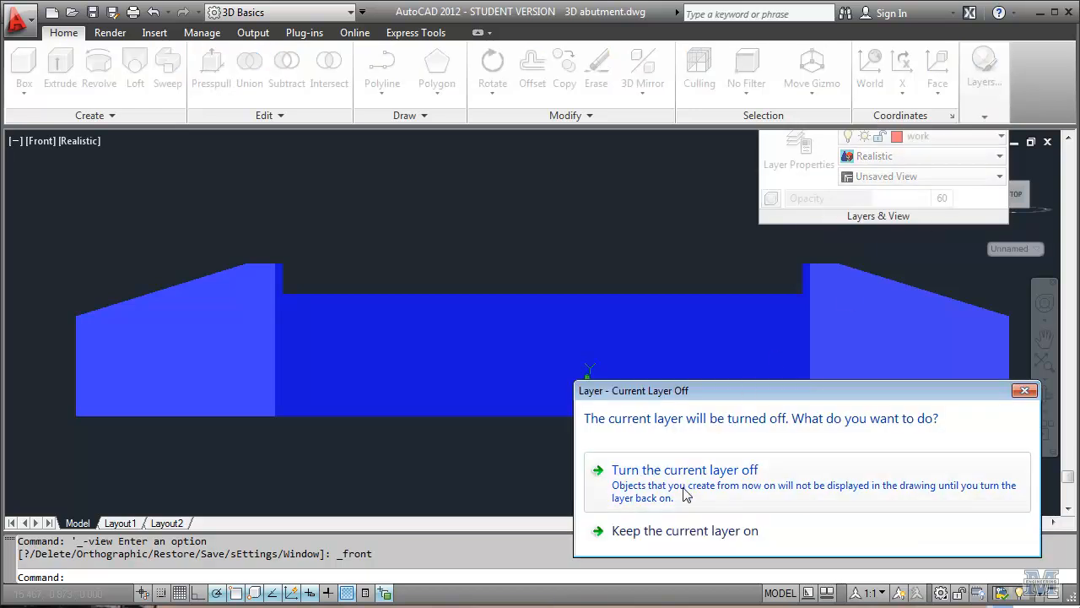
{"action": "left_click", "coordinate": [685, 469]}
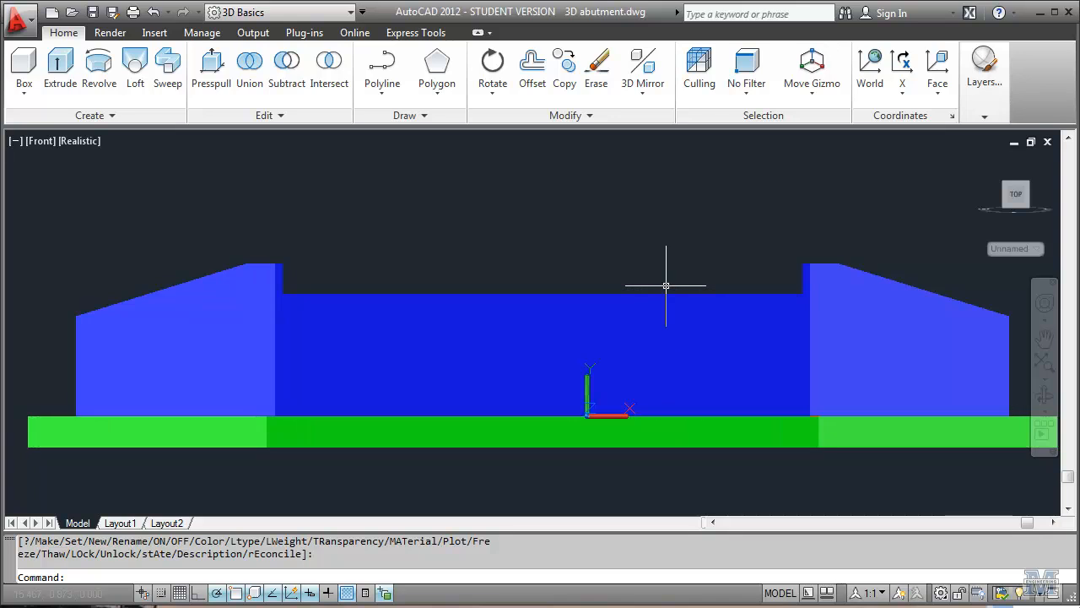
Show the abutment in SW Isometric view.
{"action": "left_click", "coordinate": [40, 142]}
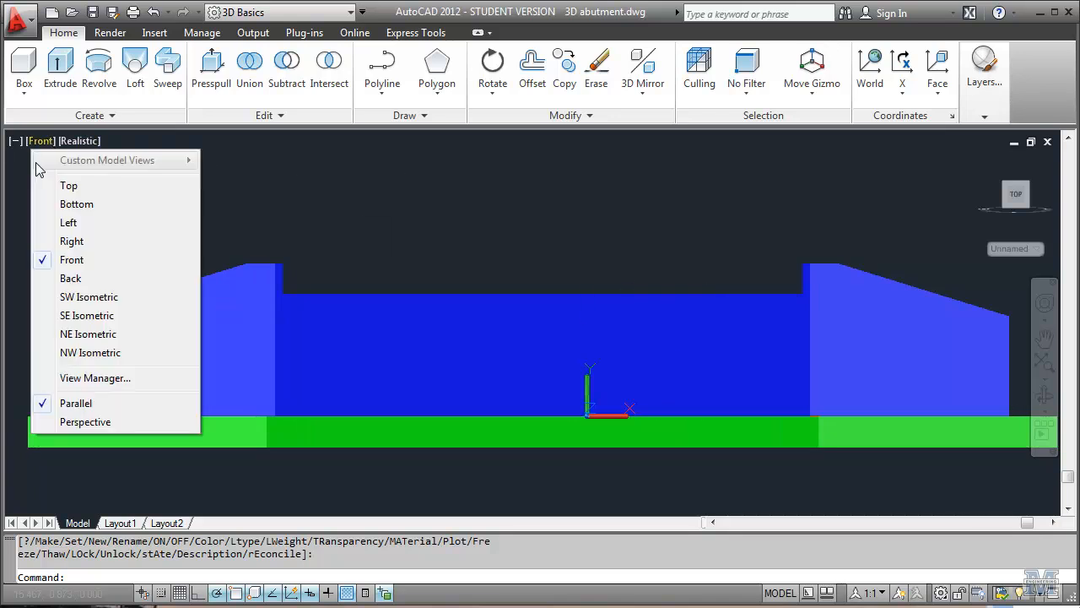
{"action": "left_click", "coordinate": [88, 297]}
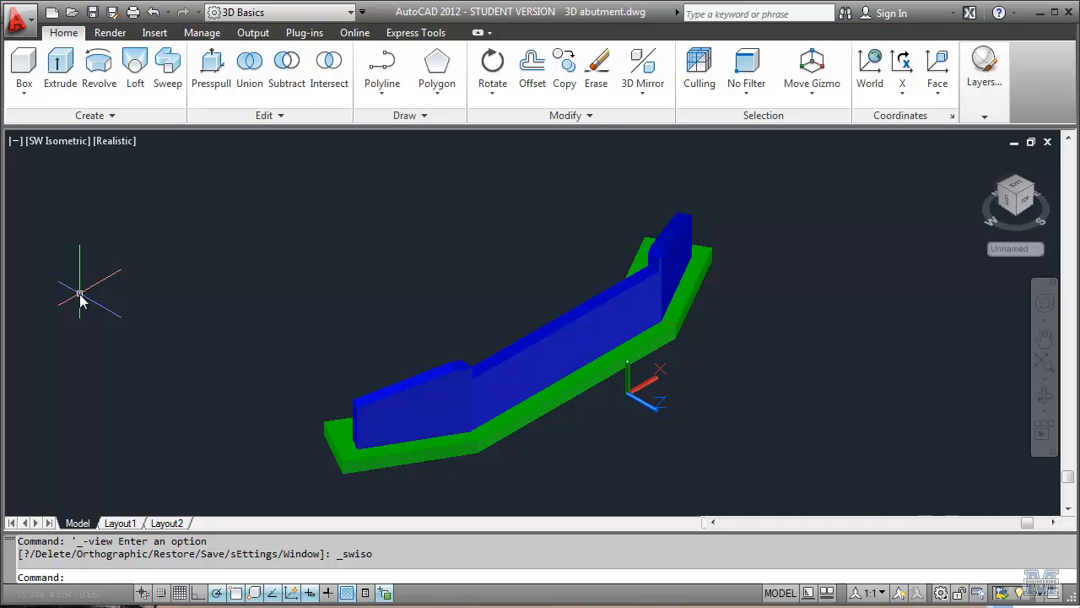
{"action": "mouse_move", "coordinate": [881, 503]}
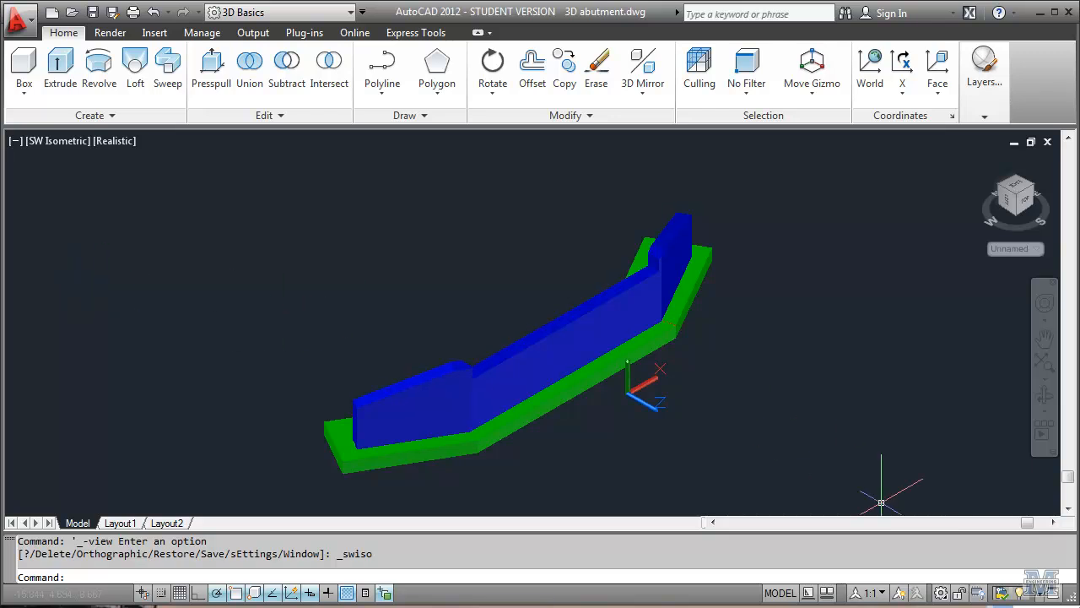